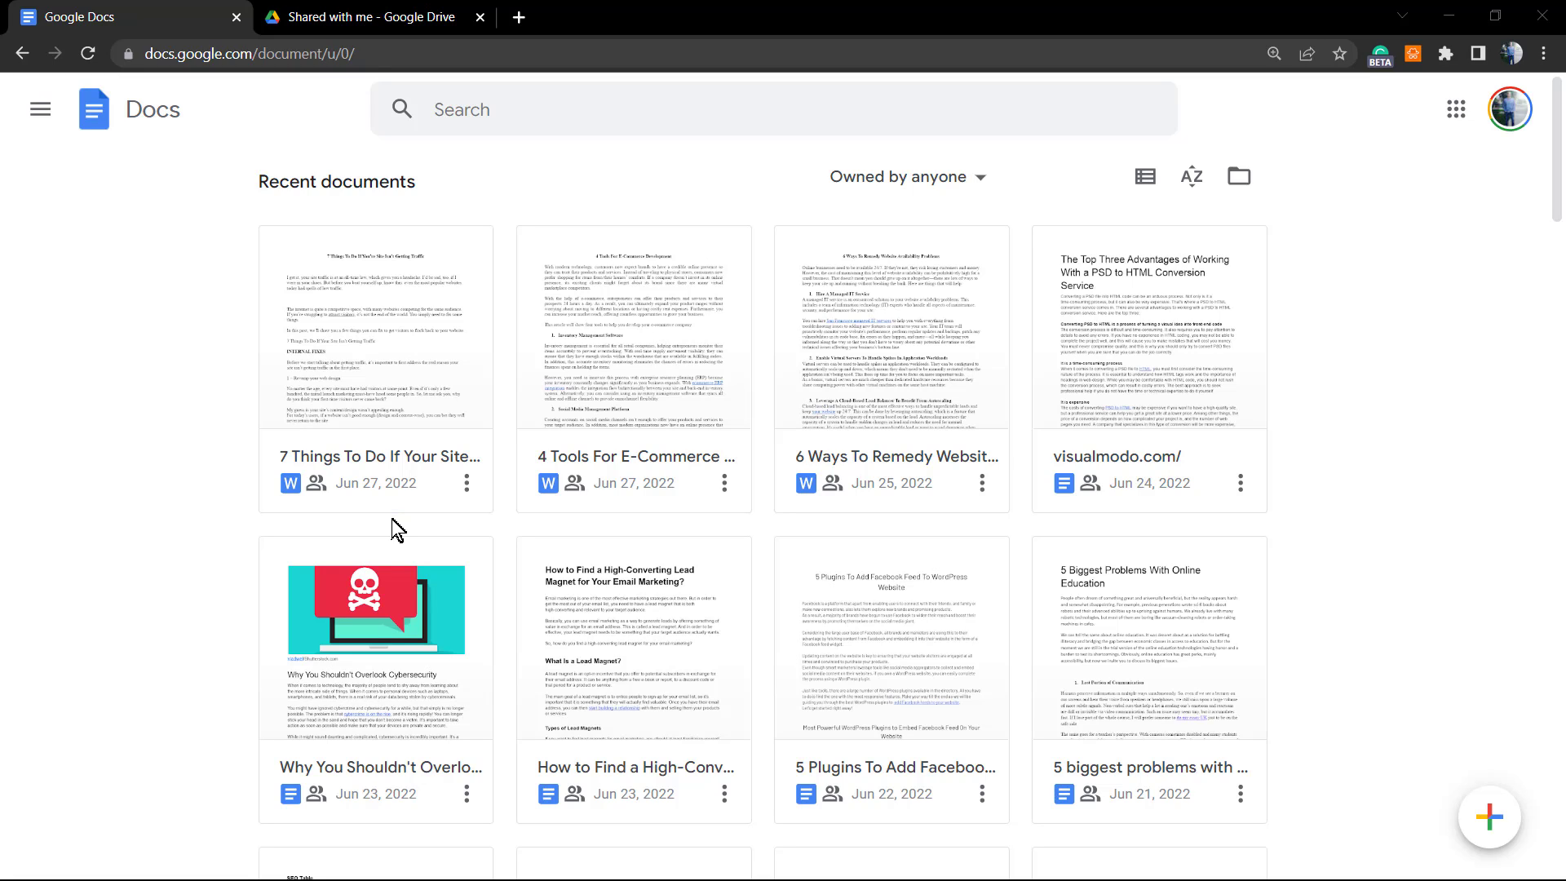
mouse_move(119, 442)
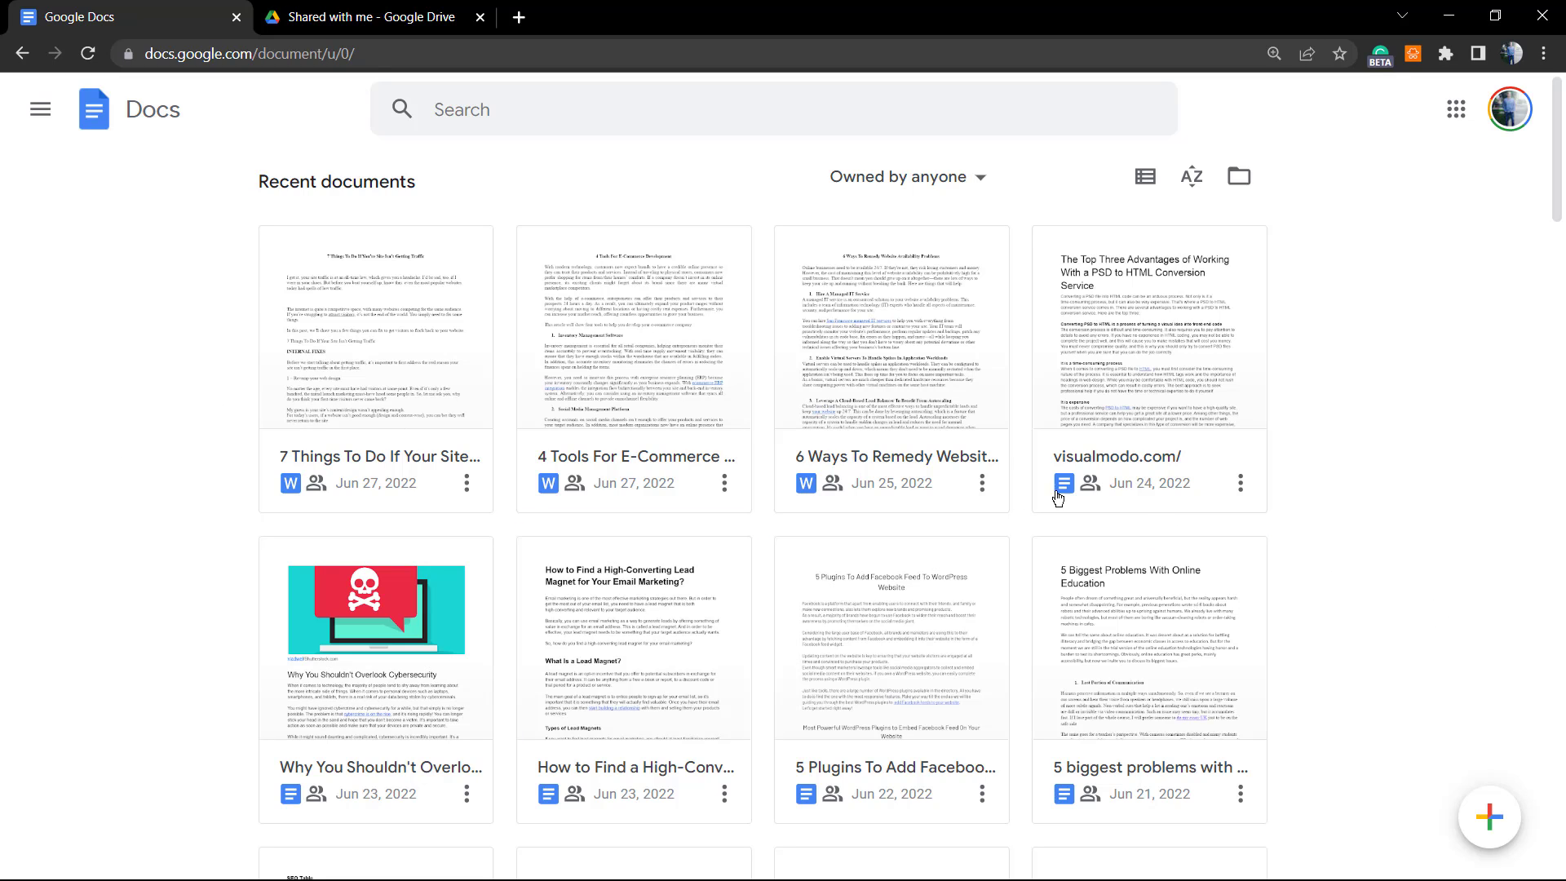
Remove the '7 Things To Do…' and '4 Tools For E-Commerce…' documents from recent documents.
left_click(893, 350)
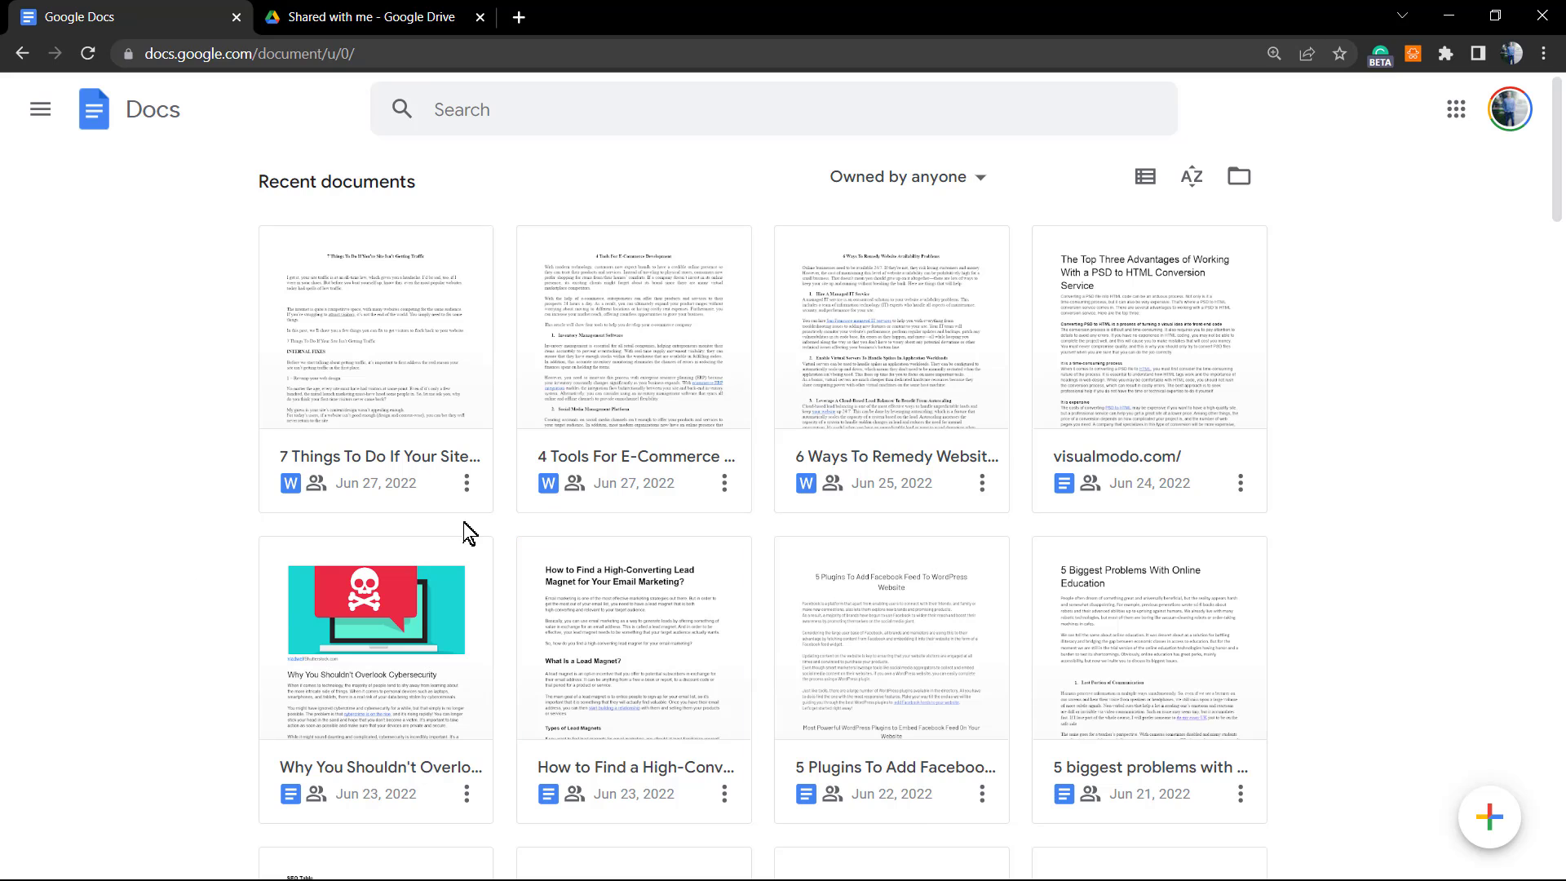
mouse_move(549, 431)
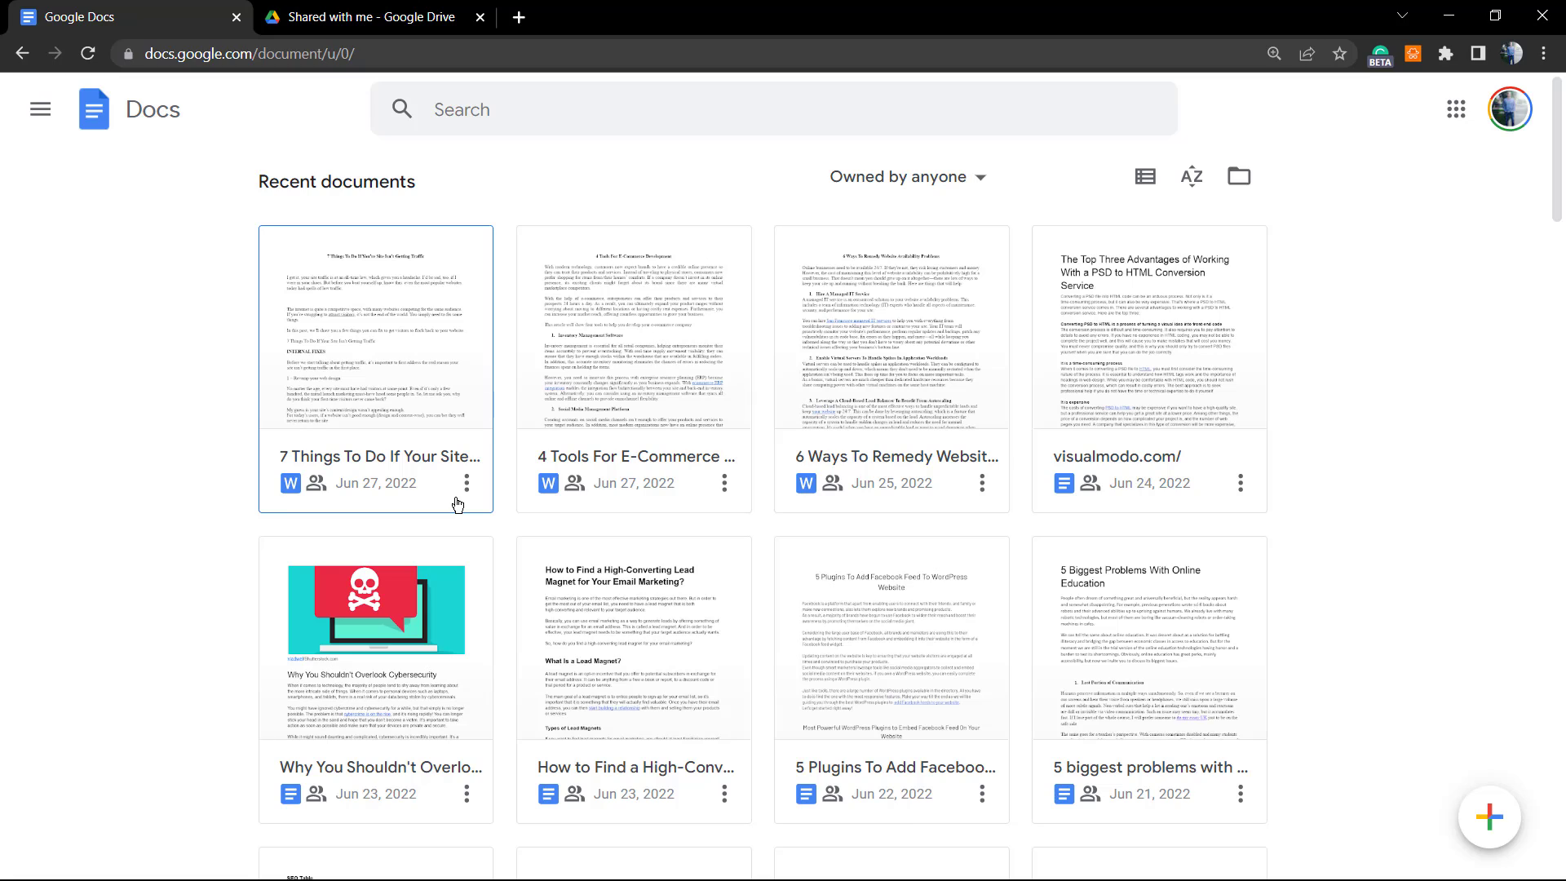
mouse_move(467, 485)
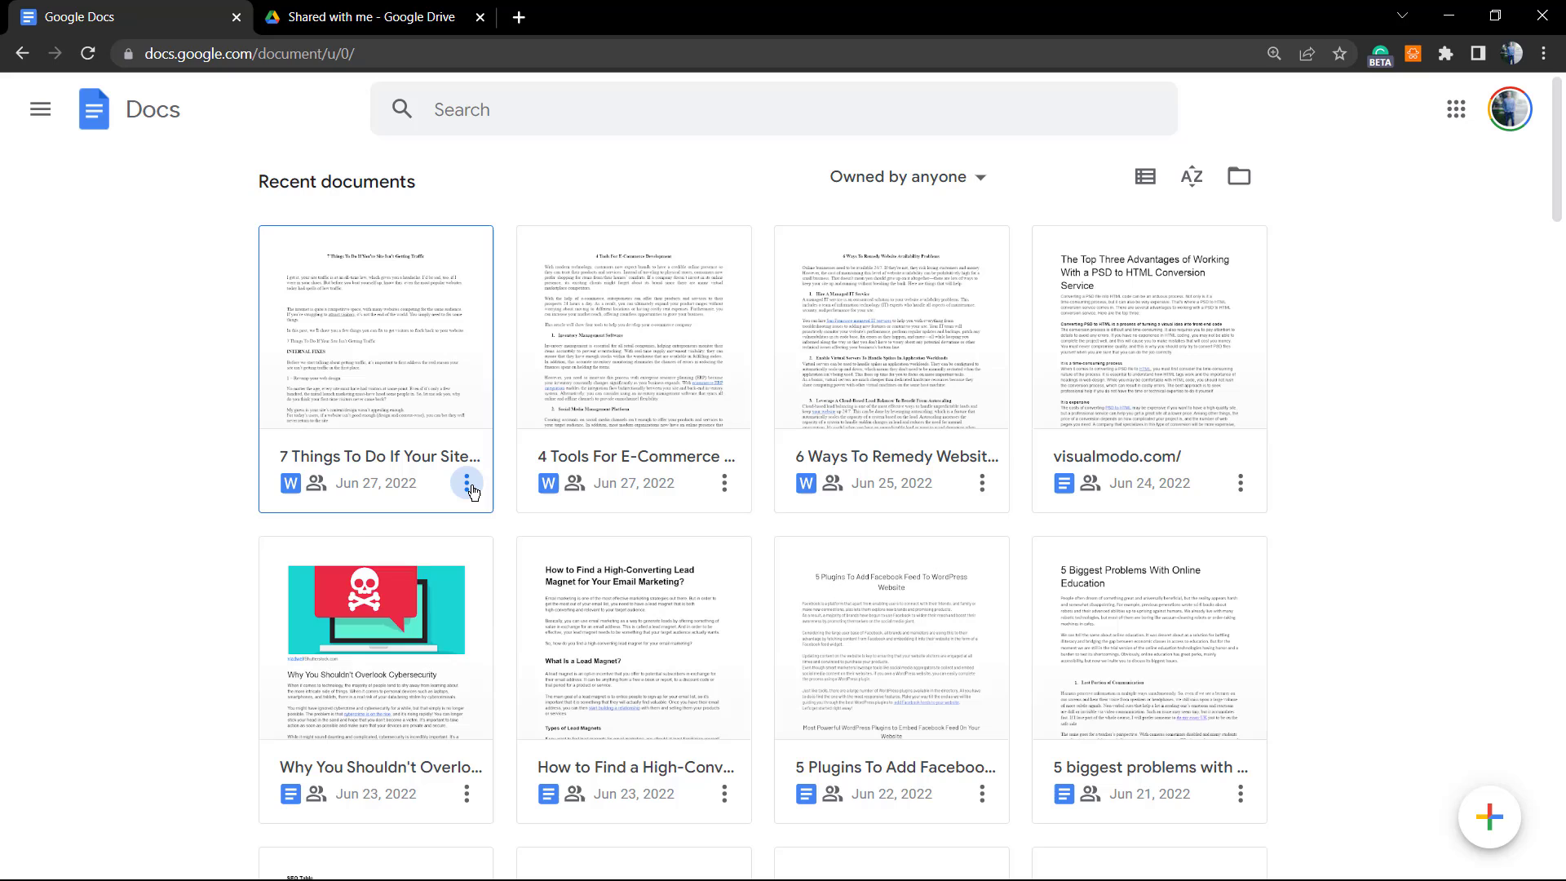
mouse_move(423, 484)
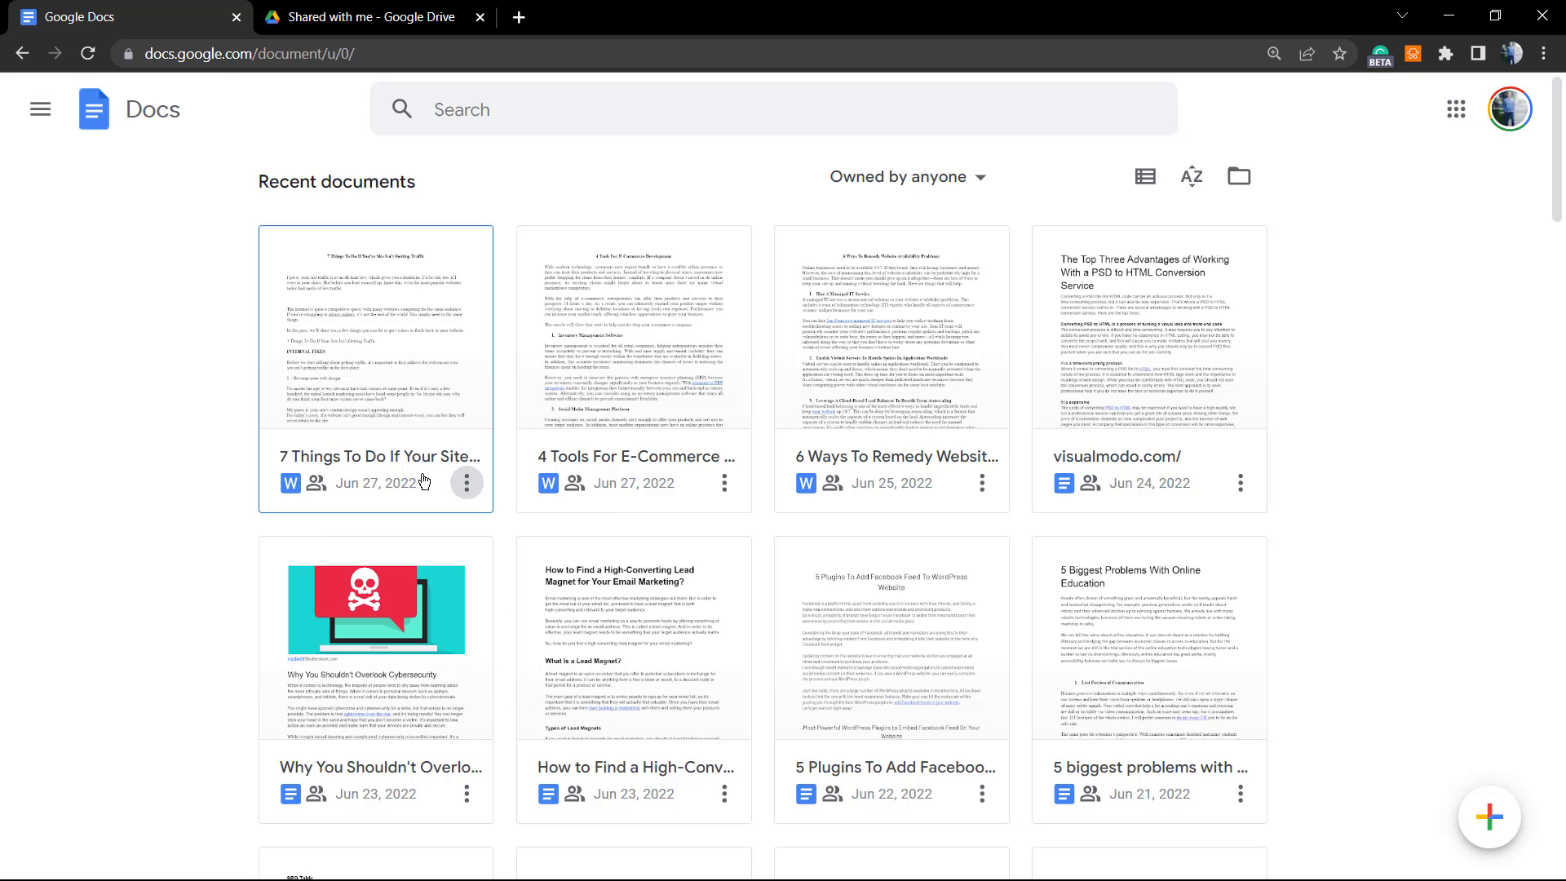
left_click(467, 482)
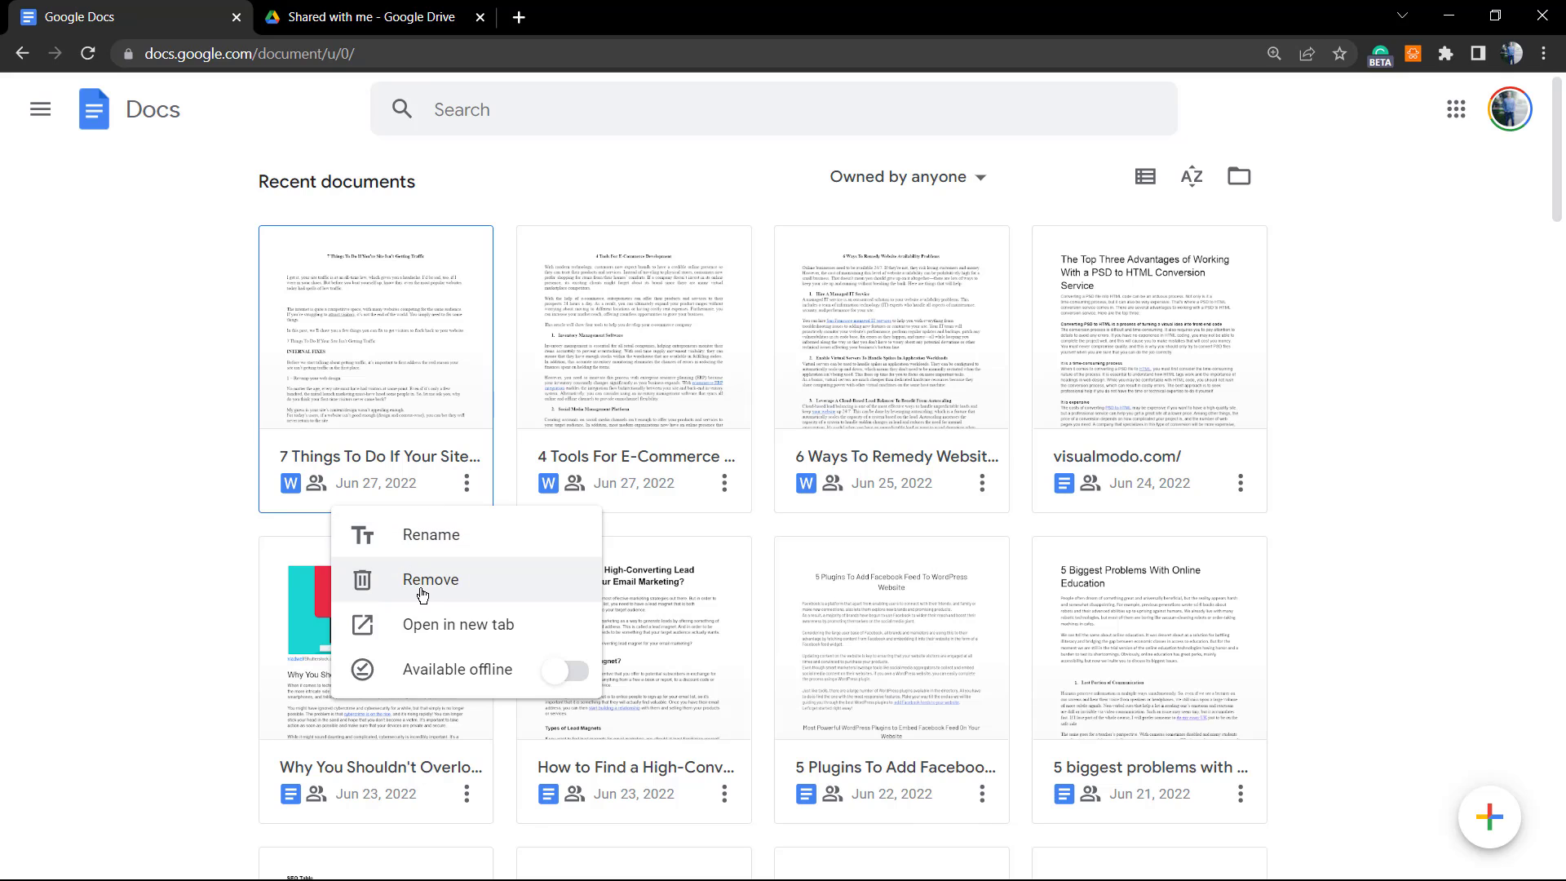
left_click(428, 580)
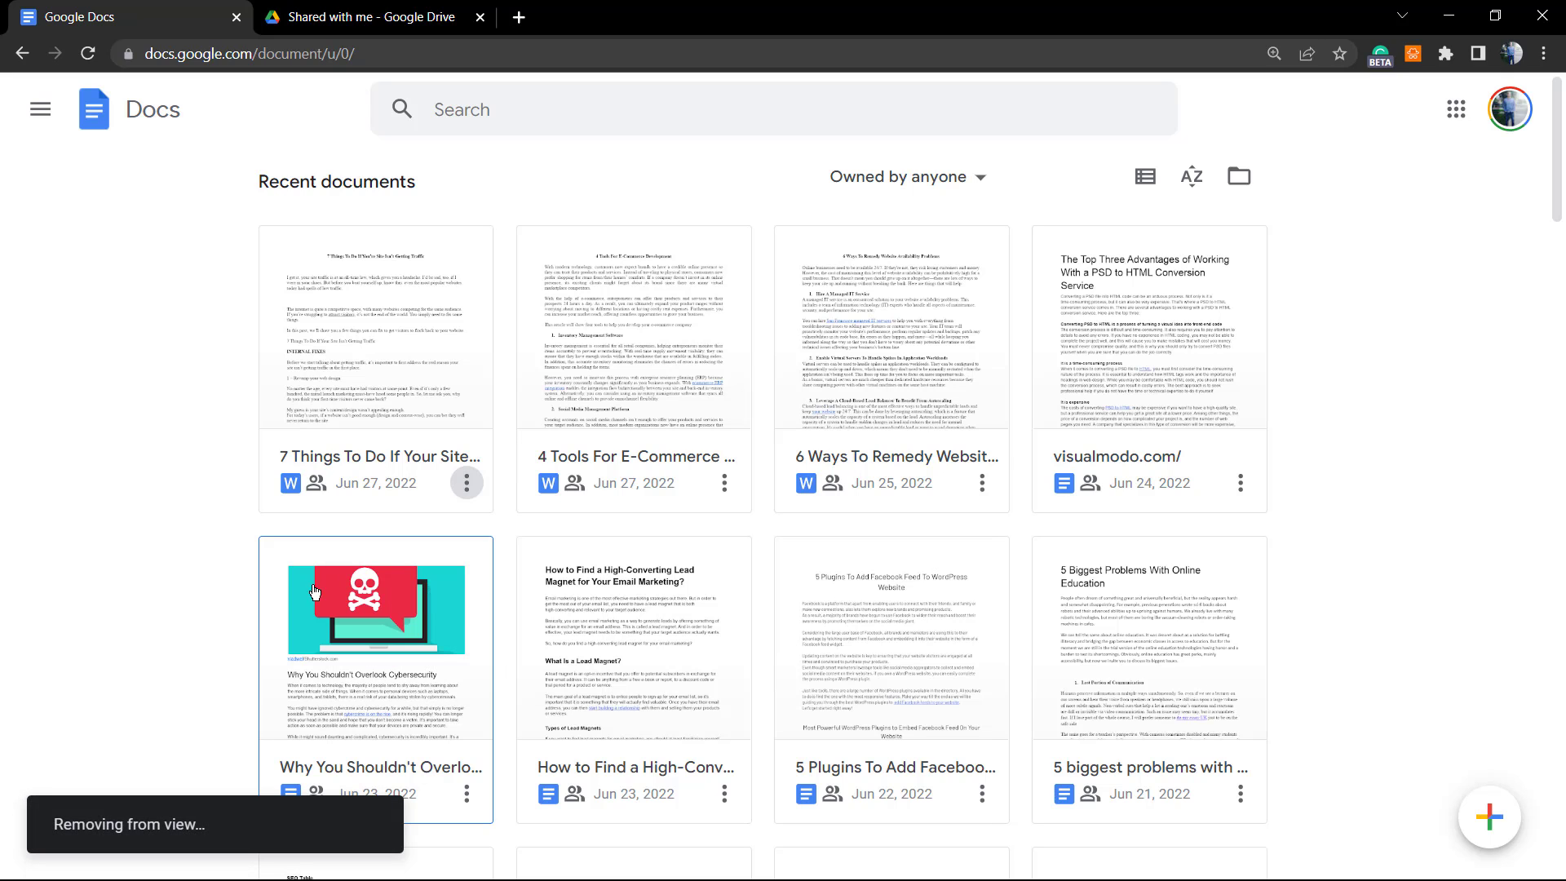
left_click(466, 482)
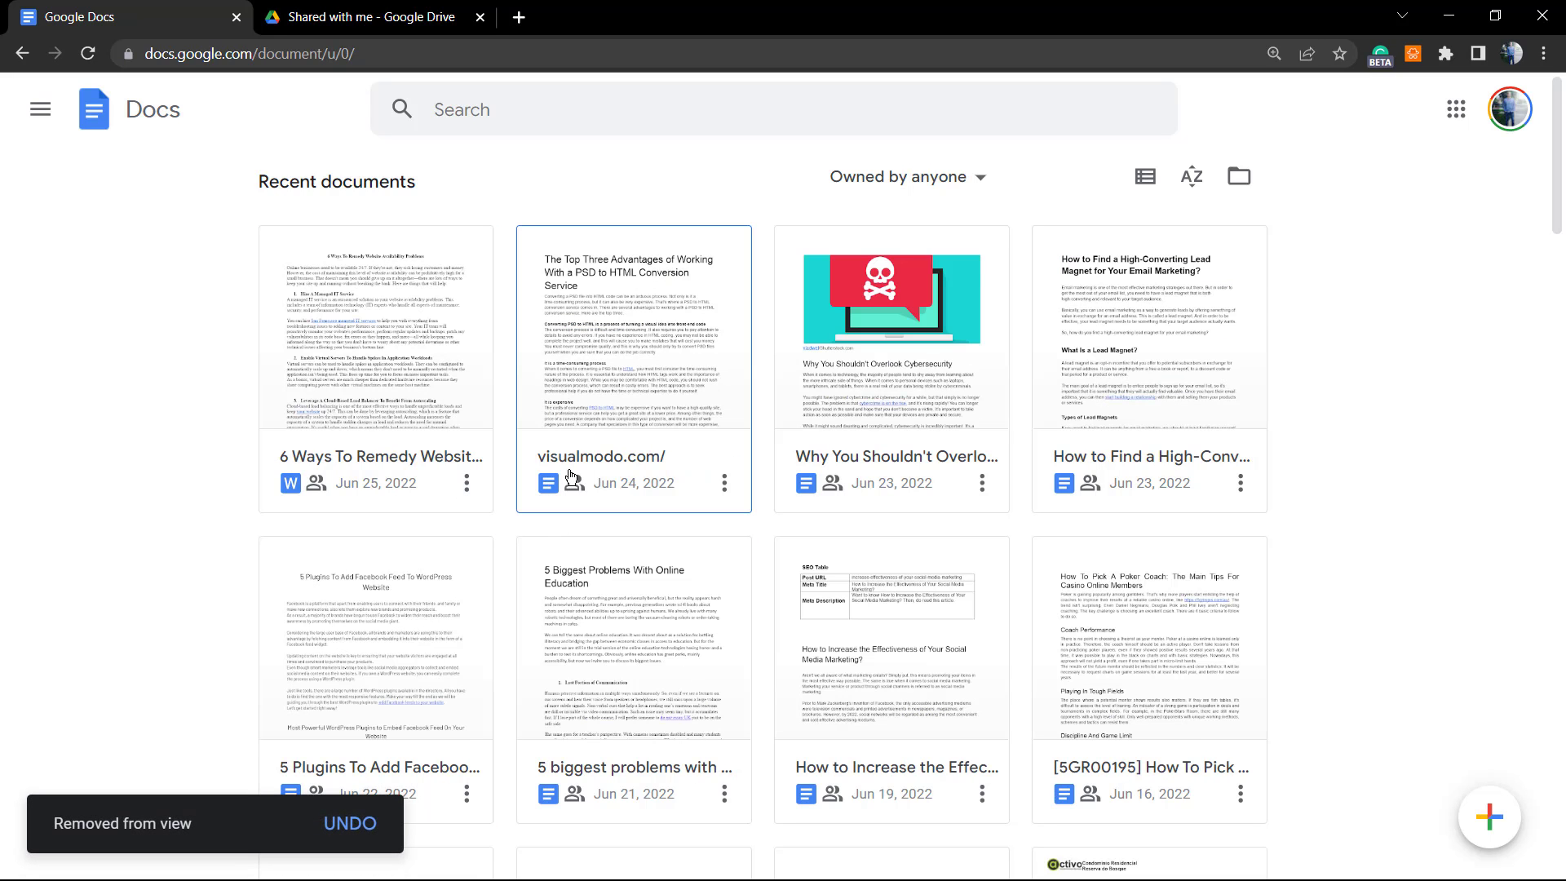
mouse_move(891, 682)
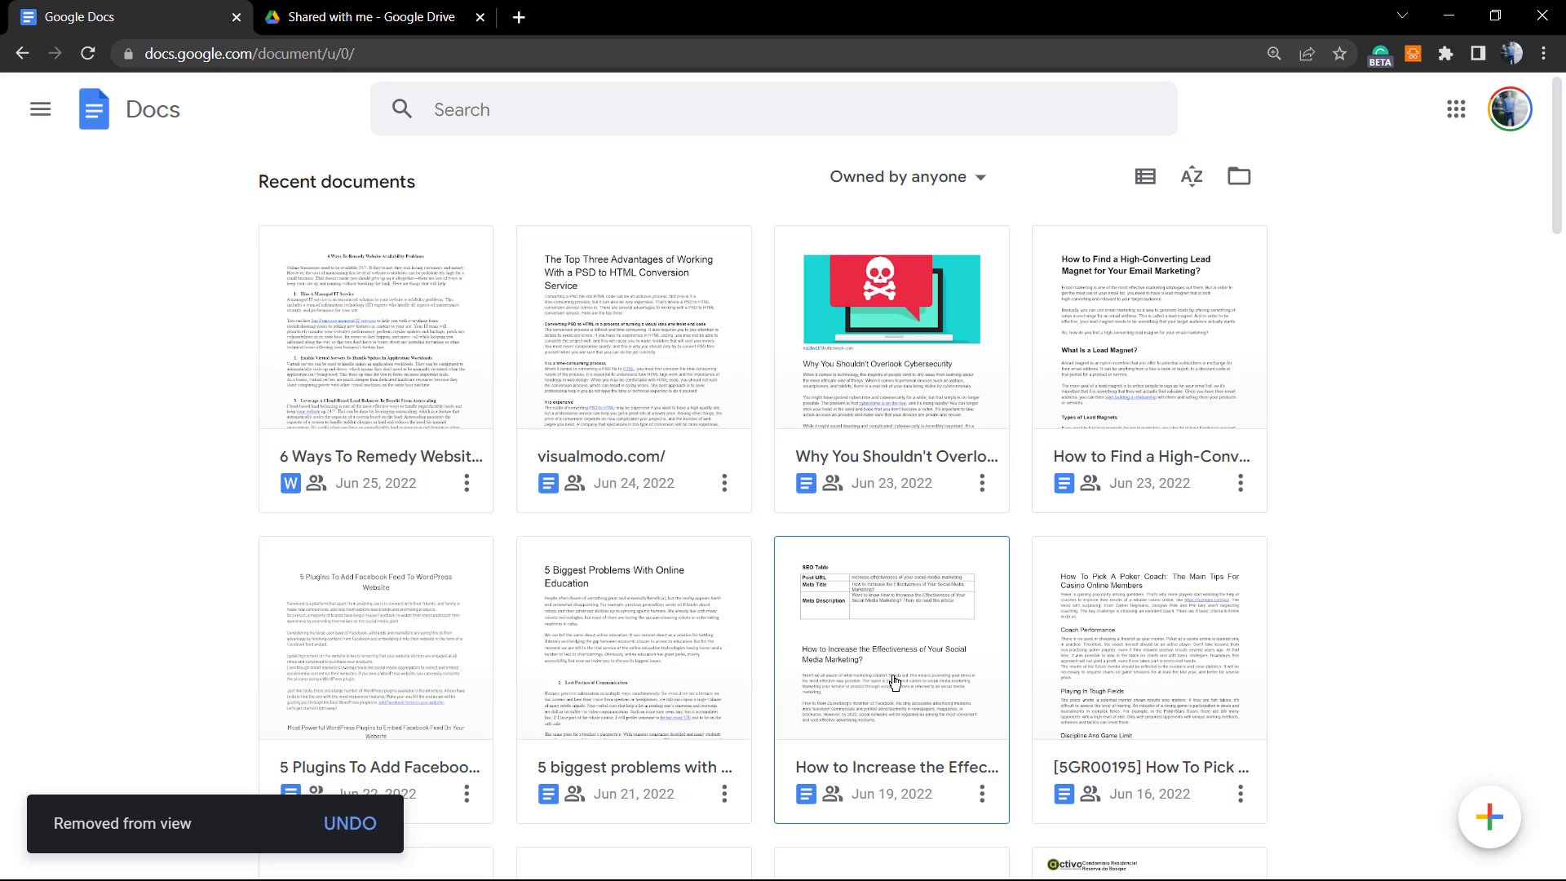
Remove the 'How to Increase the Effectiveness…' document from the recent documents grid.
left_click(982, 793)
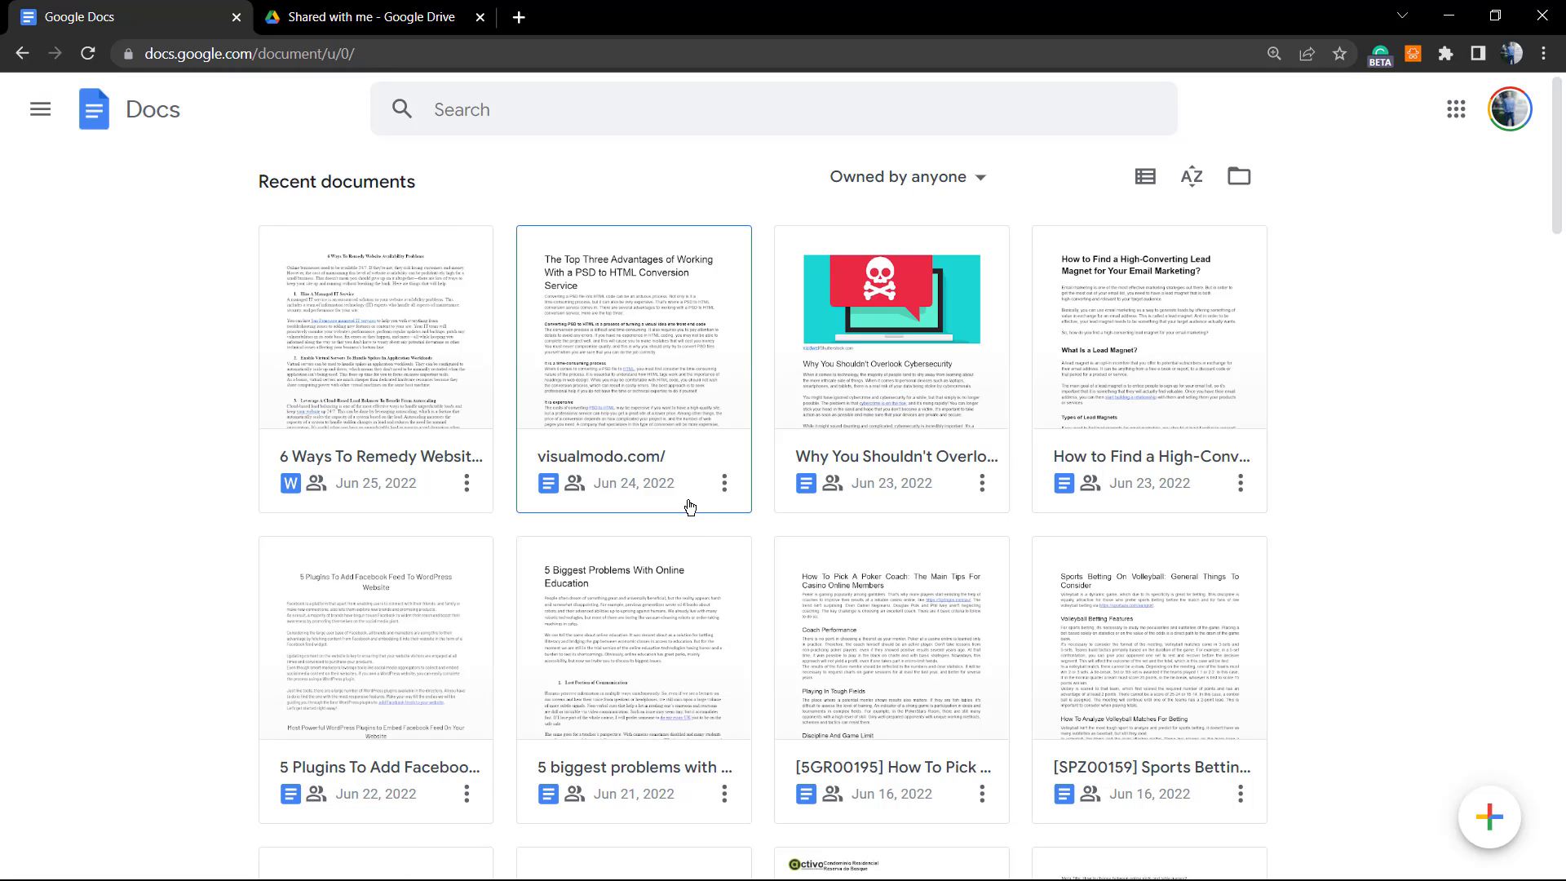
mouse_move(675, 388)
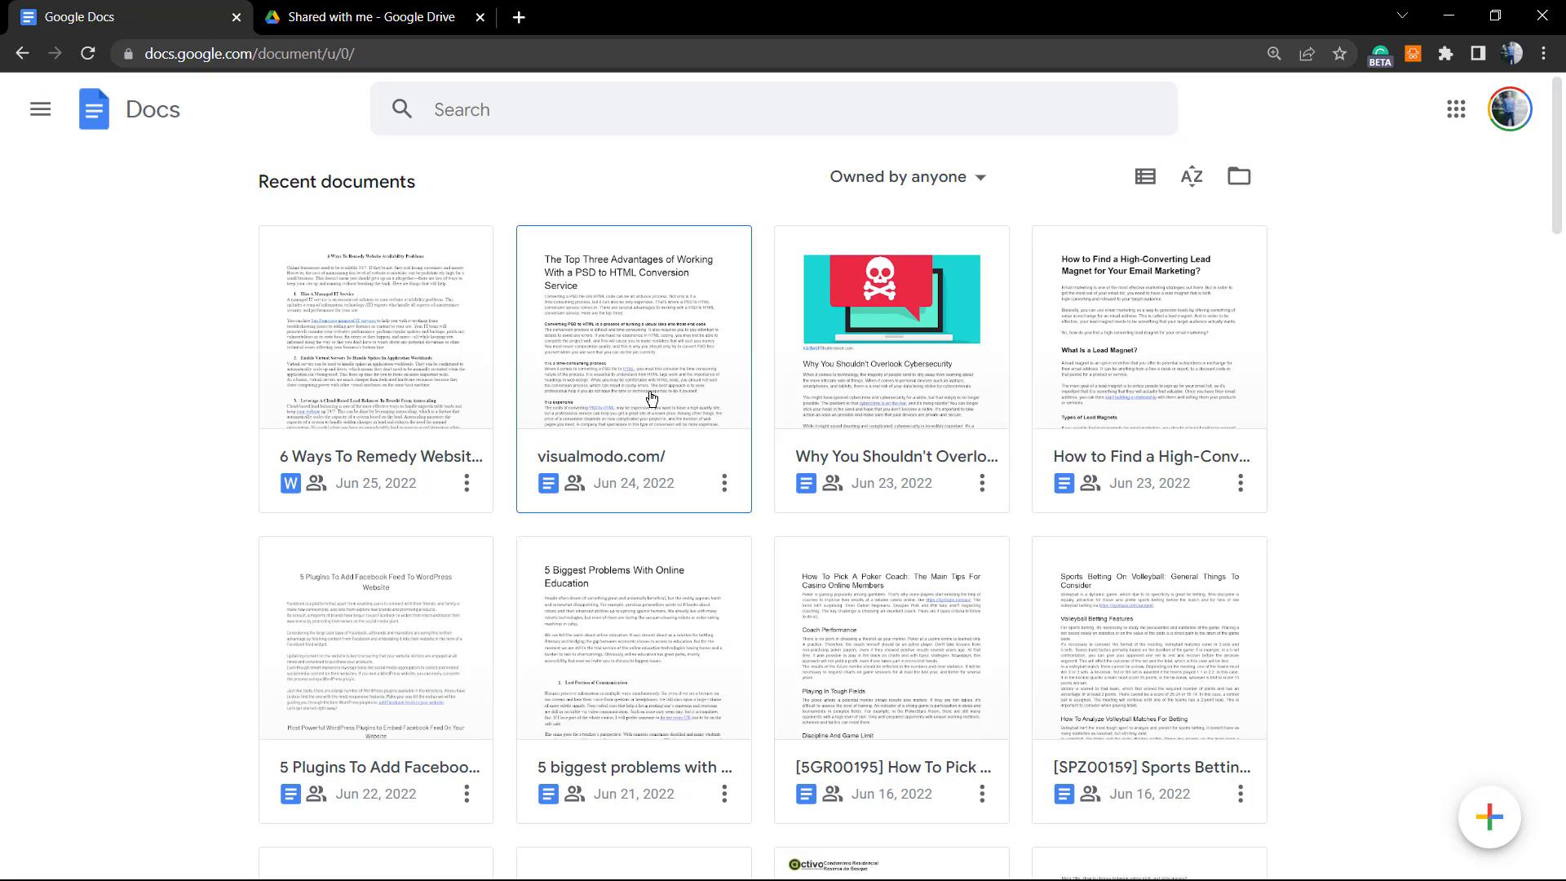
mouse_move(647, 400)
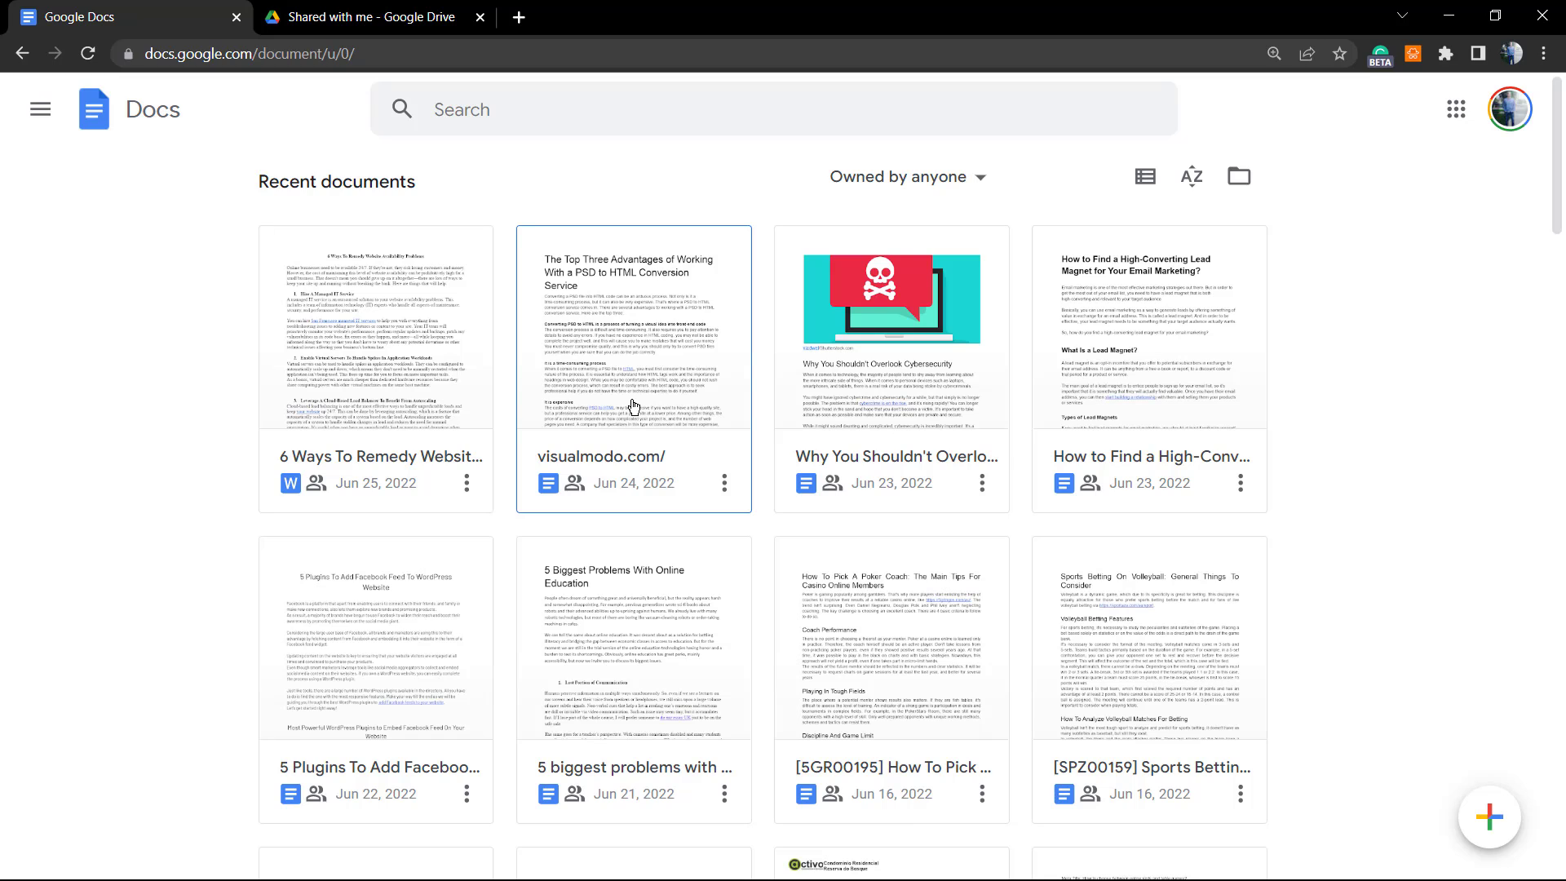
mouse_move(1280, 520)
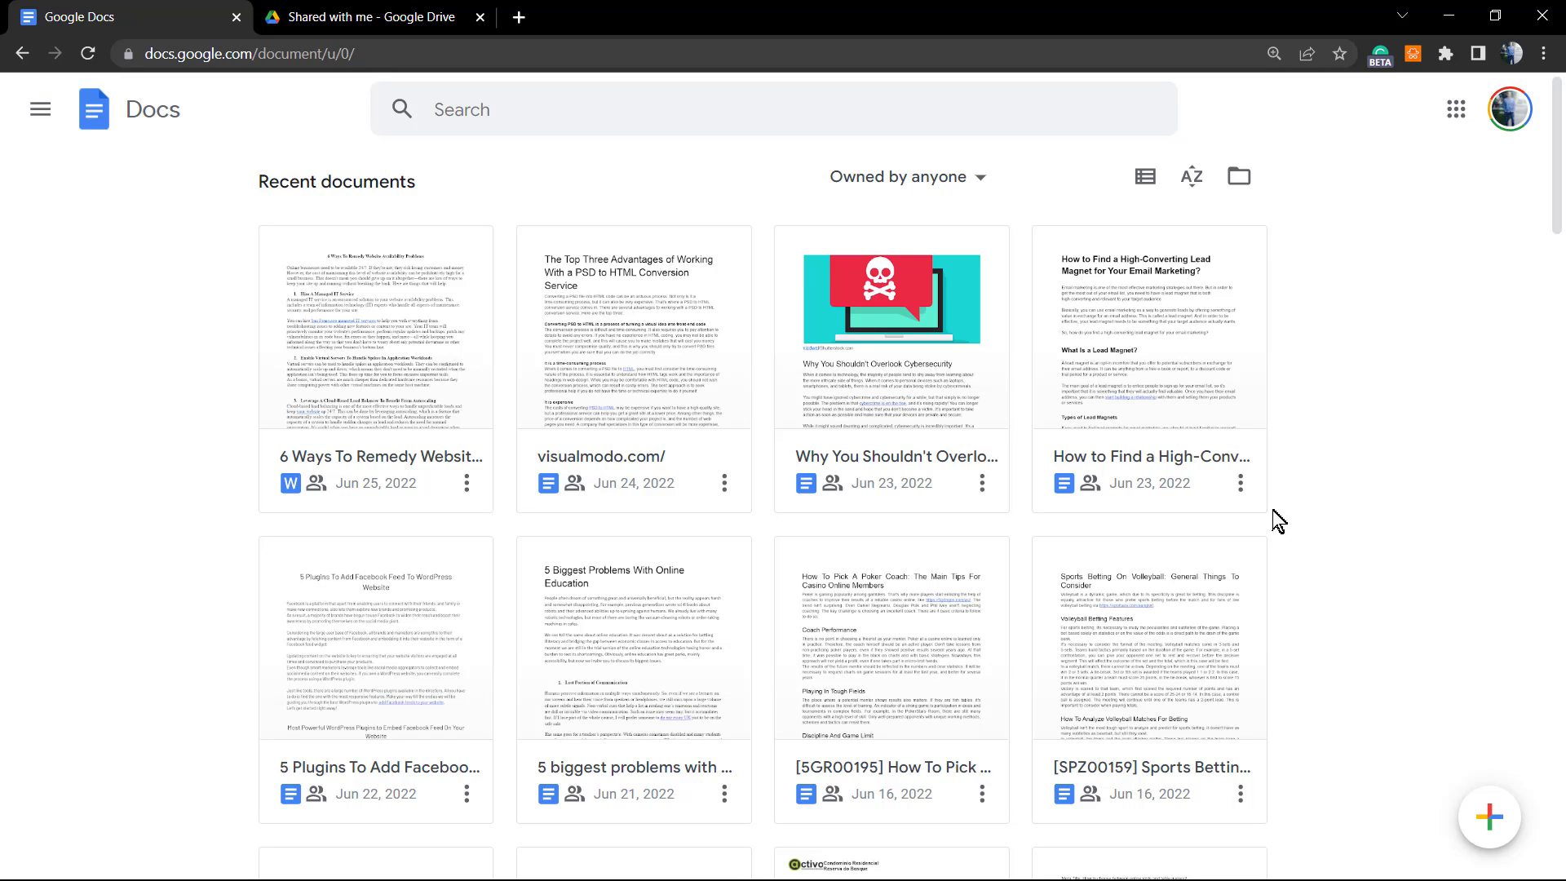
left_click(374, 649)
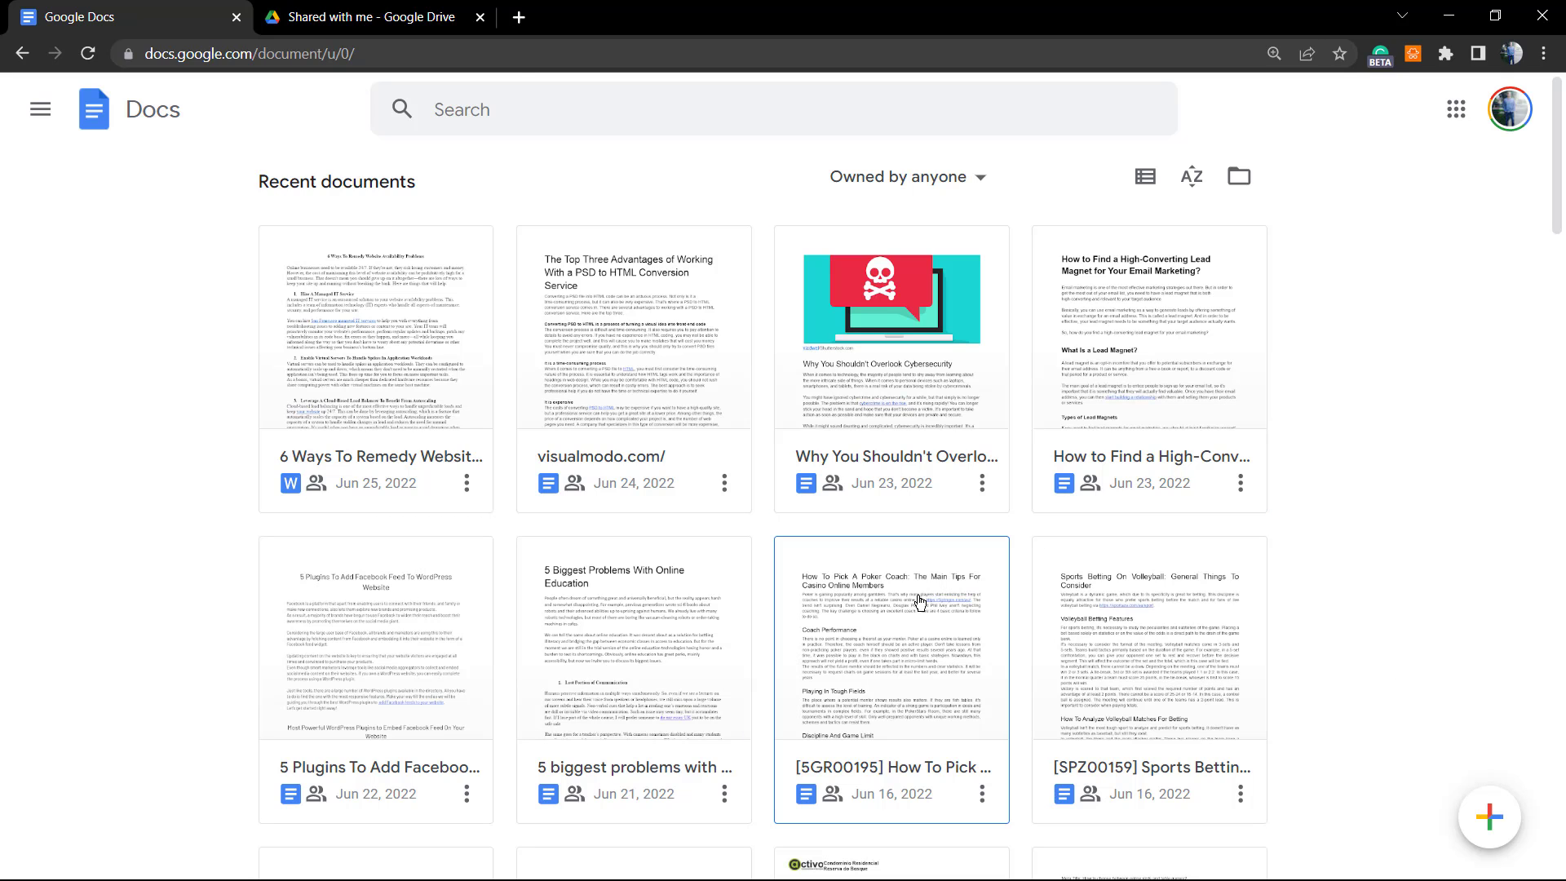
Switch to the Drive Shared with me tab and browse the Suggested and Last week files.
left_click(370, 17)
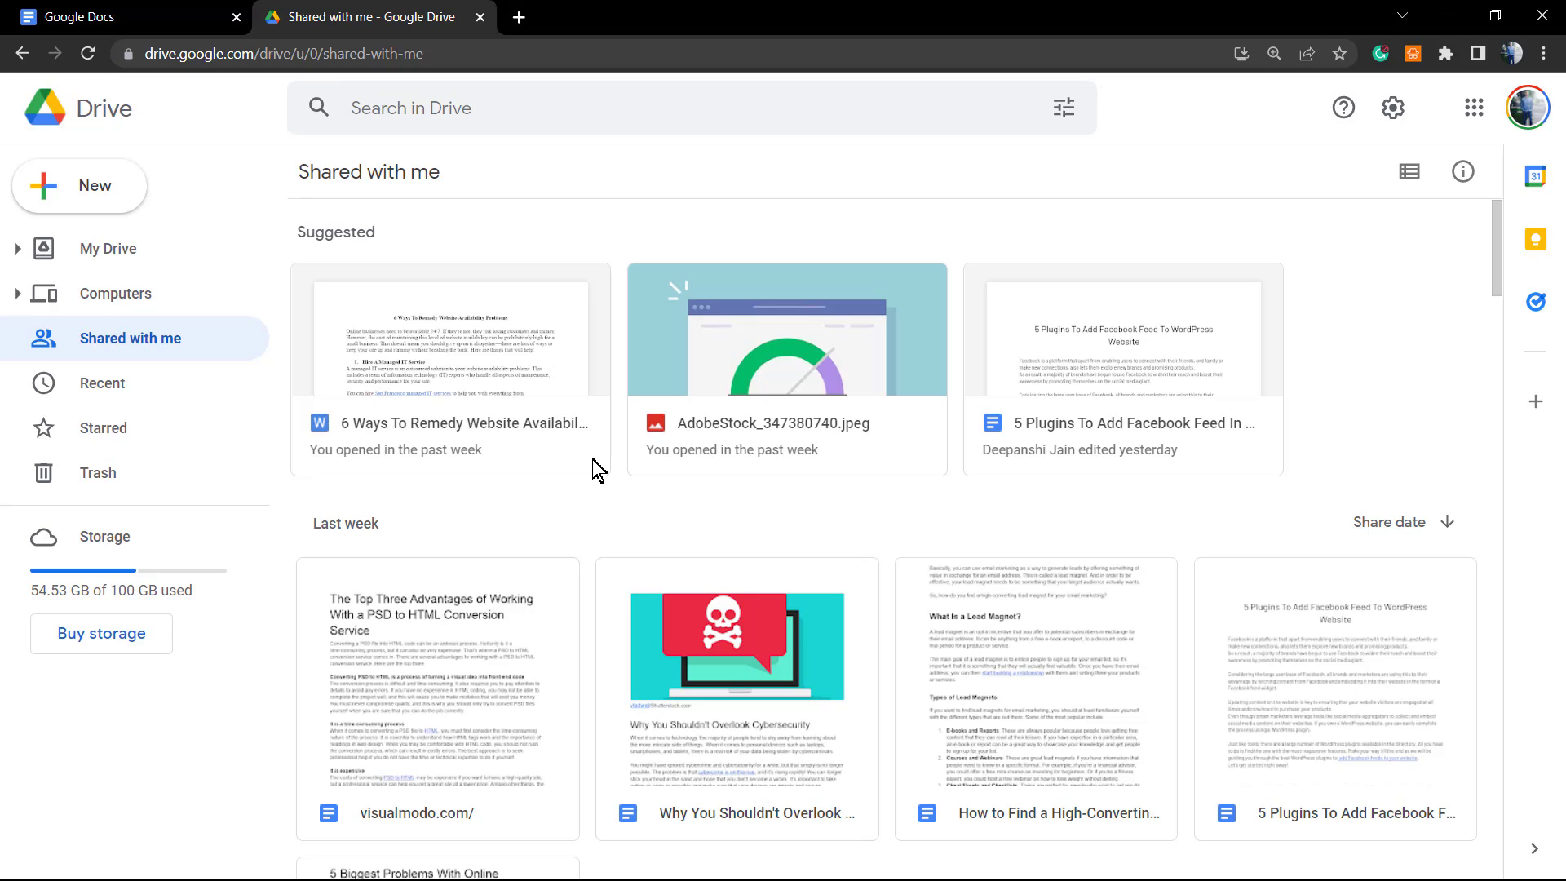
mouse_move(283, 372)
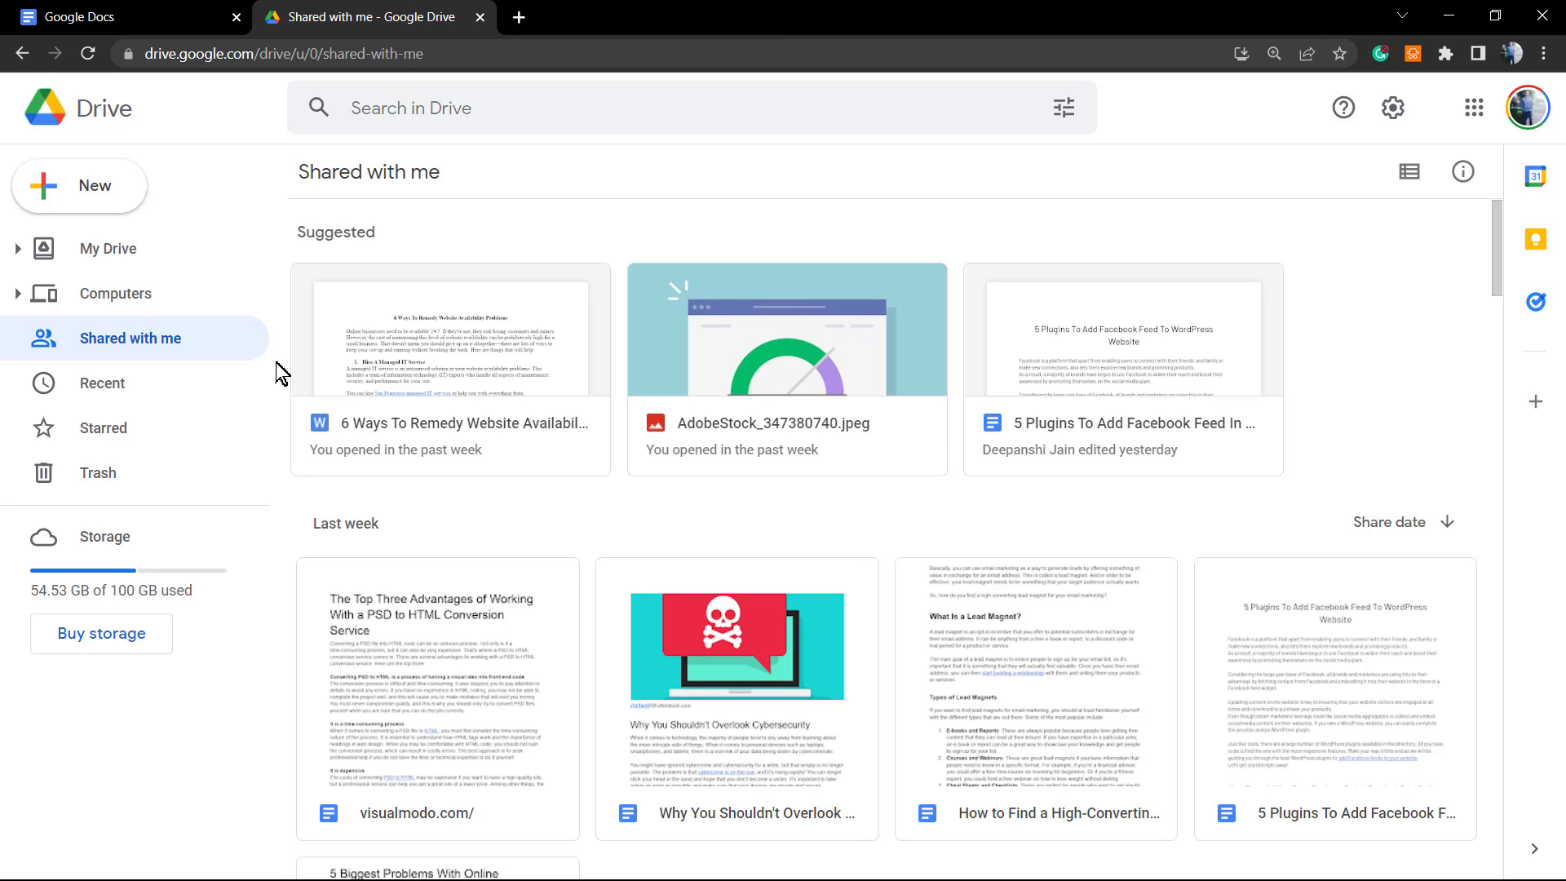
mouse_move(146, 317)
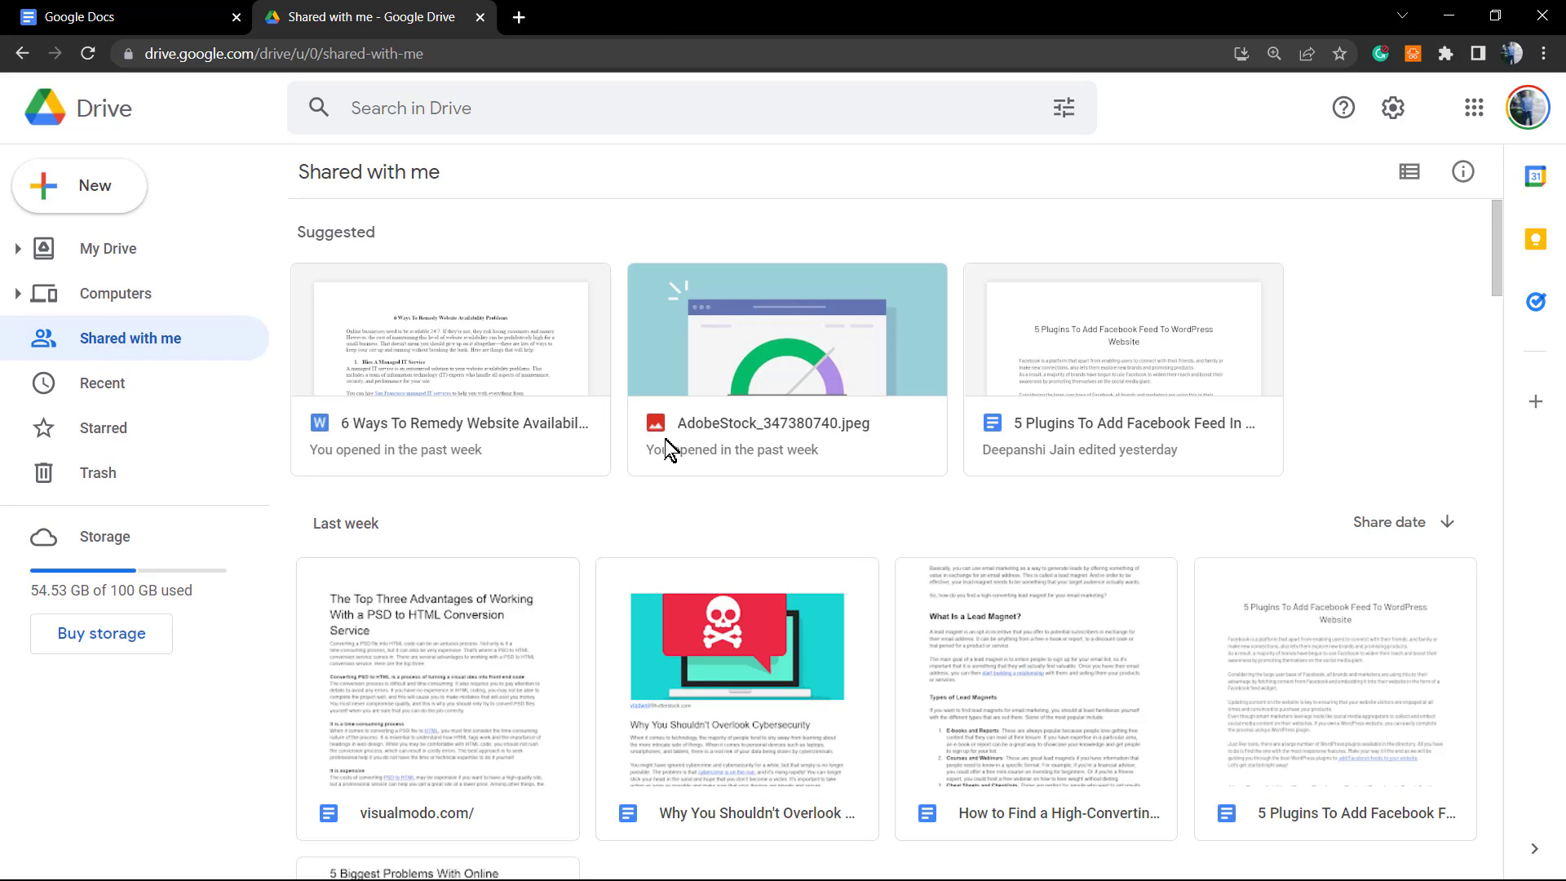
scroll("down", 3)
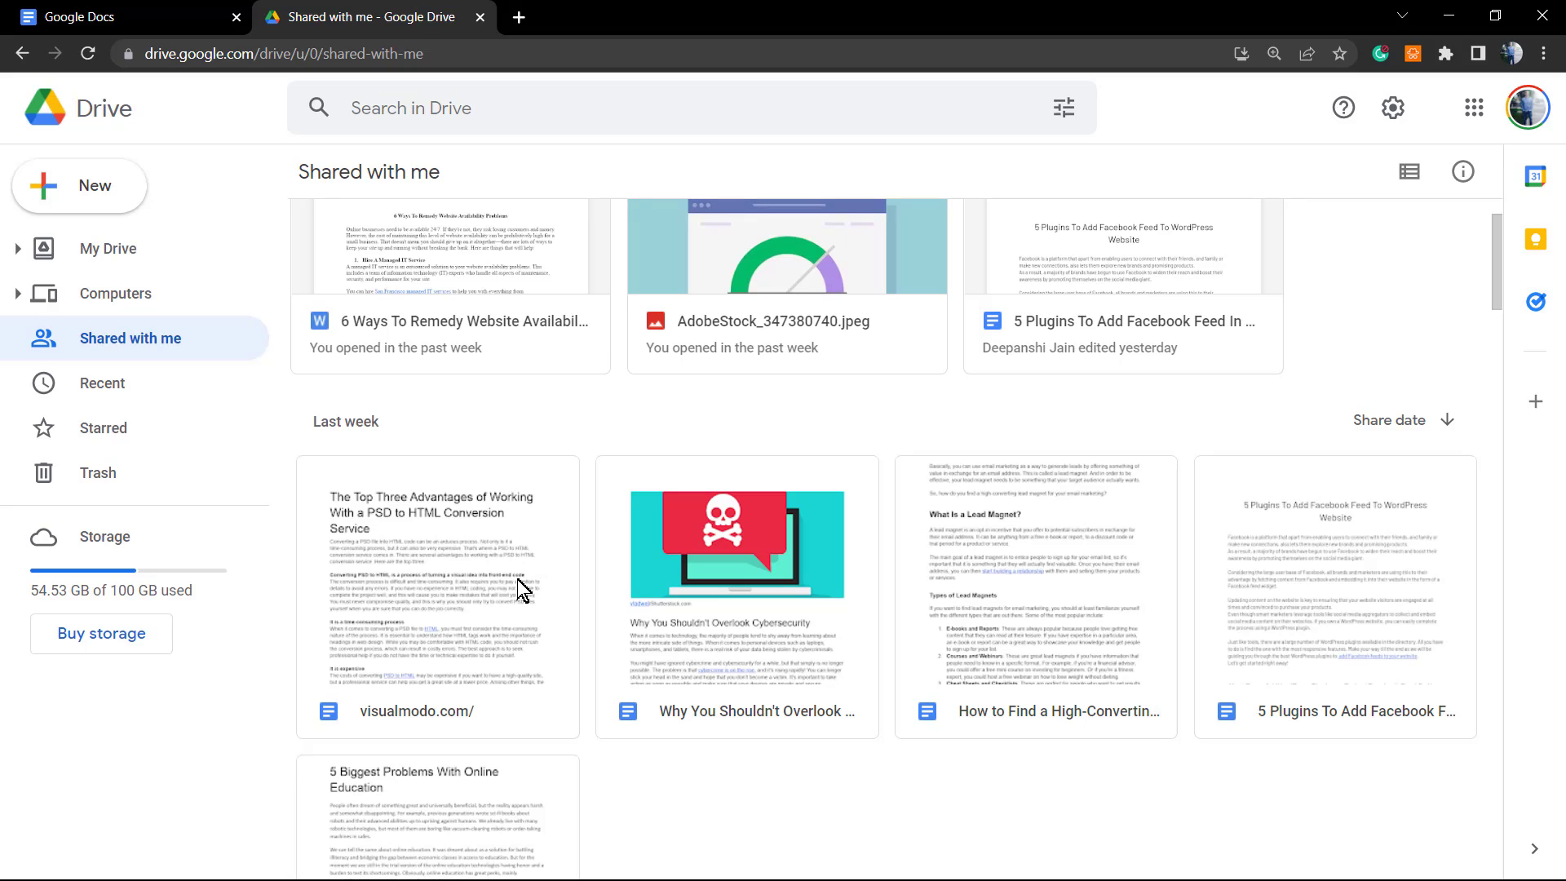
mouse_move(609, 509)
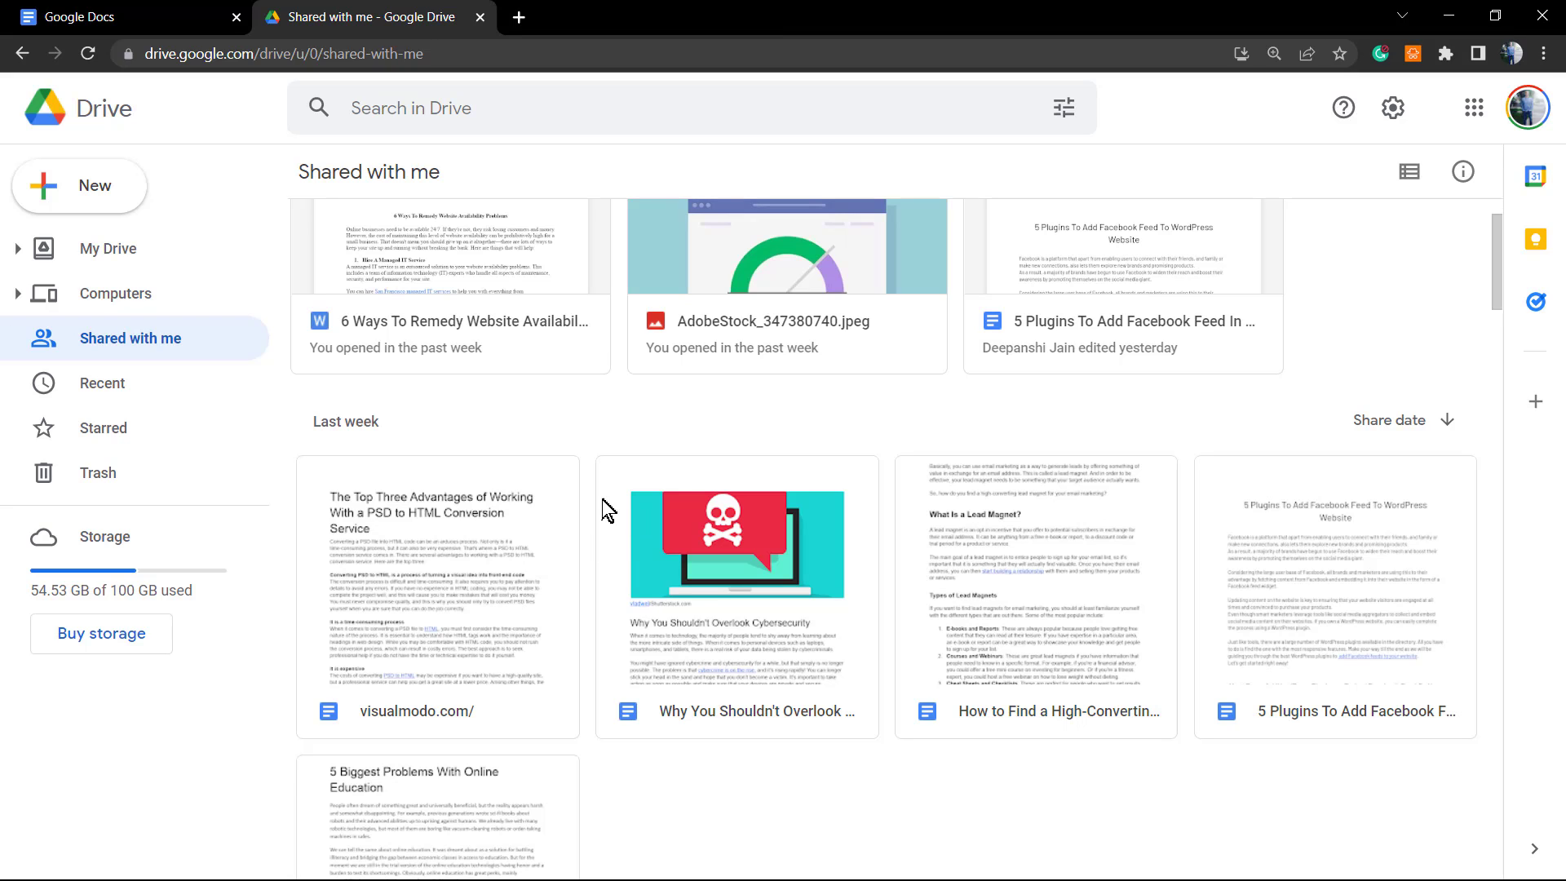
scroll("up", 3)
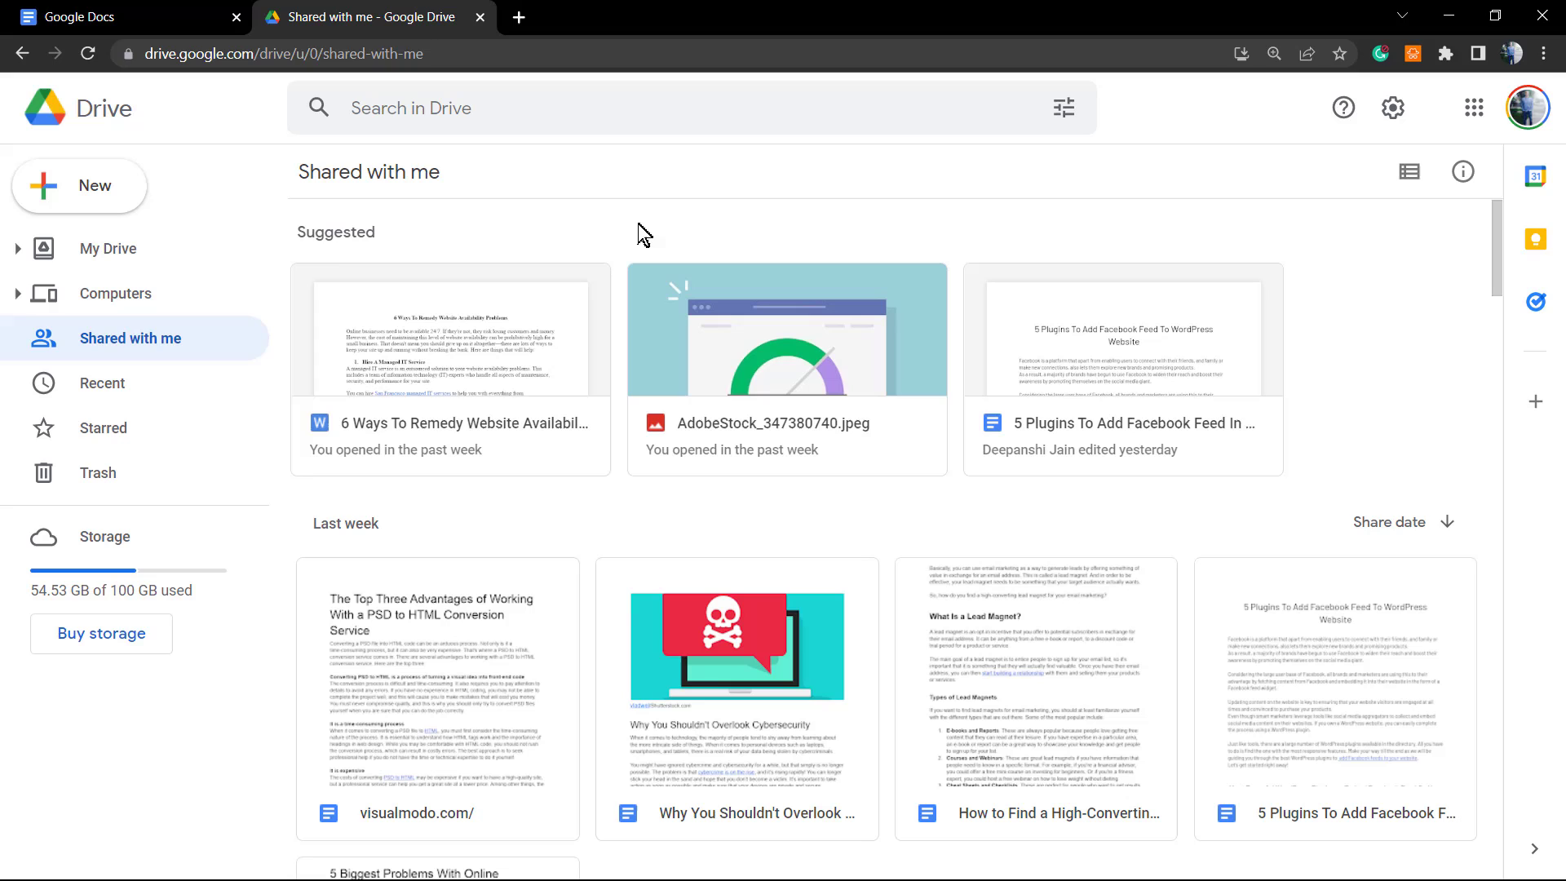
mouse_move(399, 188)
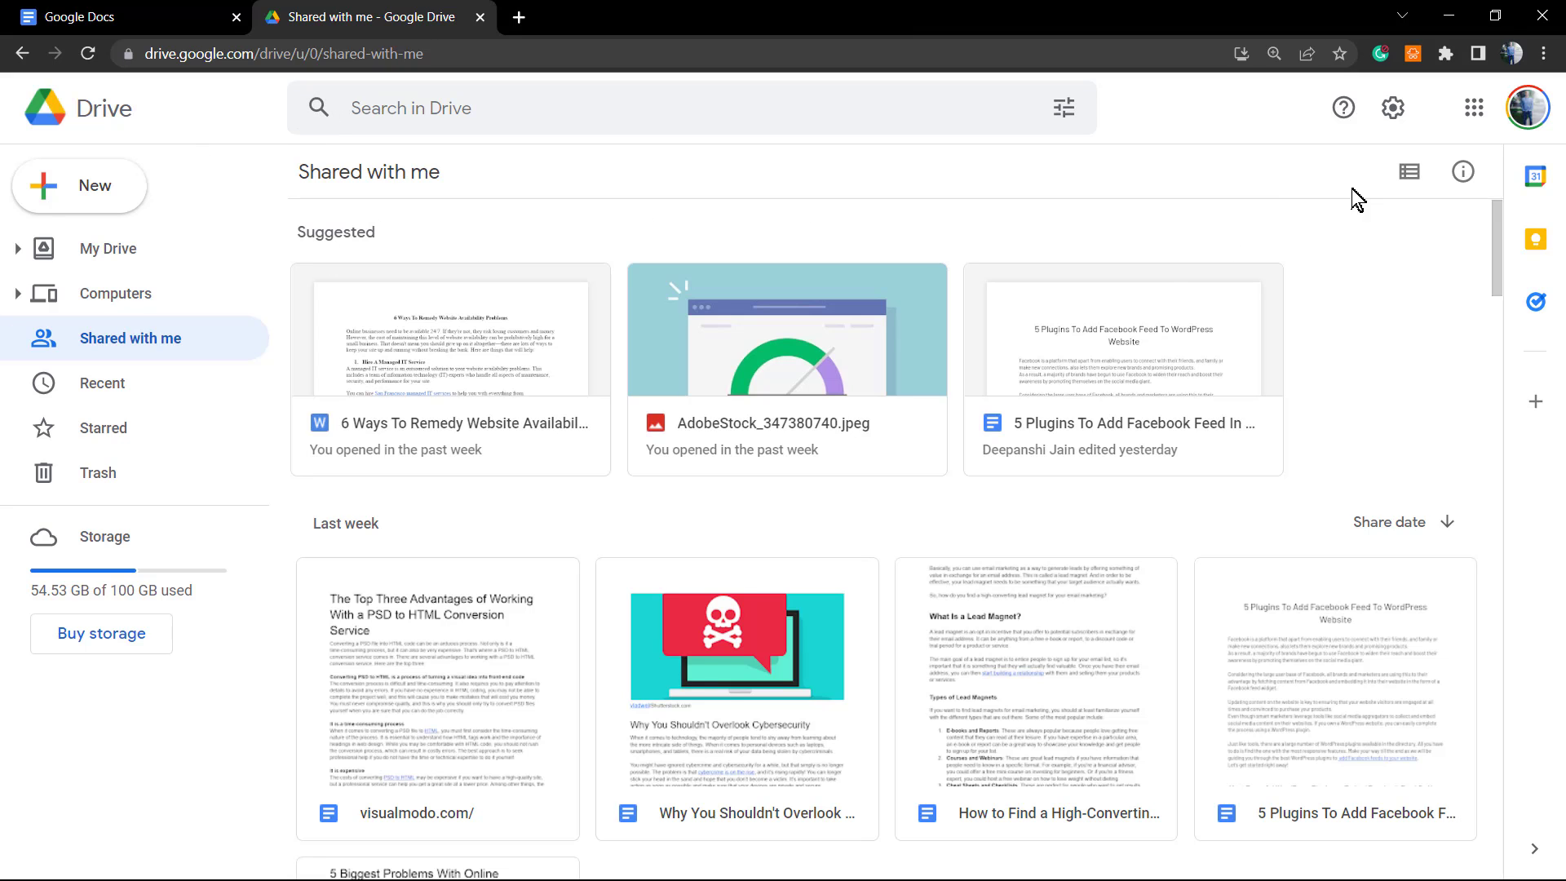
scroll("down", 3)
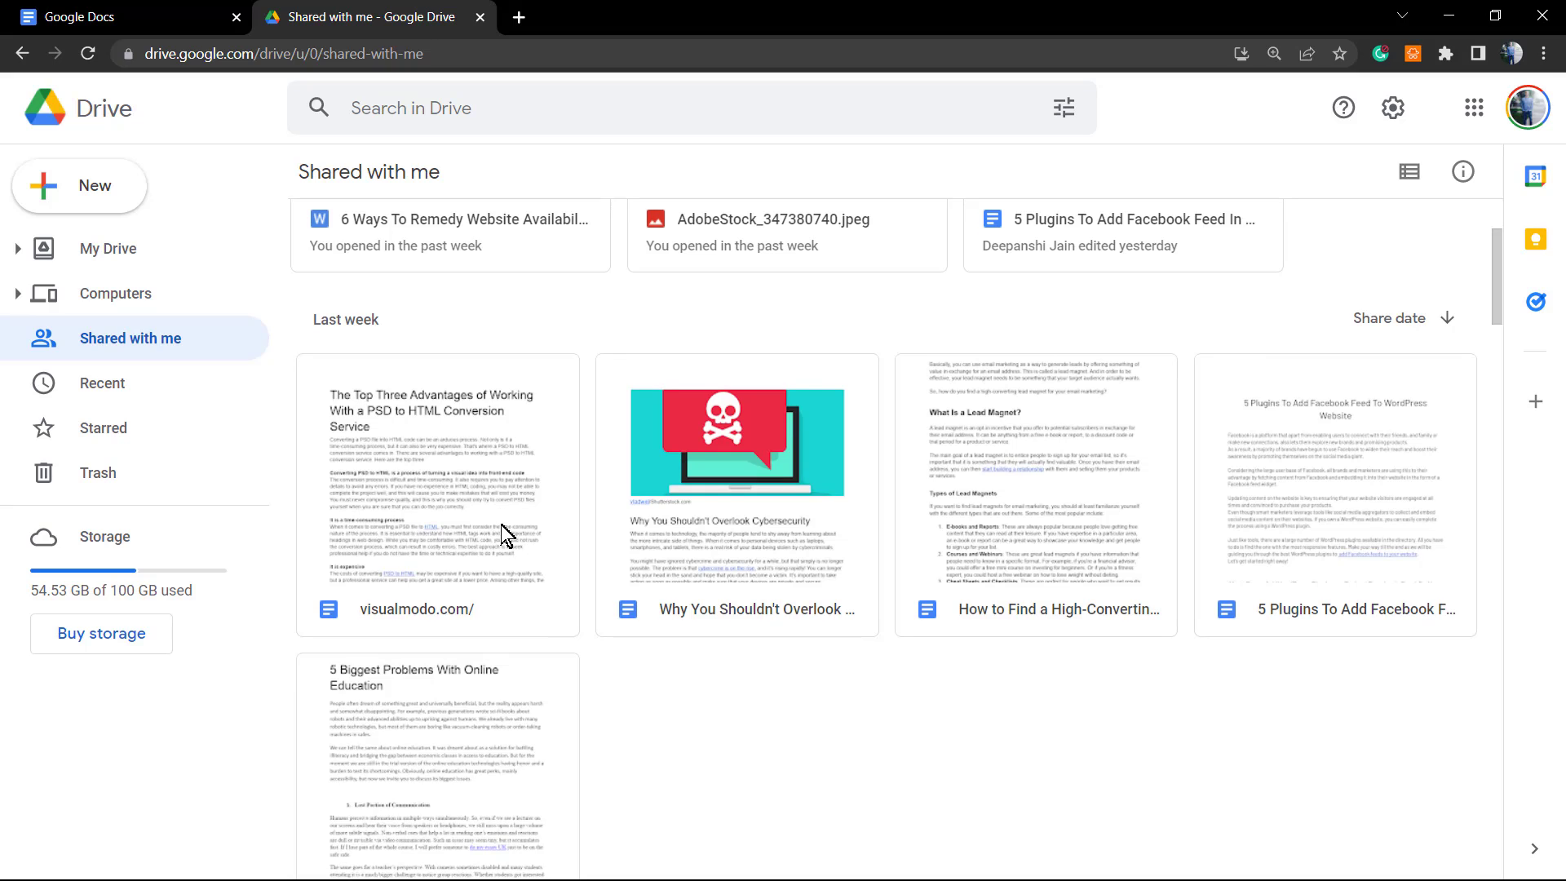
Remove four files, visualmodo.com/ through 5 Plugins, leaving only the online education document.
left_click(436, 609)
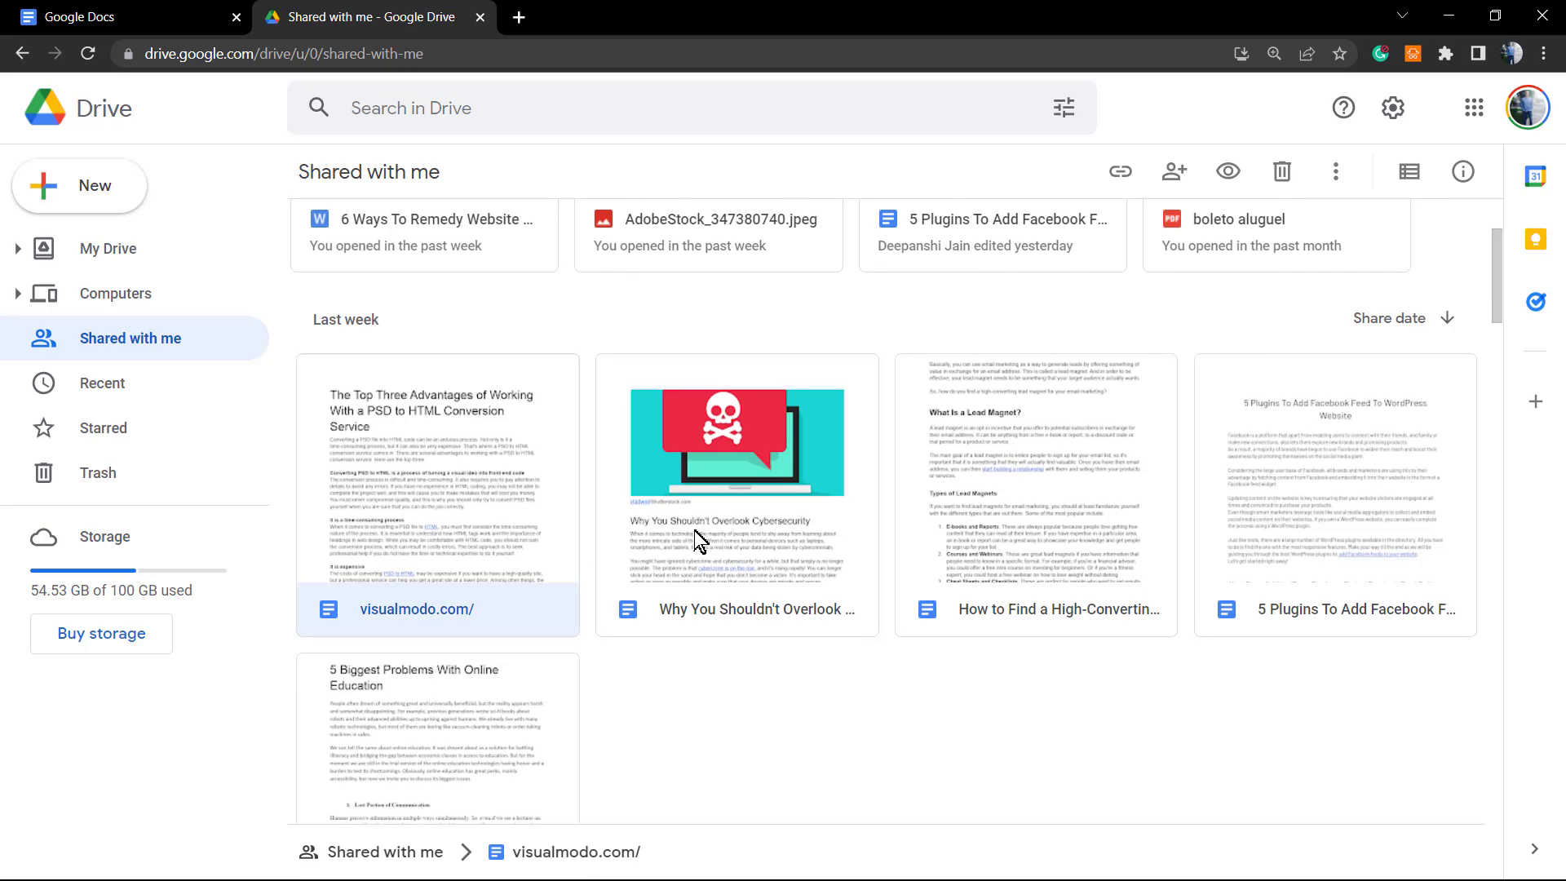
mouse_move(1317, 539)
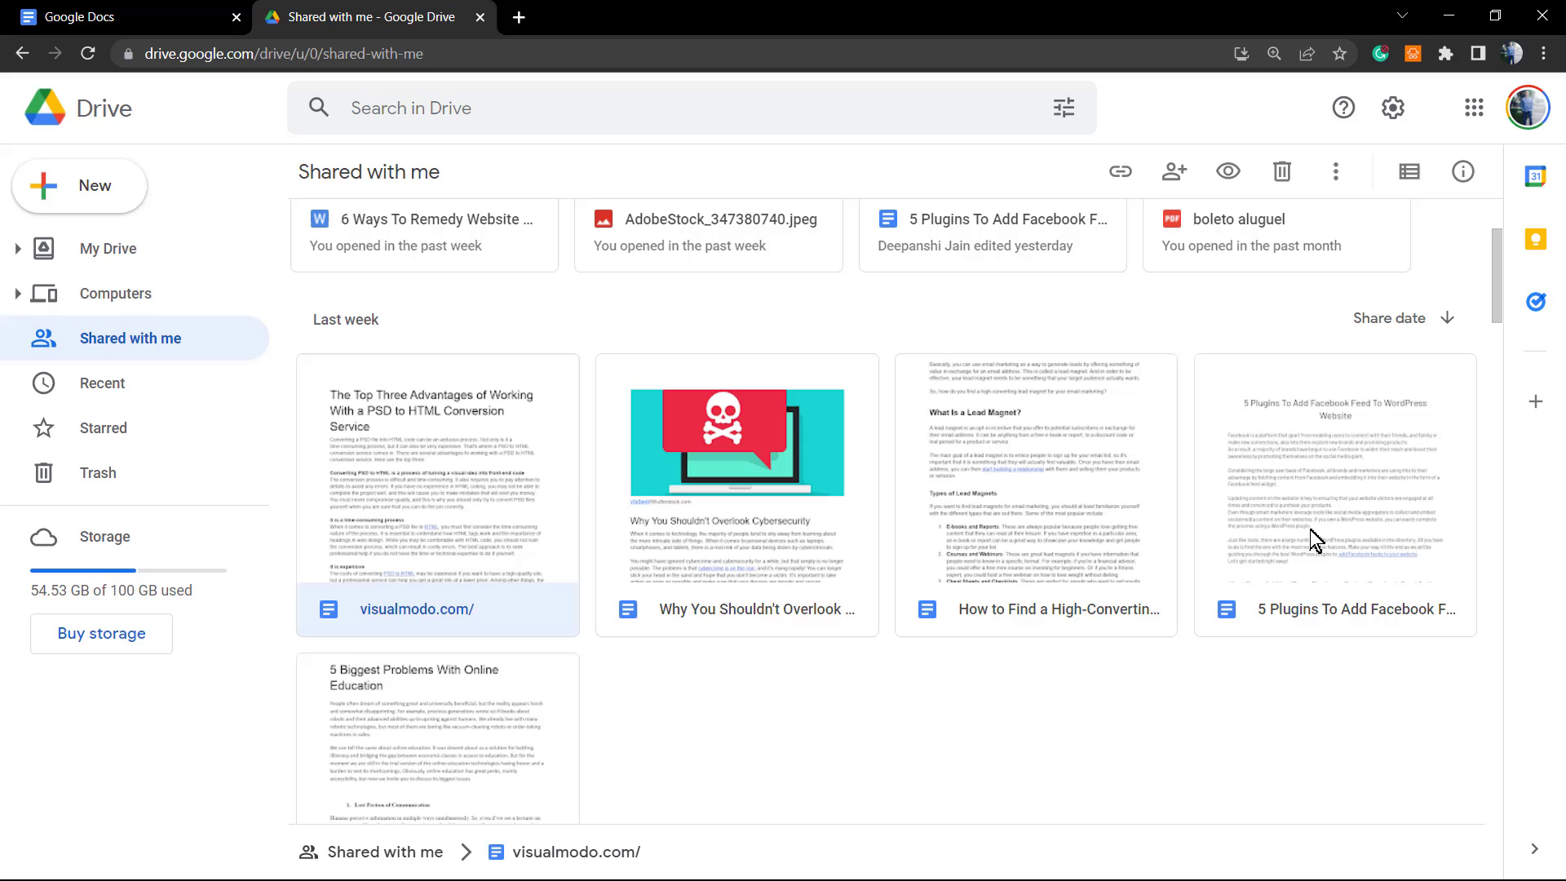
left_click(1334, 494)
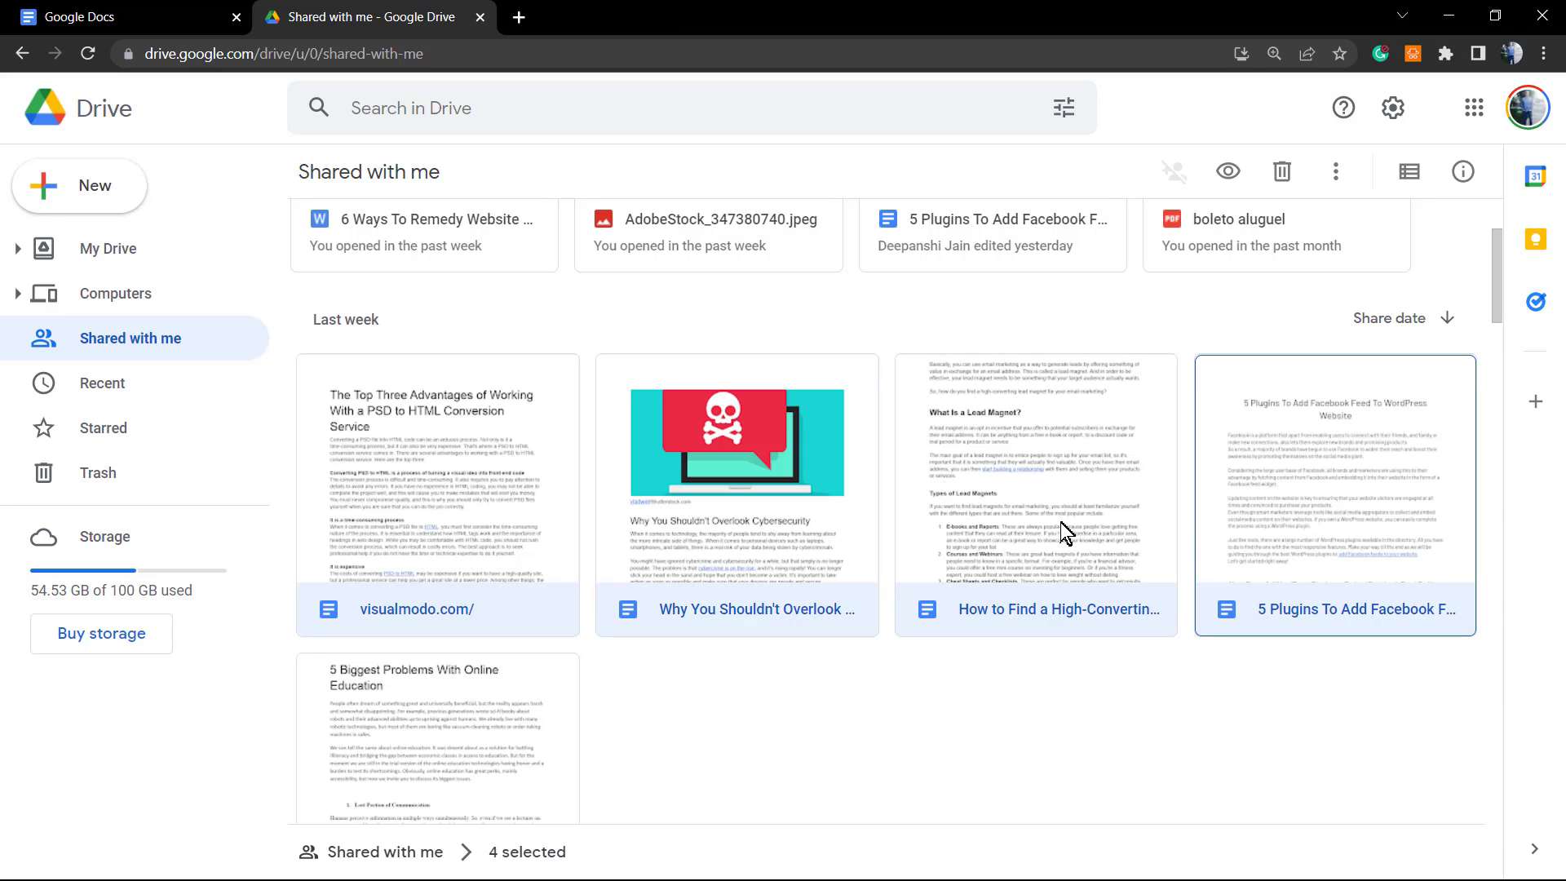
left_click(1281, 171)
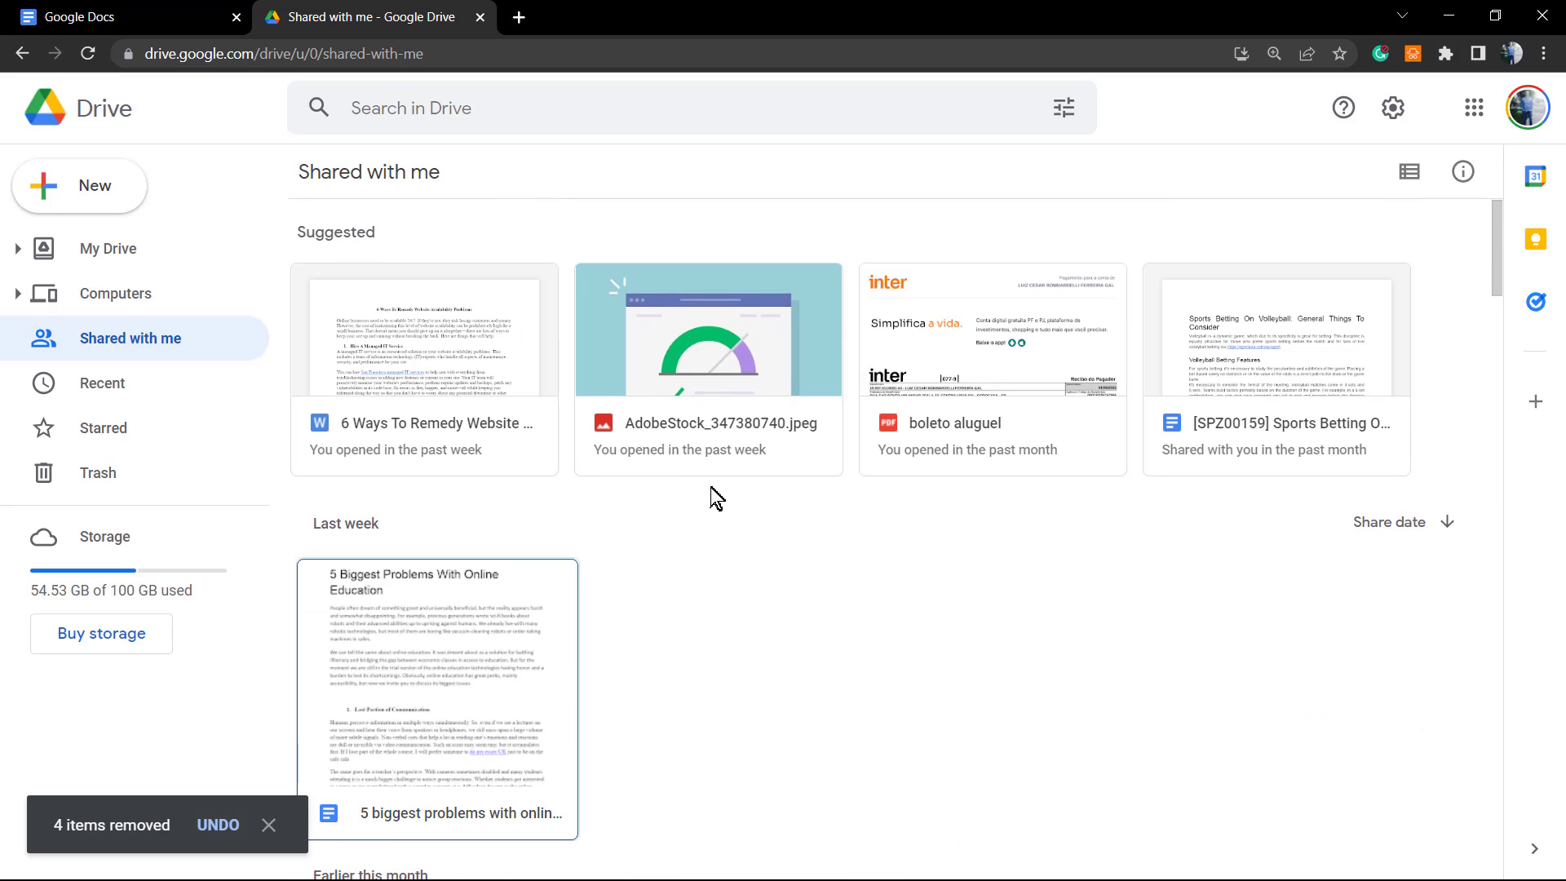
scroll("down", 3)
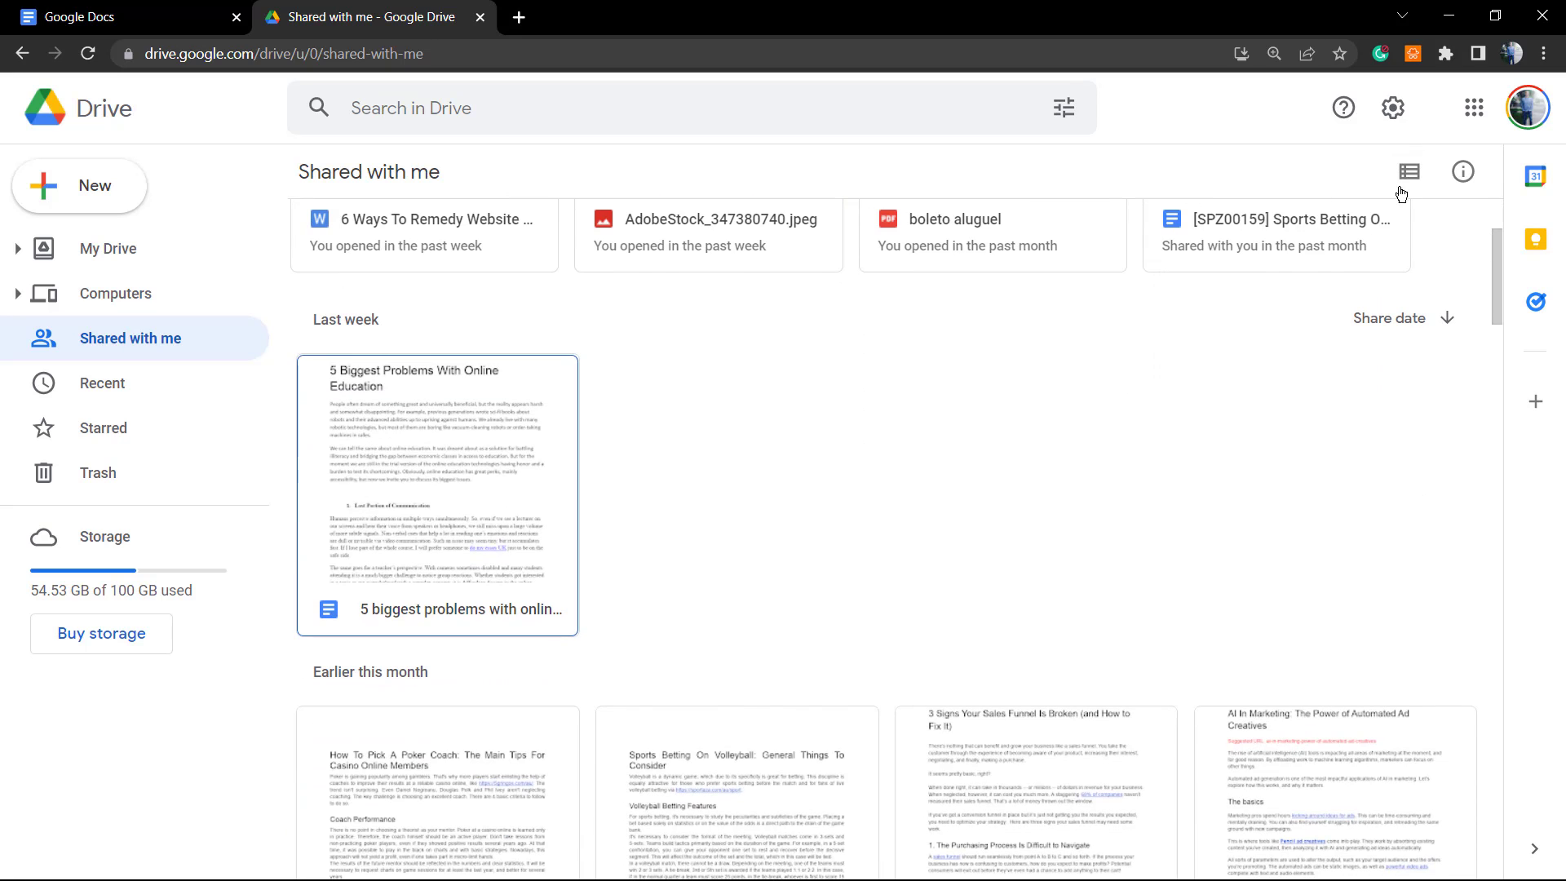
left_click(1407, 170)
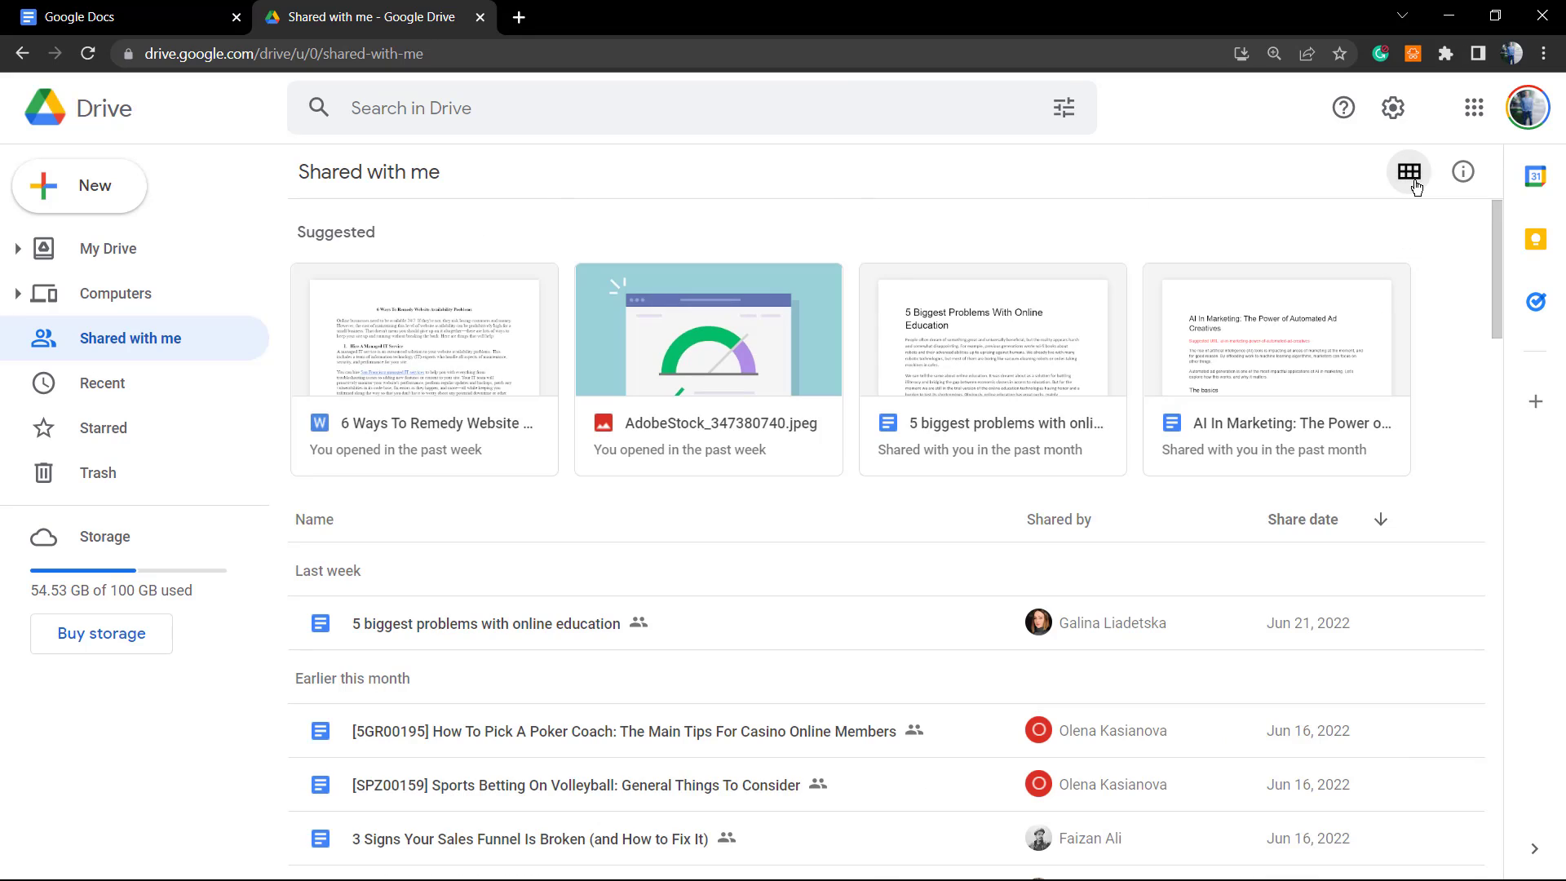
mouse_move(1409, 170)
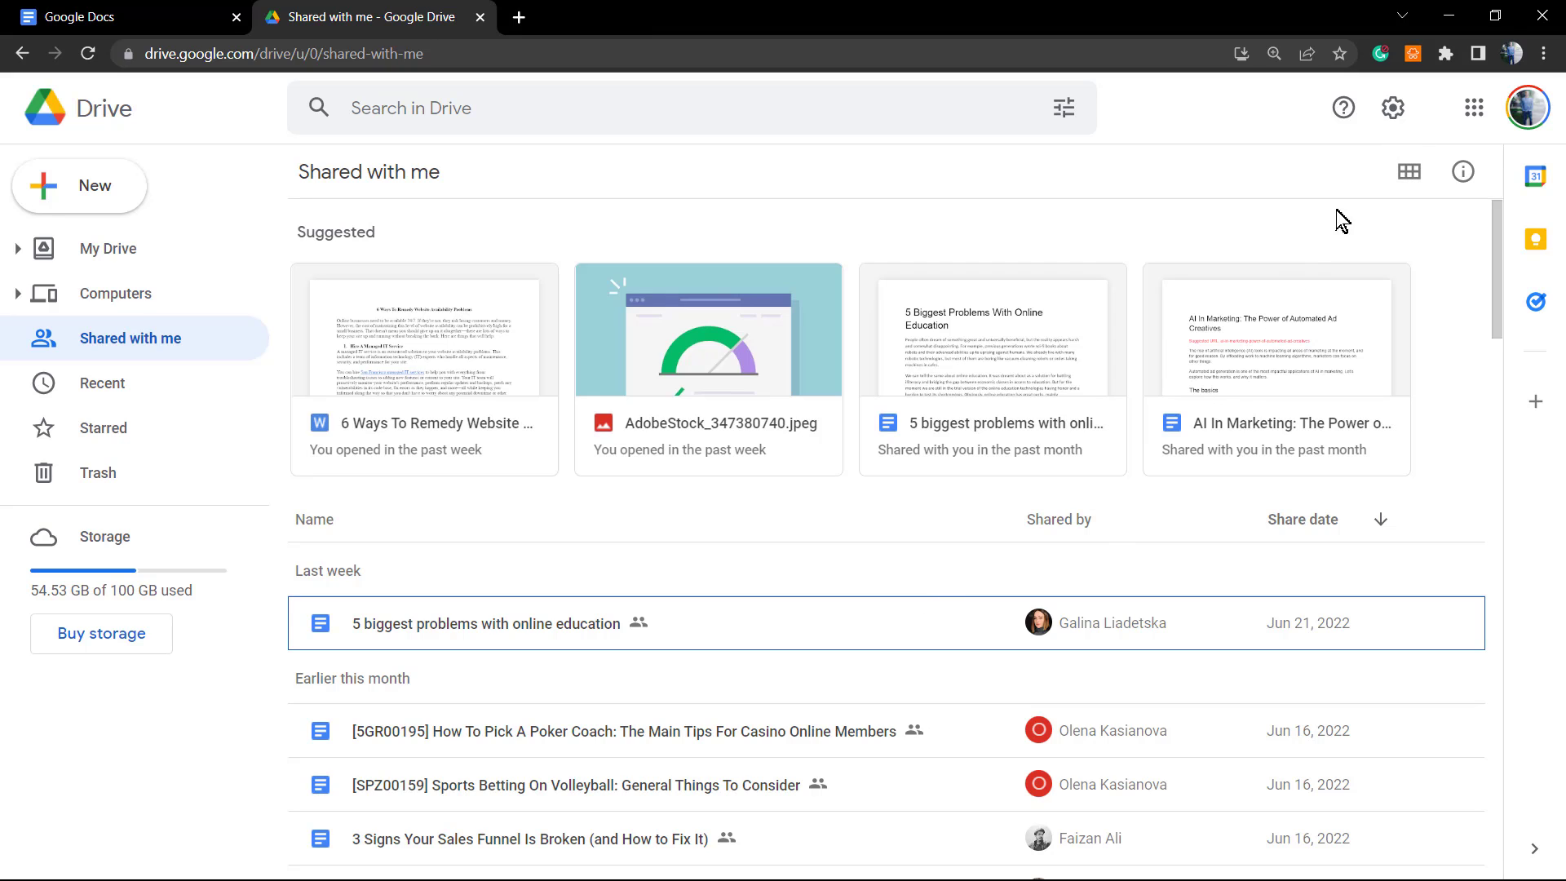
mouse_move(1409, 170)
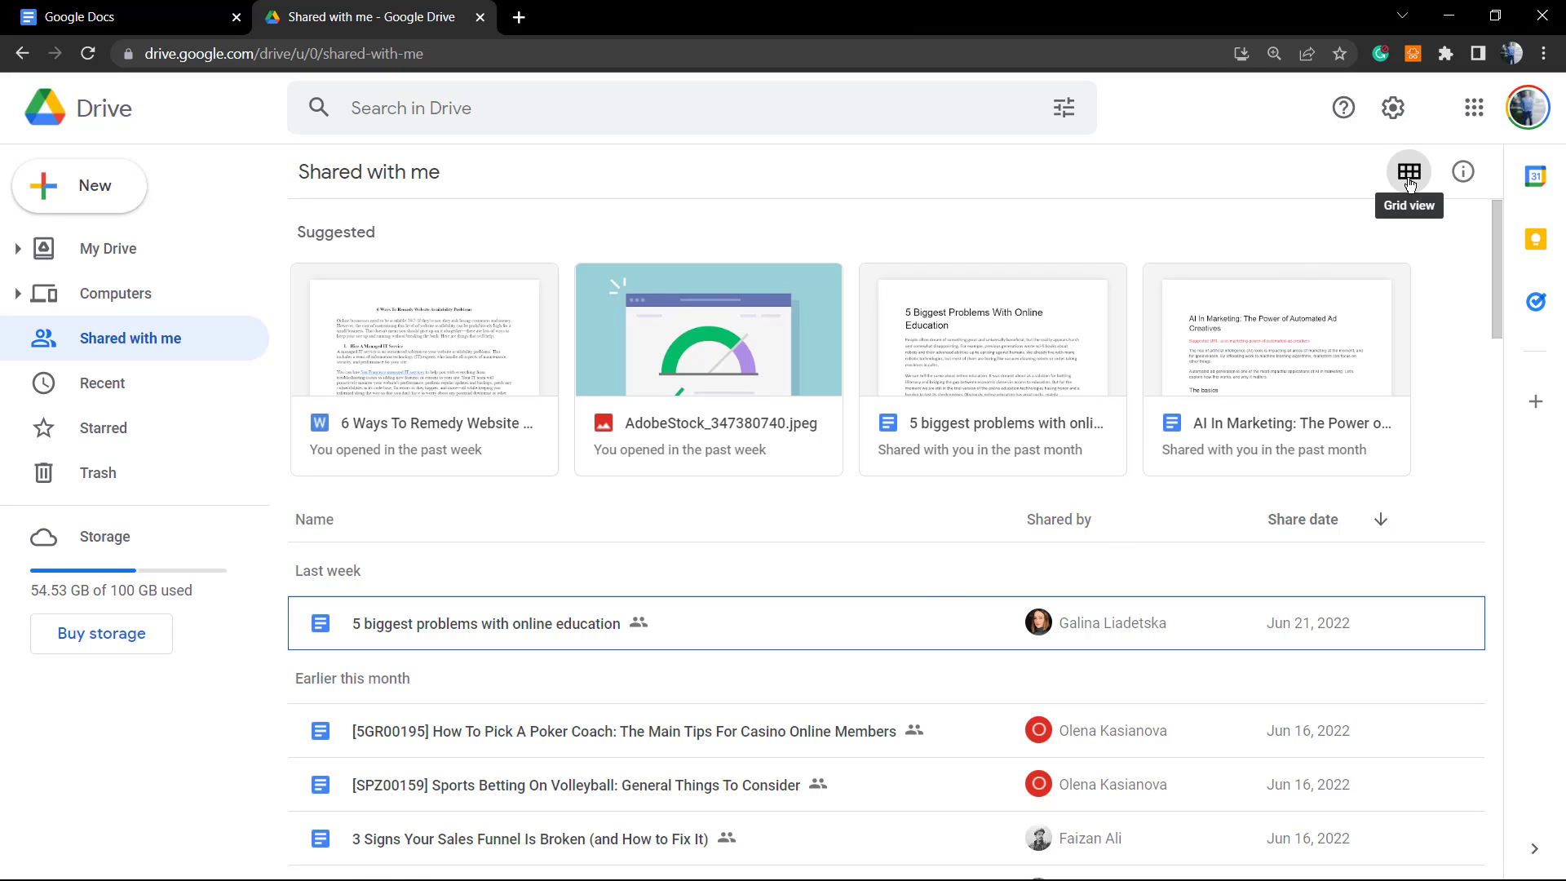
left_click(1409, 170)
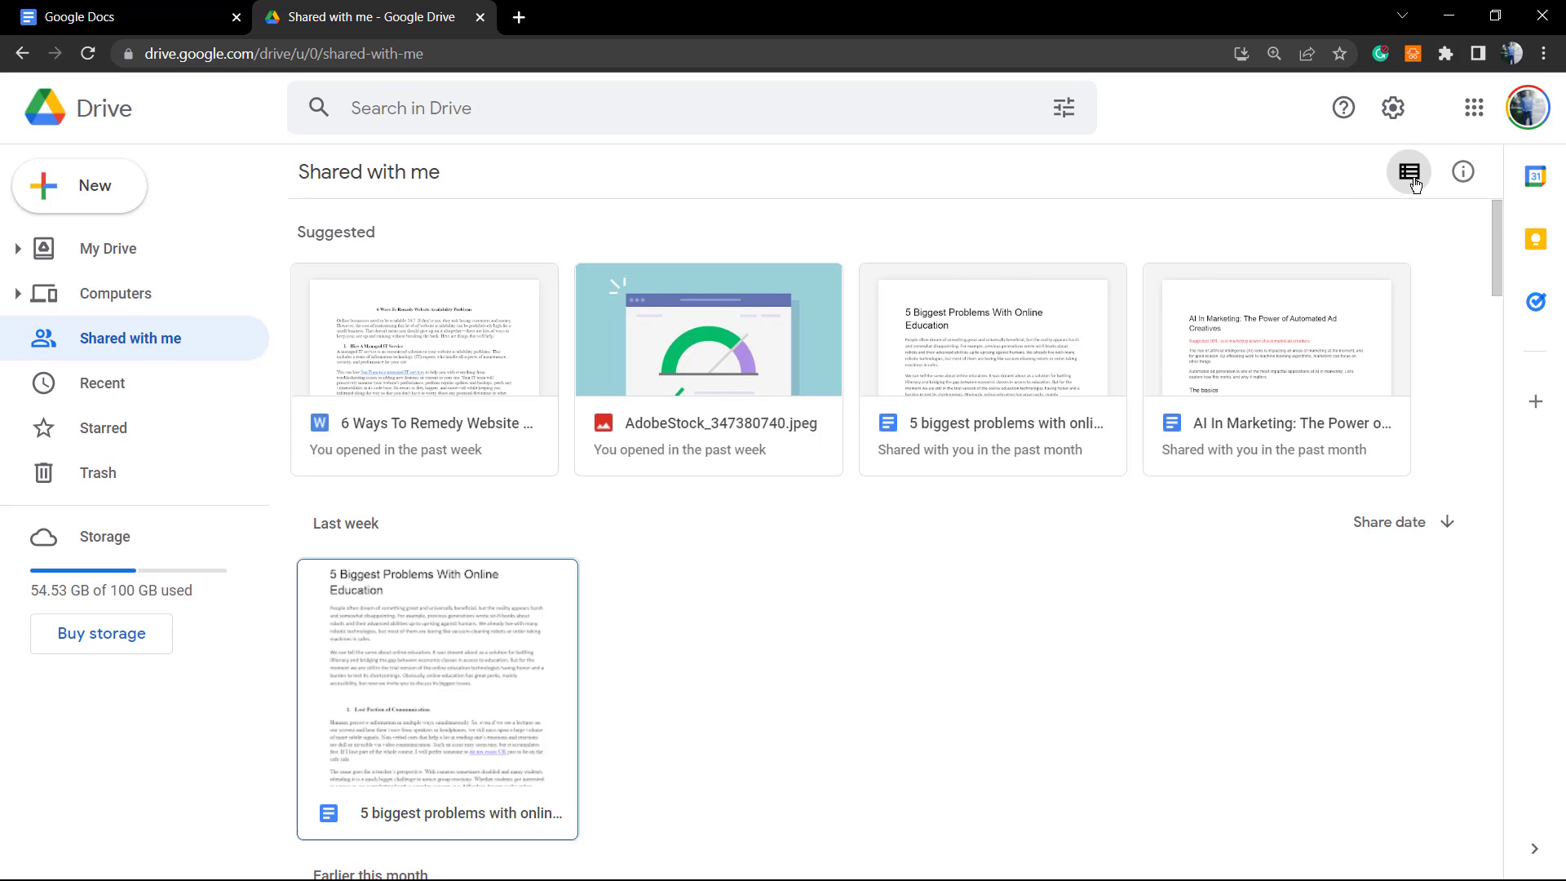
left_click(1410, 170)
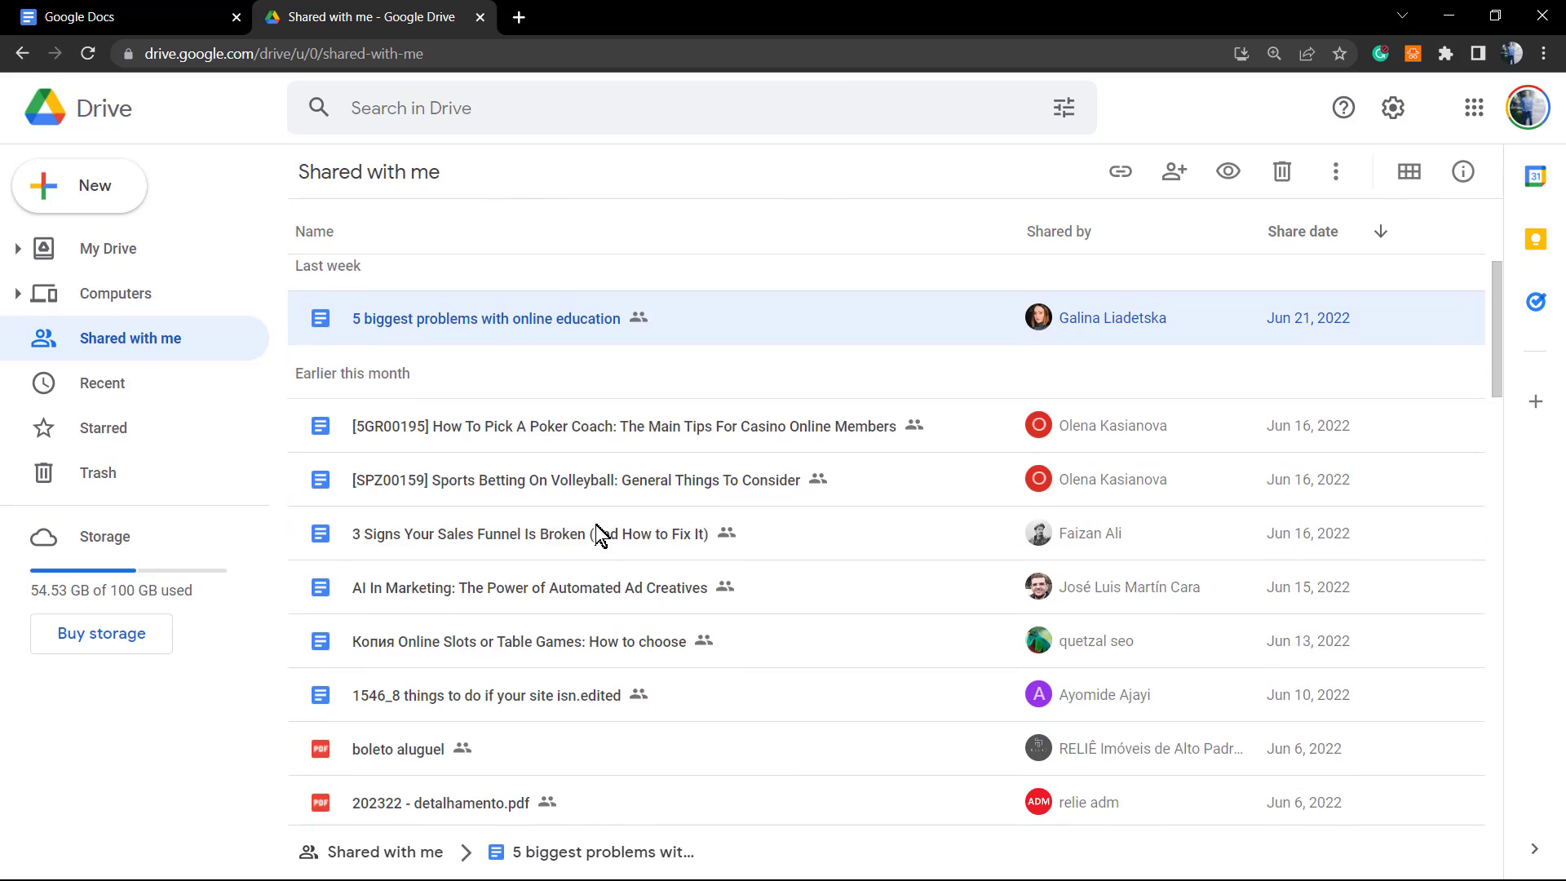
Remove this month's seven newest shared files via the right-click Remove option.
scroll("down", 3)
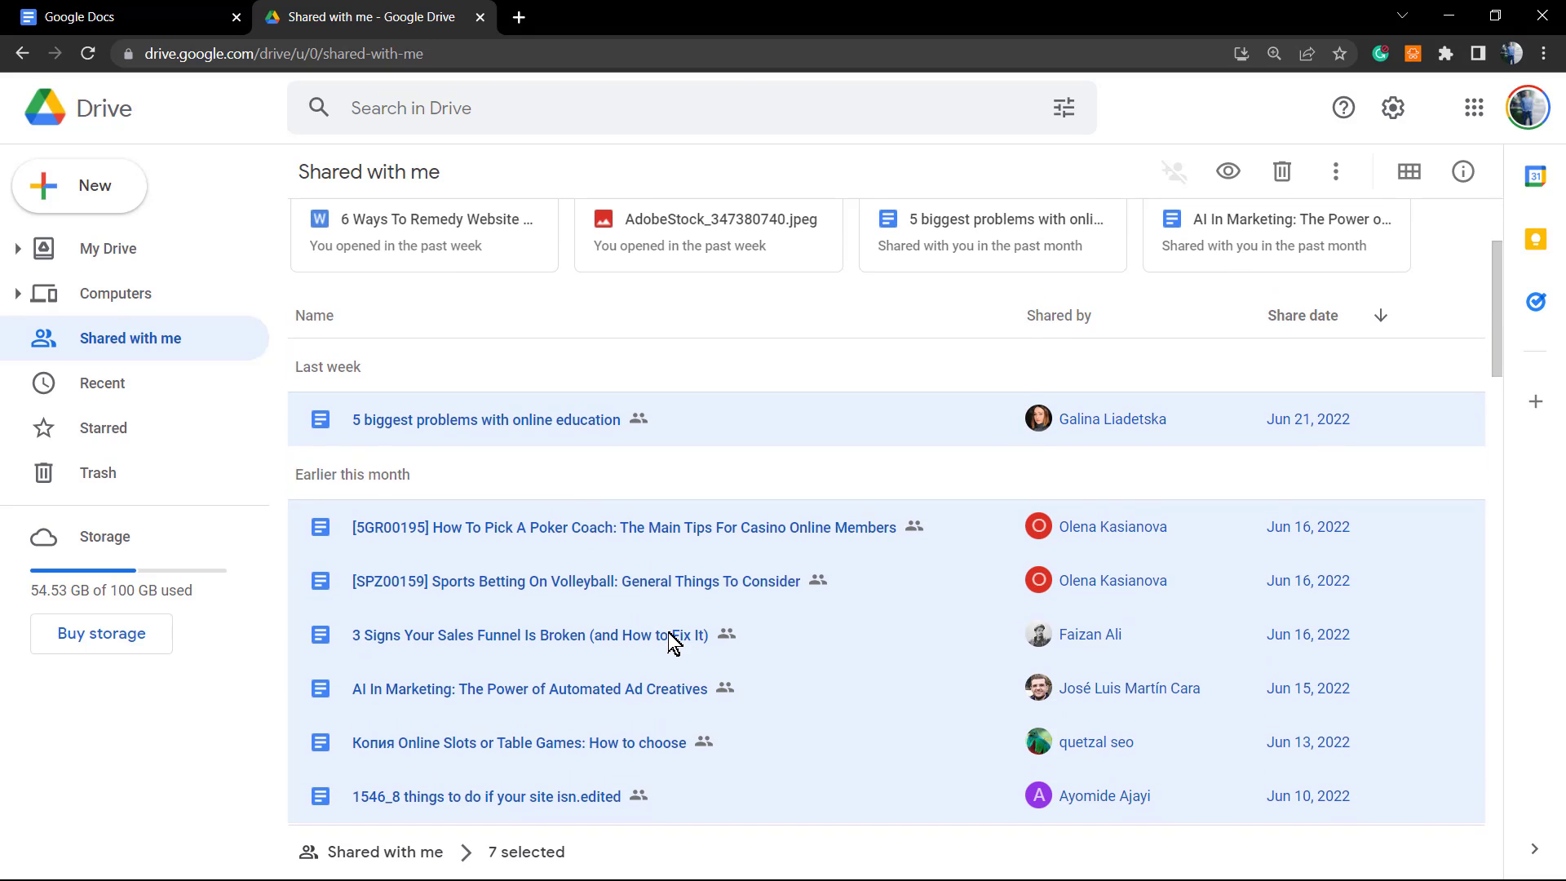
right_click(674, 640)
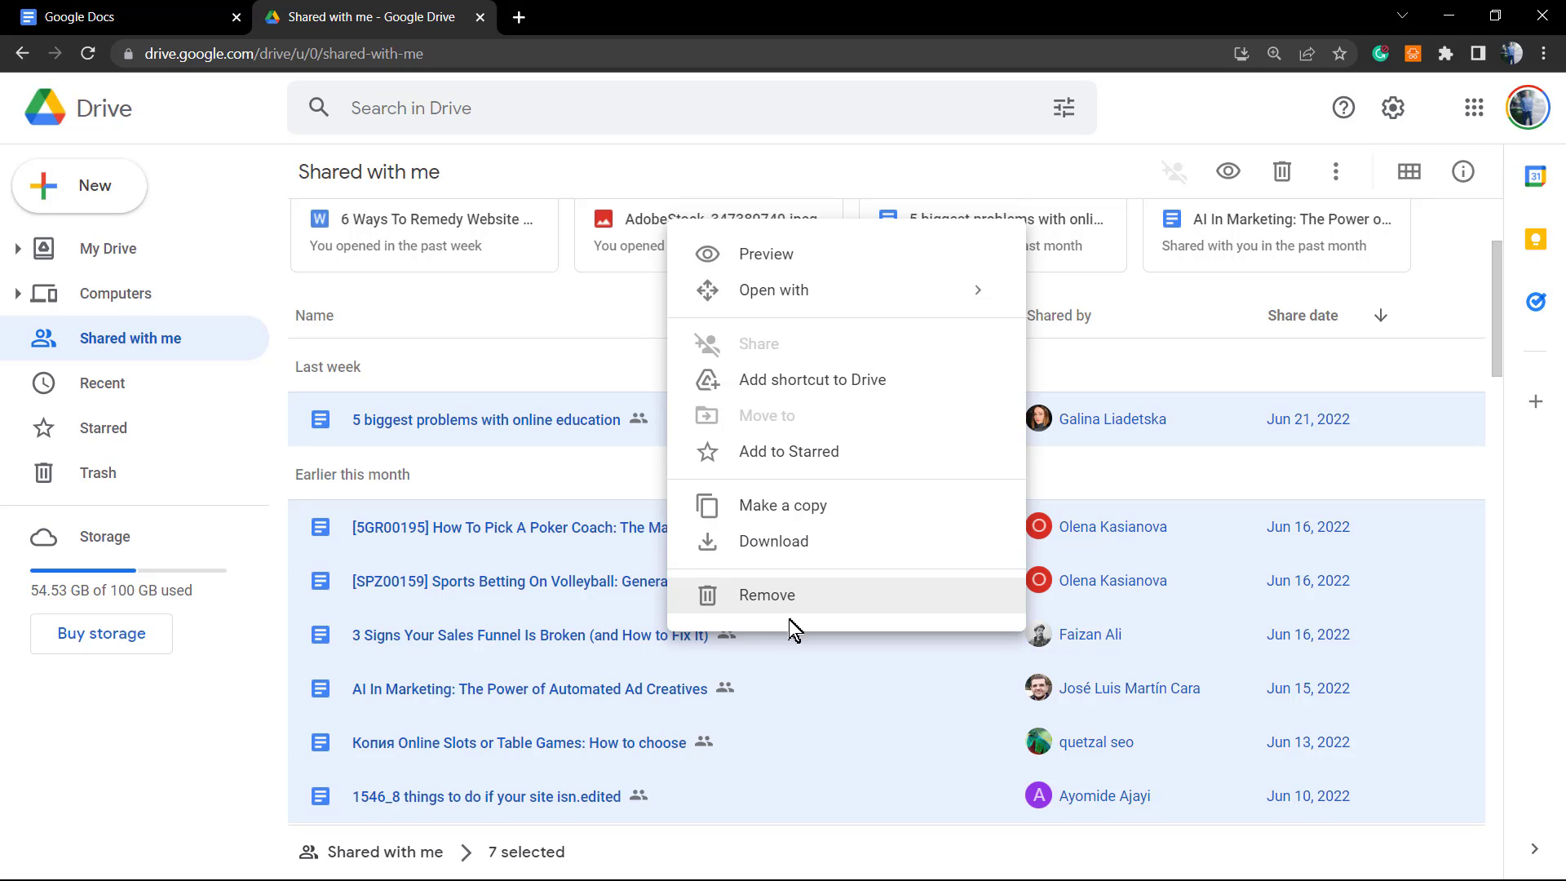
mouse_move(702, 551)
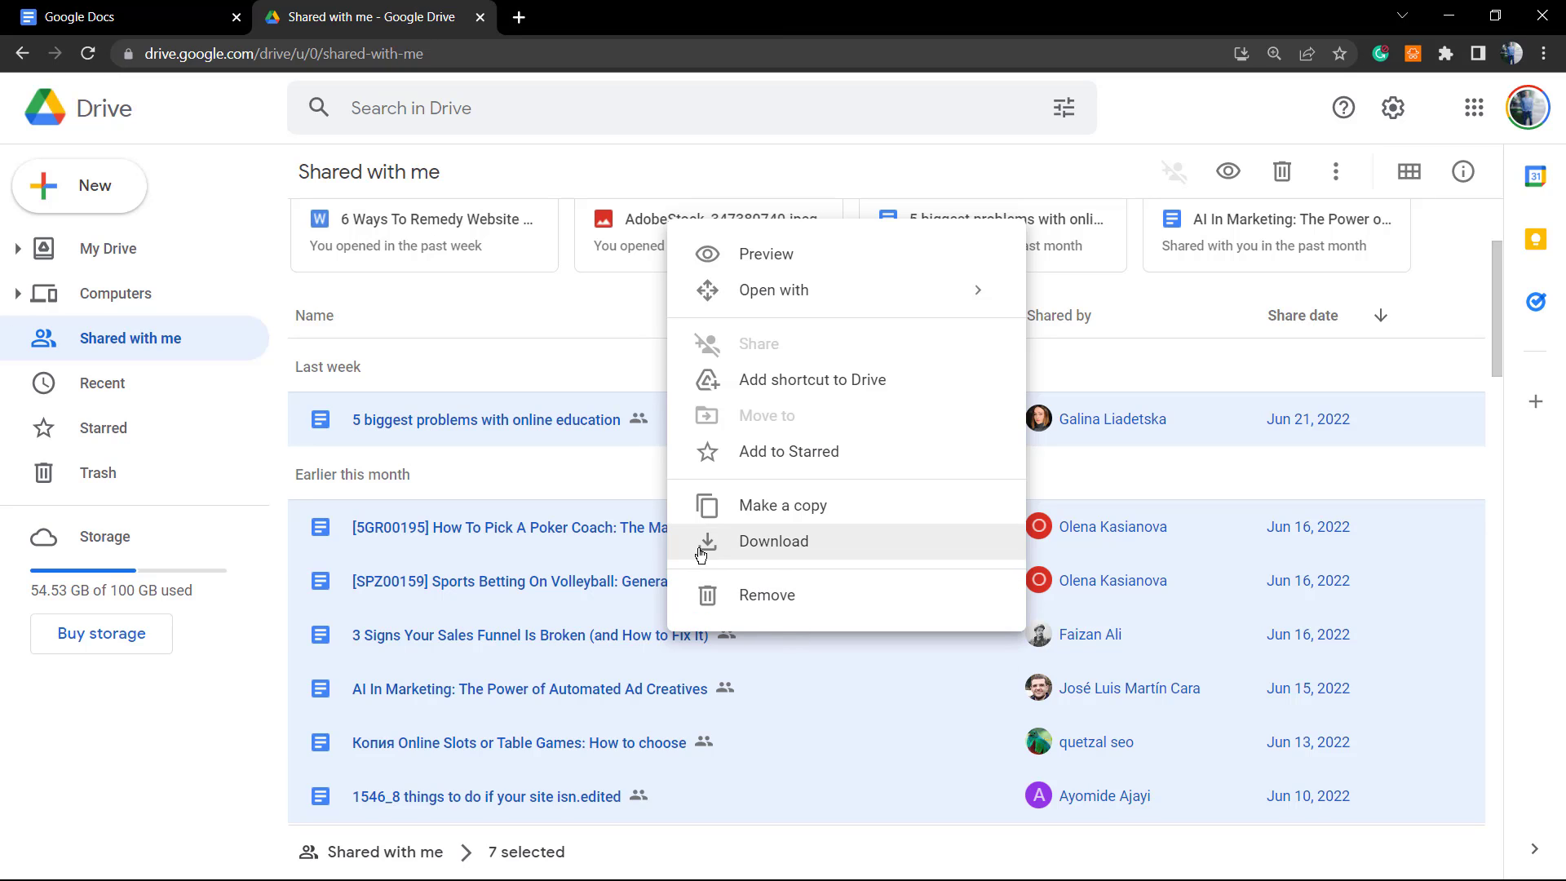
mouse_move(832, 601)
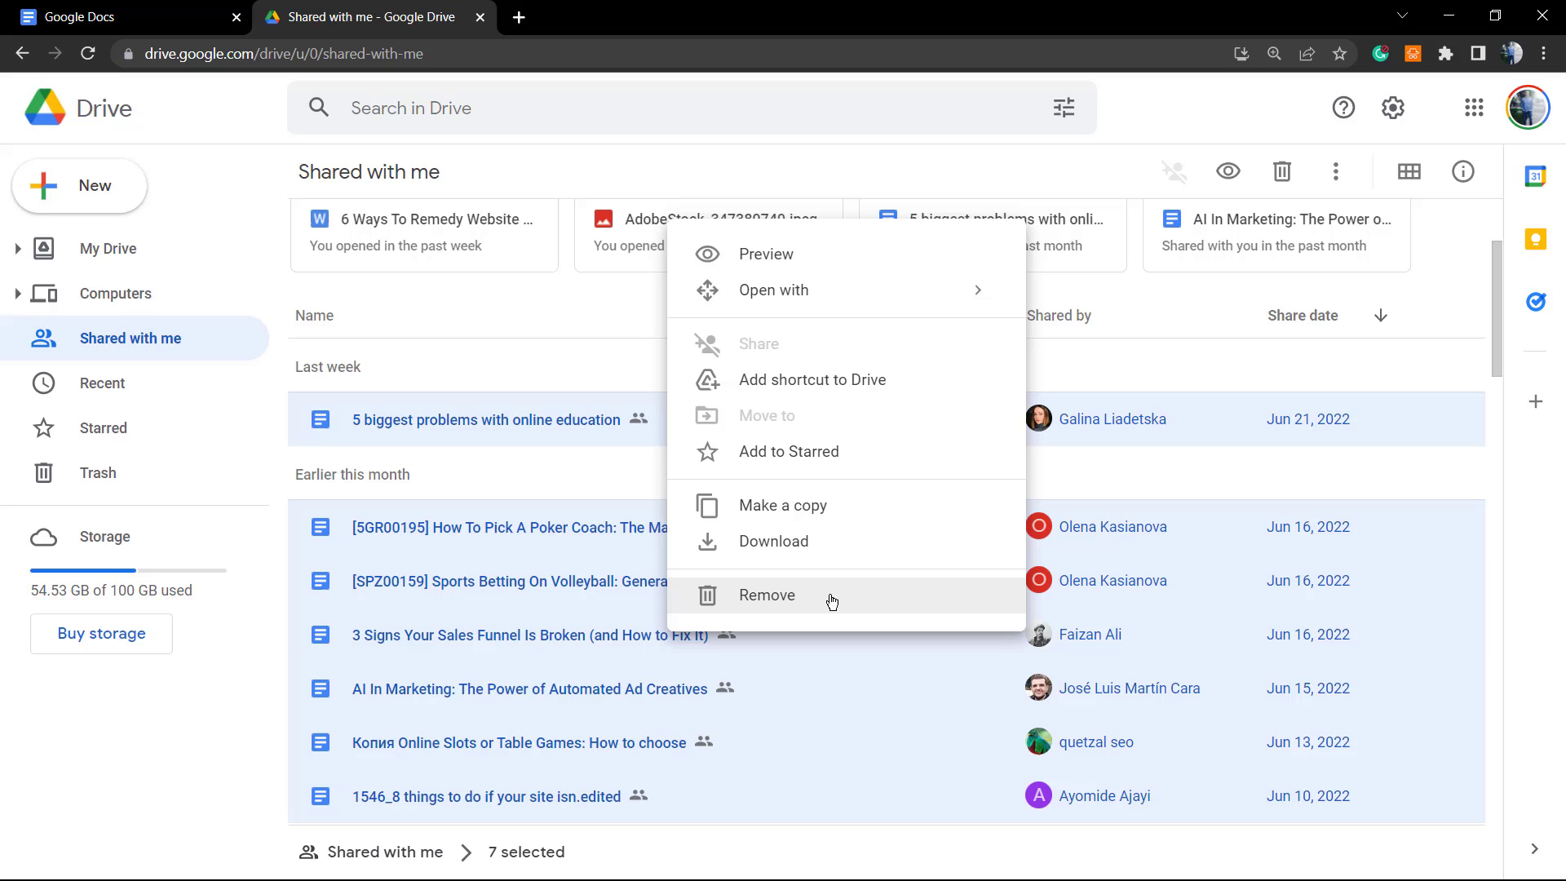
mouse_move(797, 618)
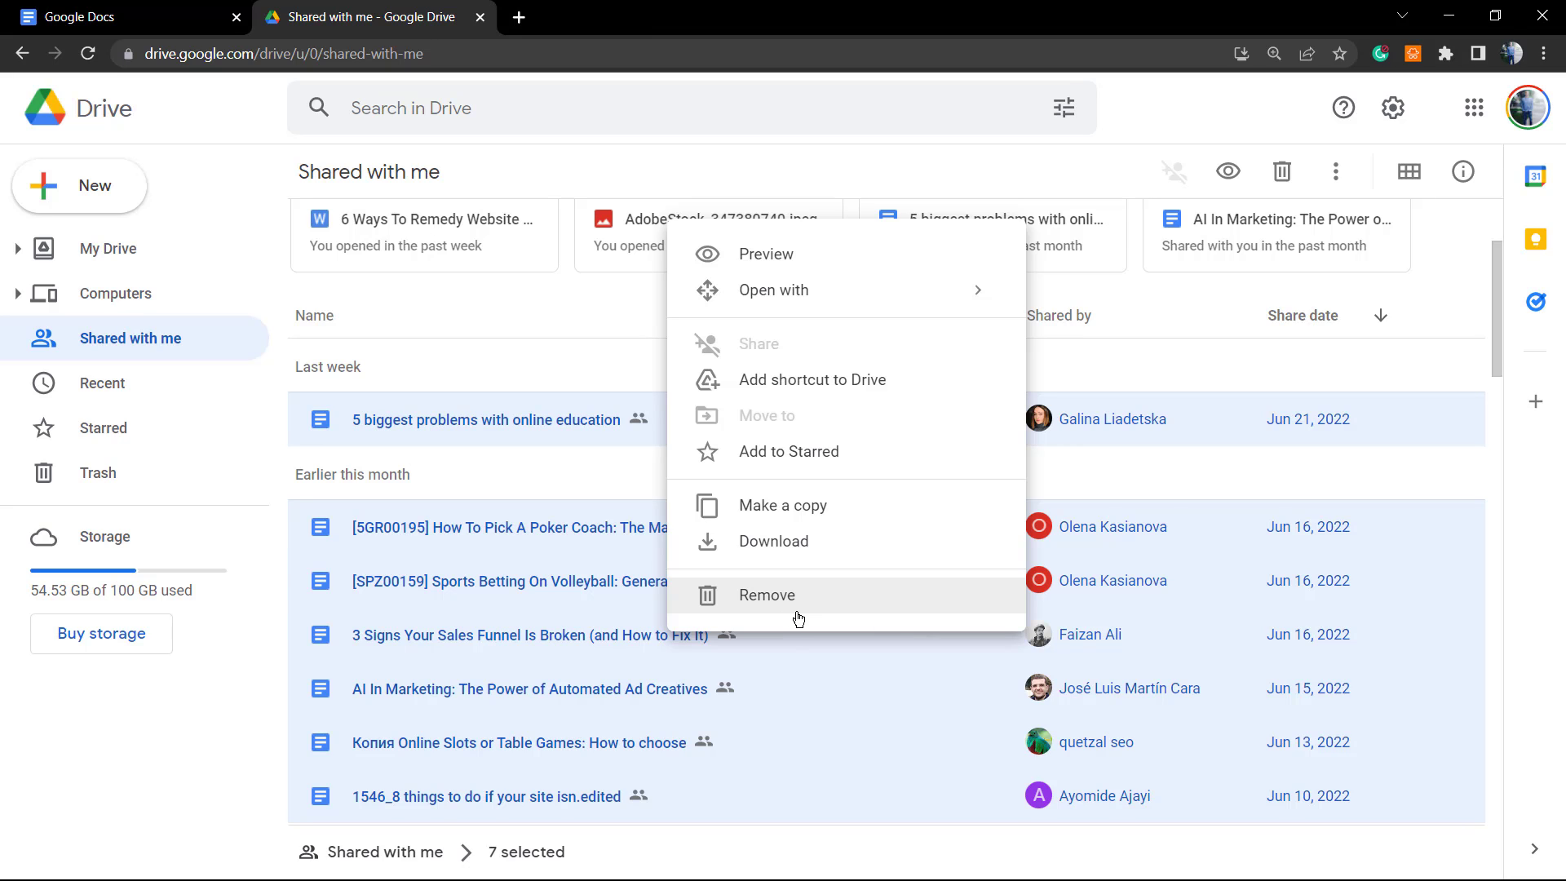
left_click(767, 595)
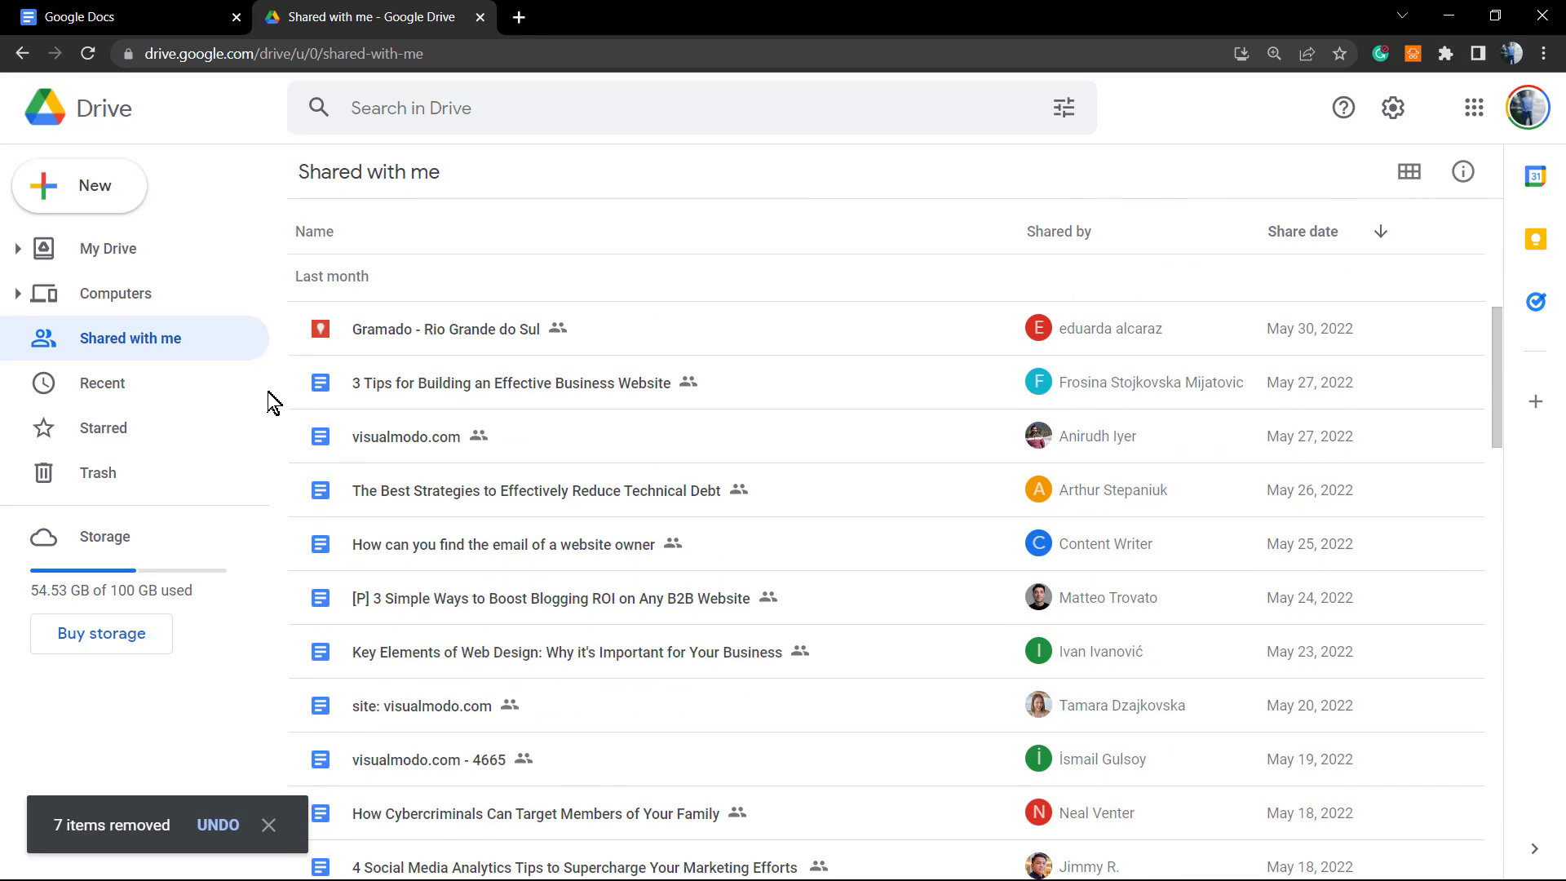
Select eight last-month files, from '3 Tips for Building…' to 'How Cybercriminals…', and remove them.
left_click(512, 383)
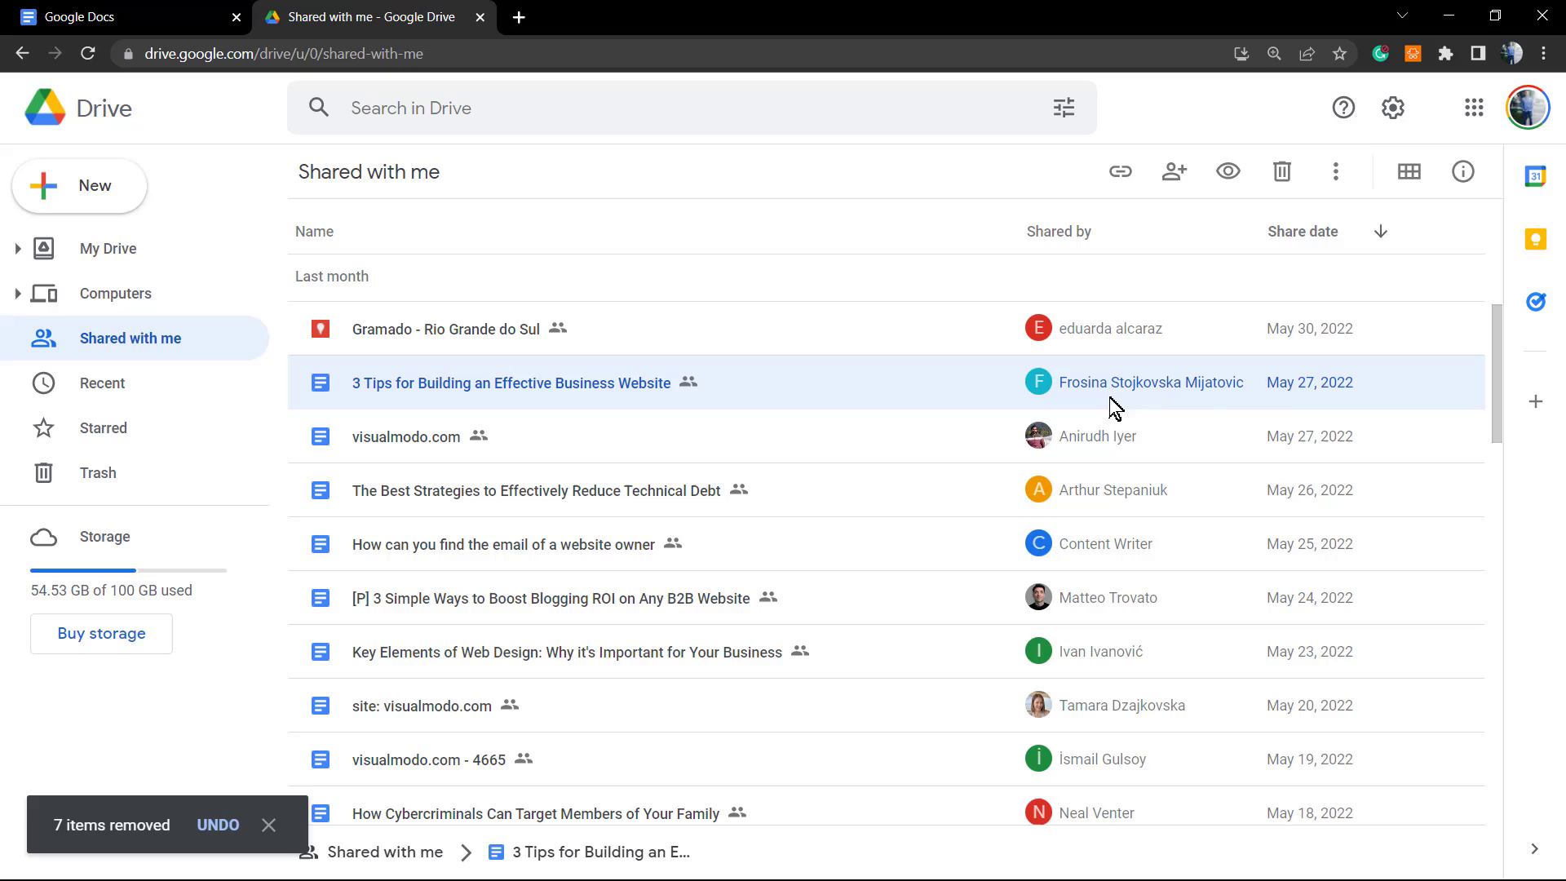
mouse_move(574, 472)
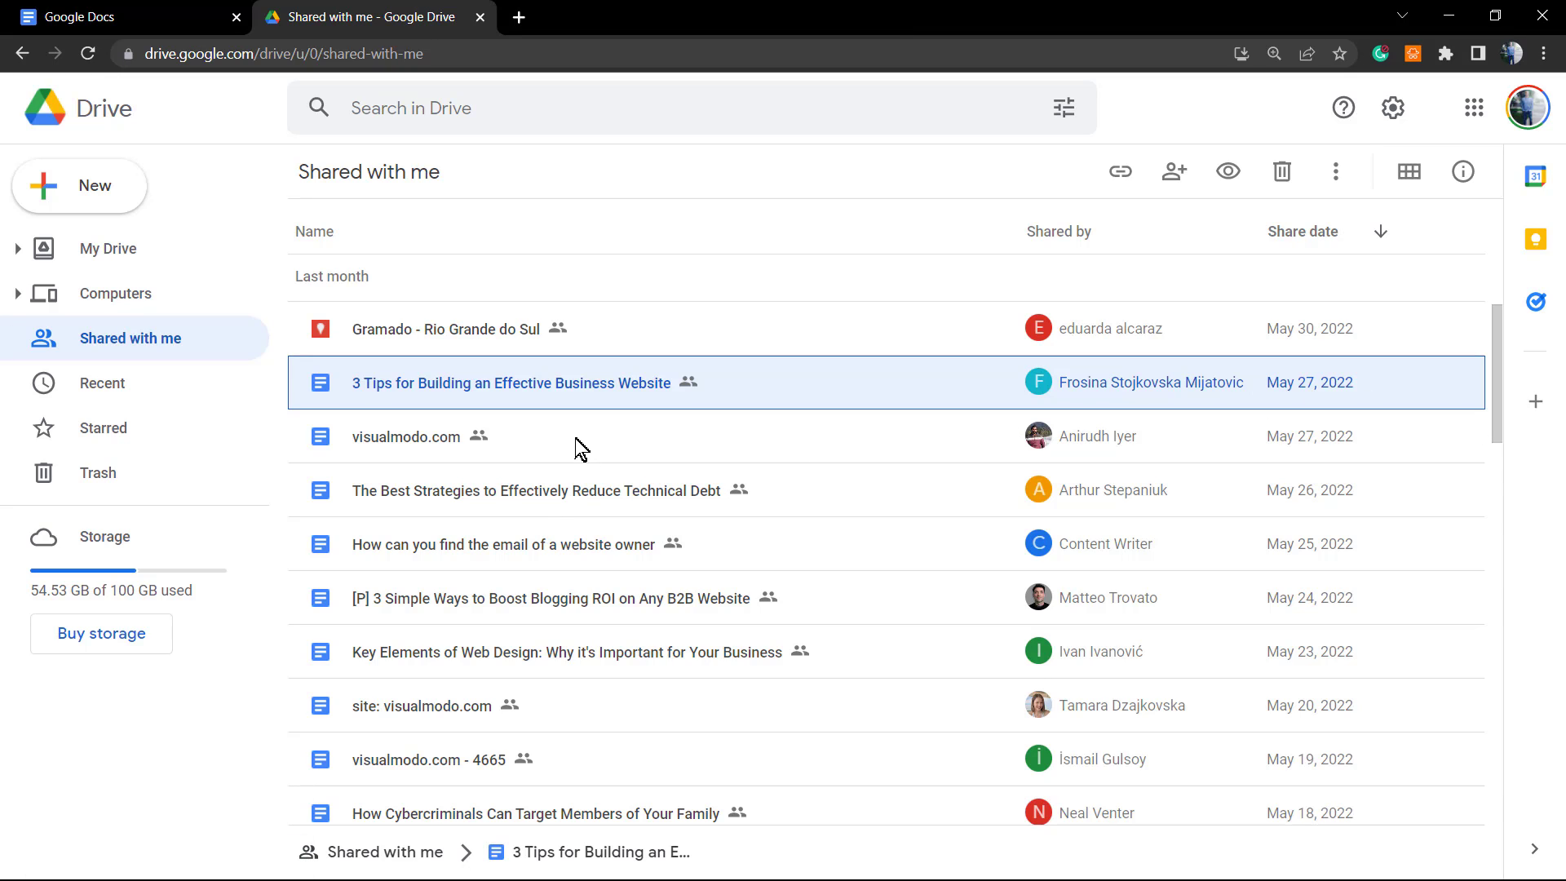
left_click(537, 489)
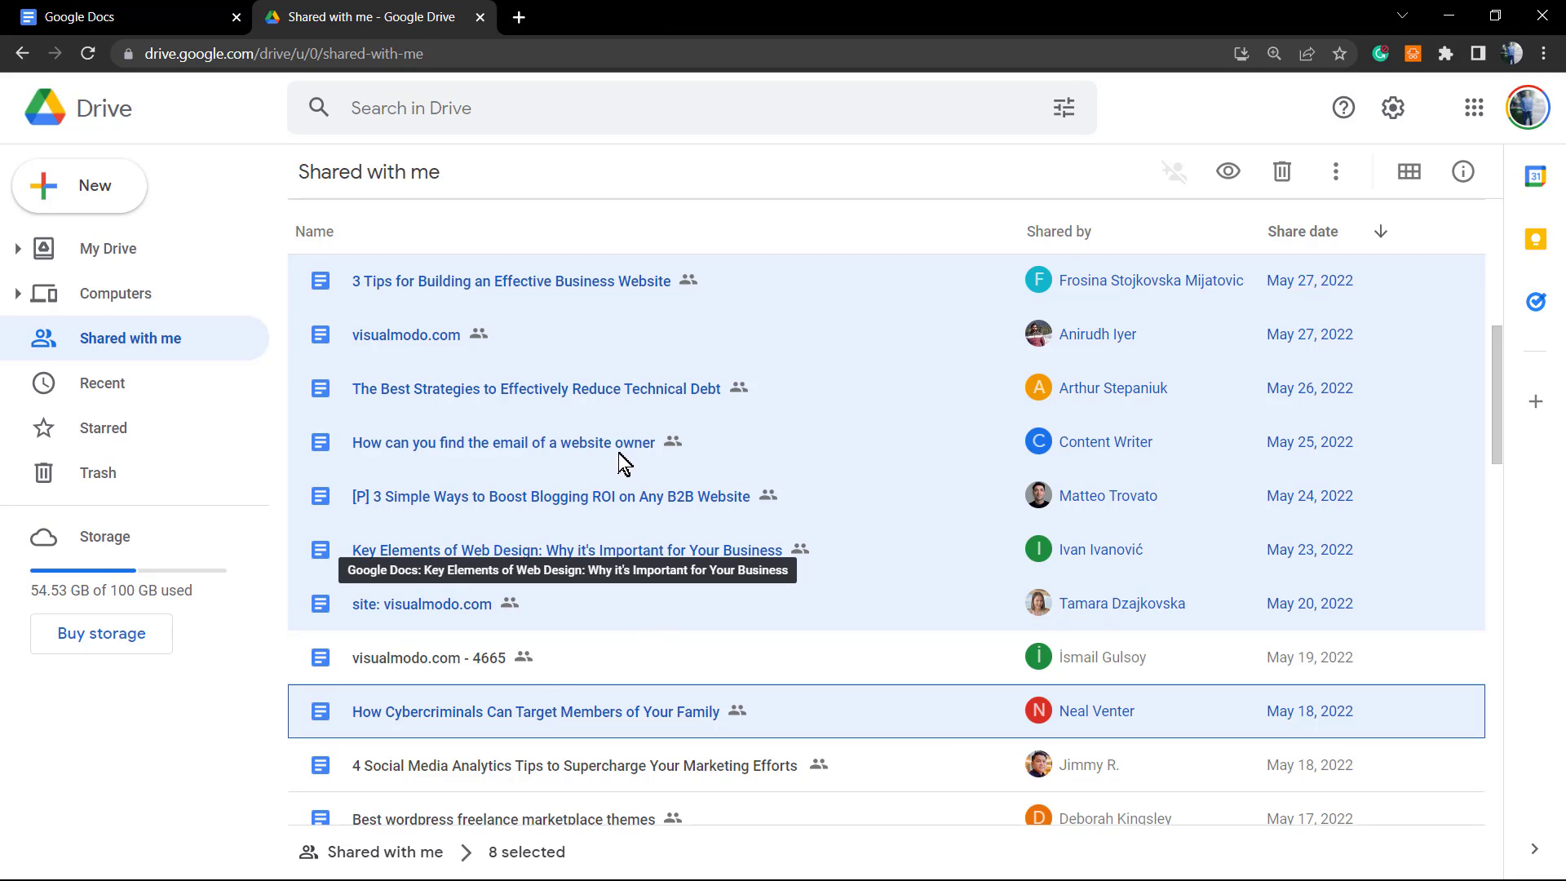
left_click(503, 442)
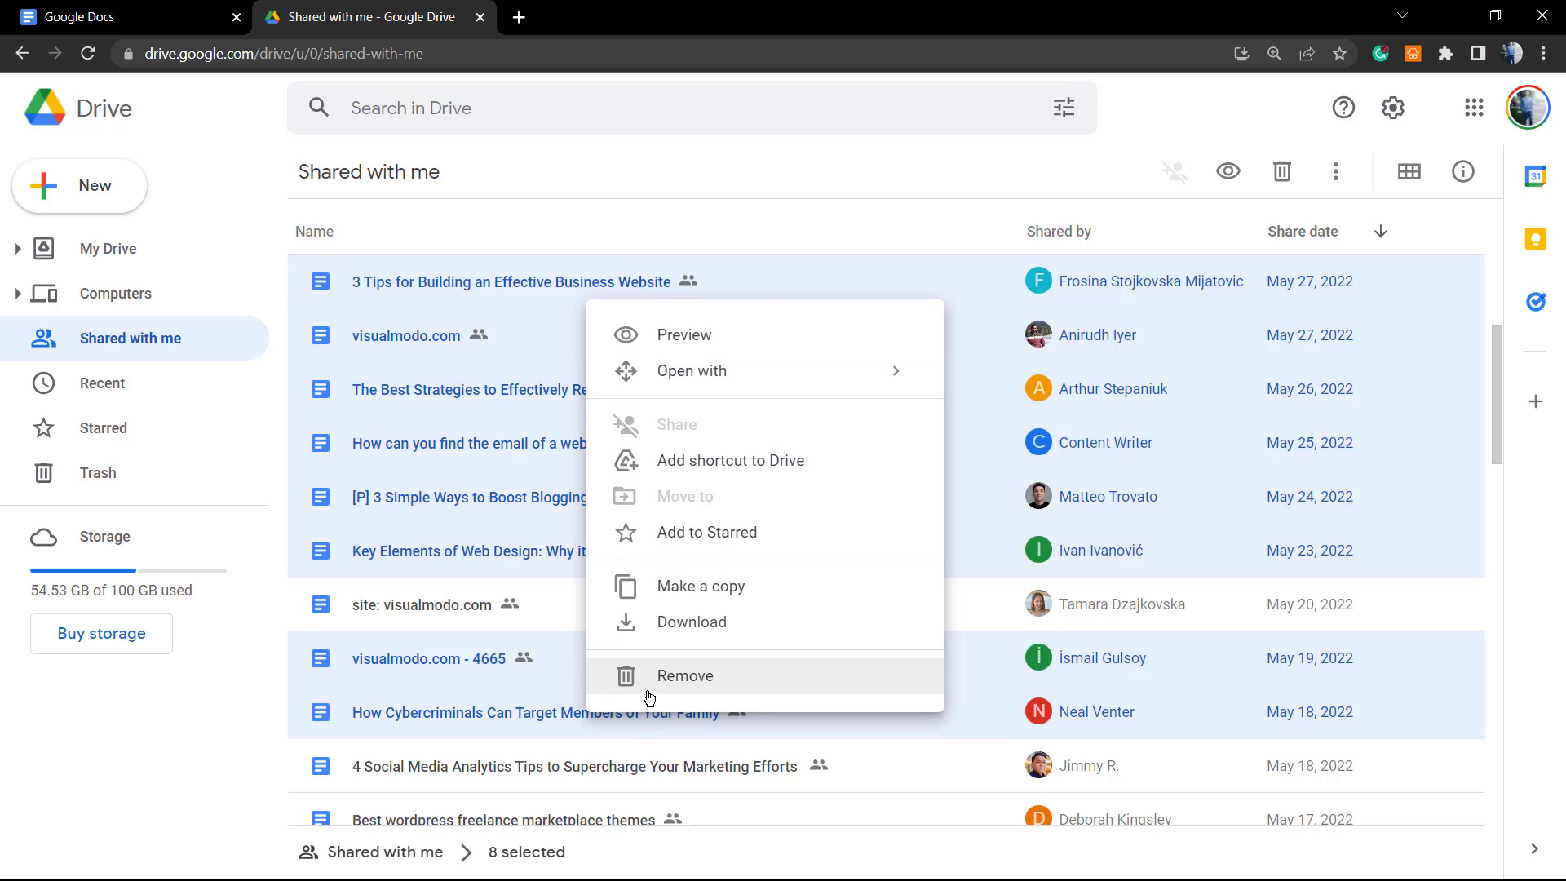
left_click(685, 676)
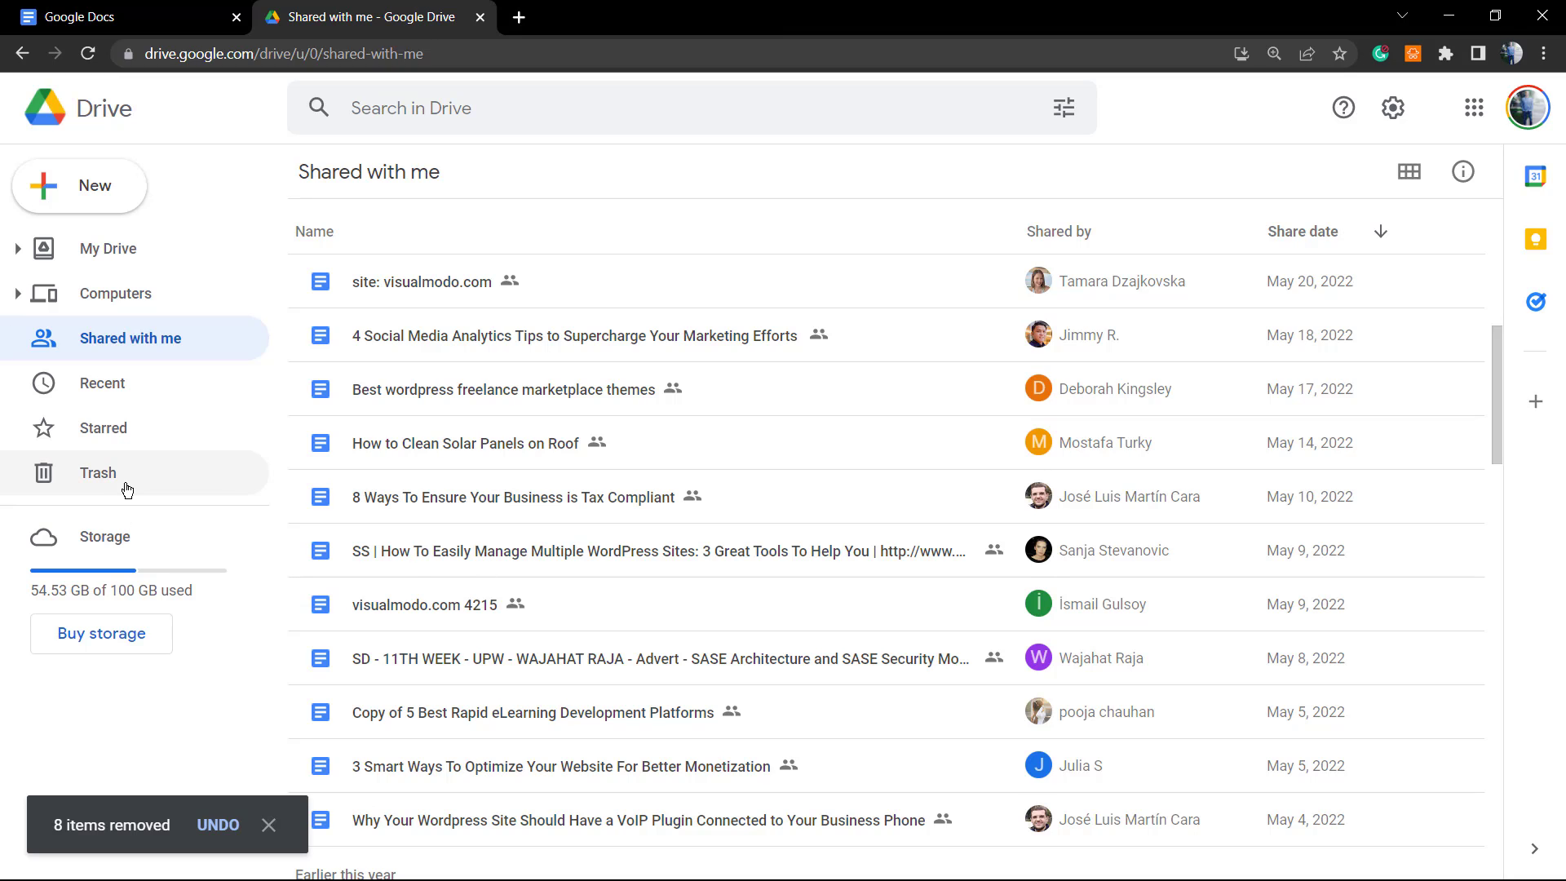
mouse_move(97, 472)
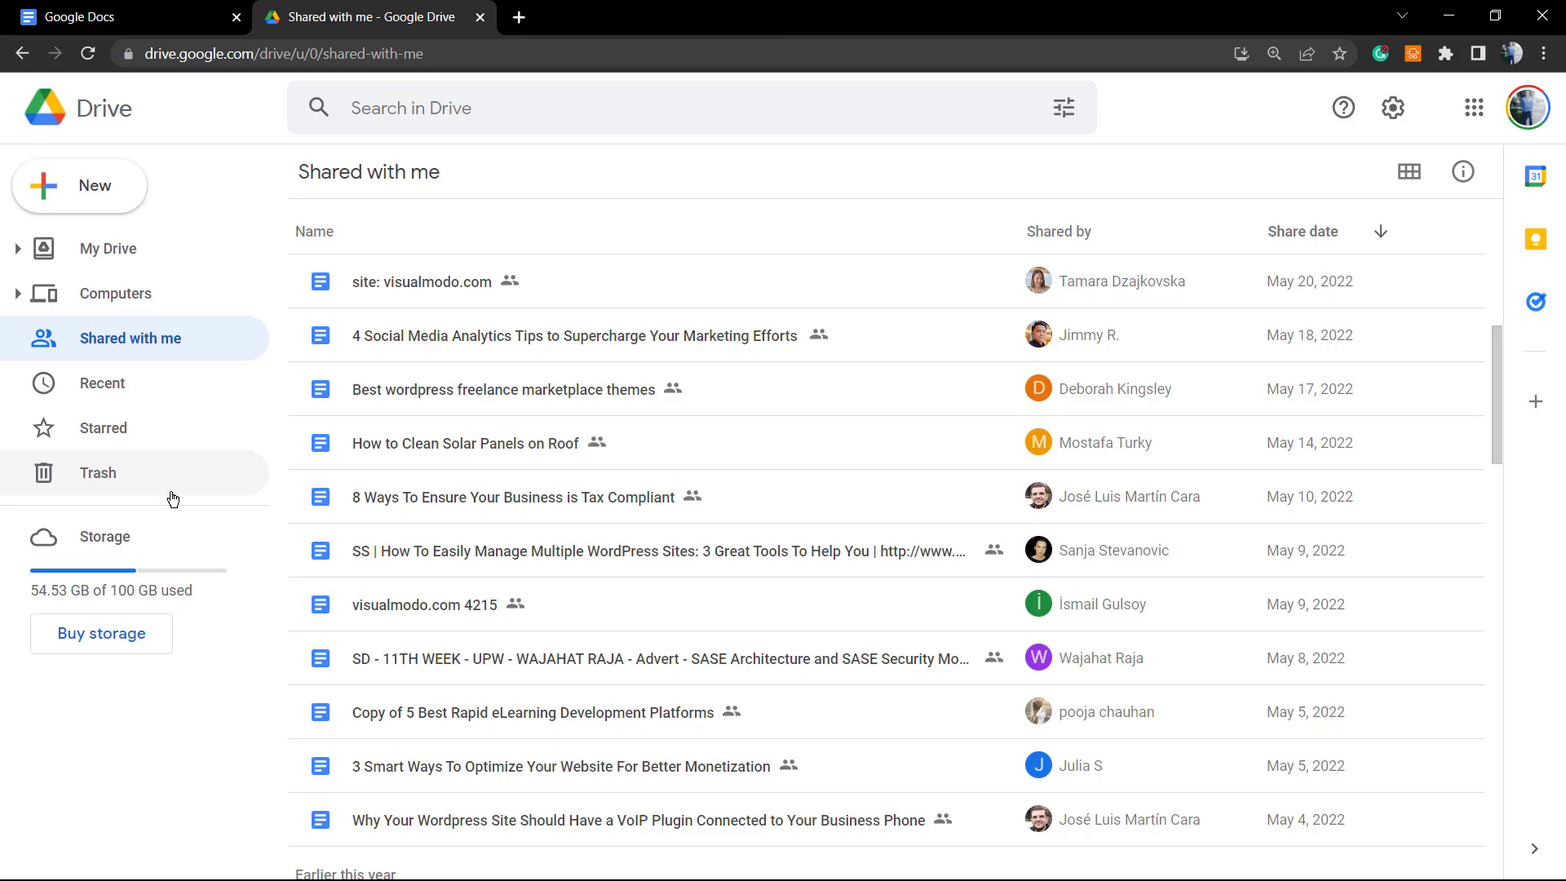
Open Drive's Trash and show the Restore option for a trashed audio file.
left_click(98, 472)
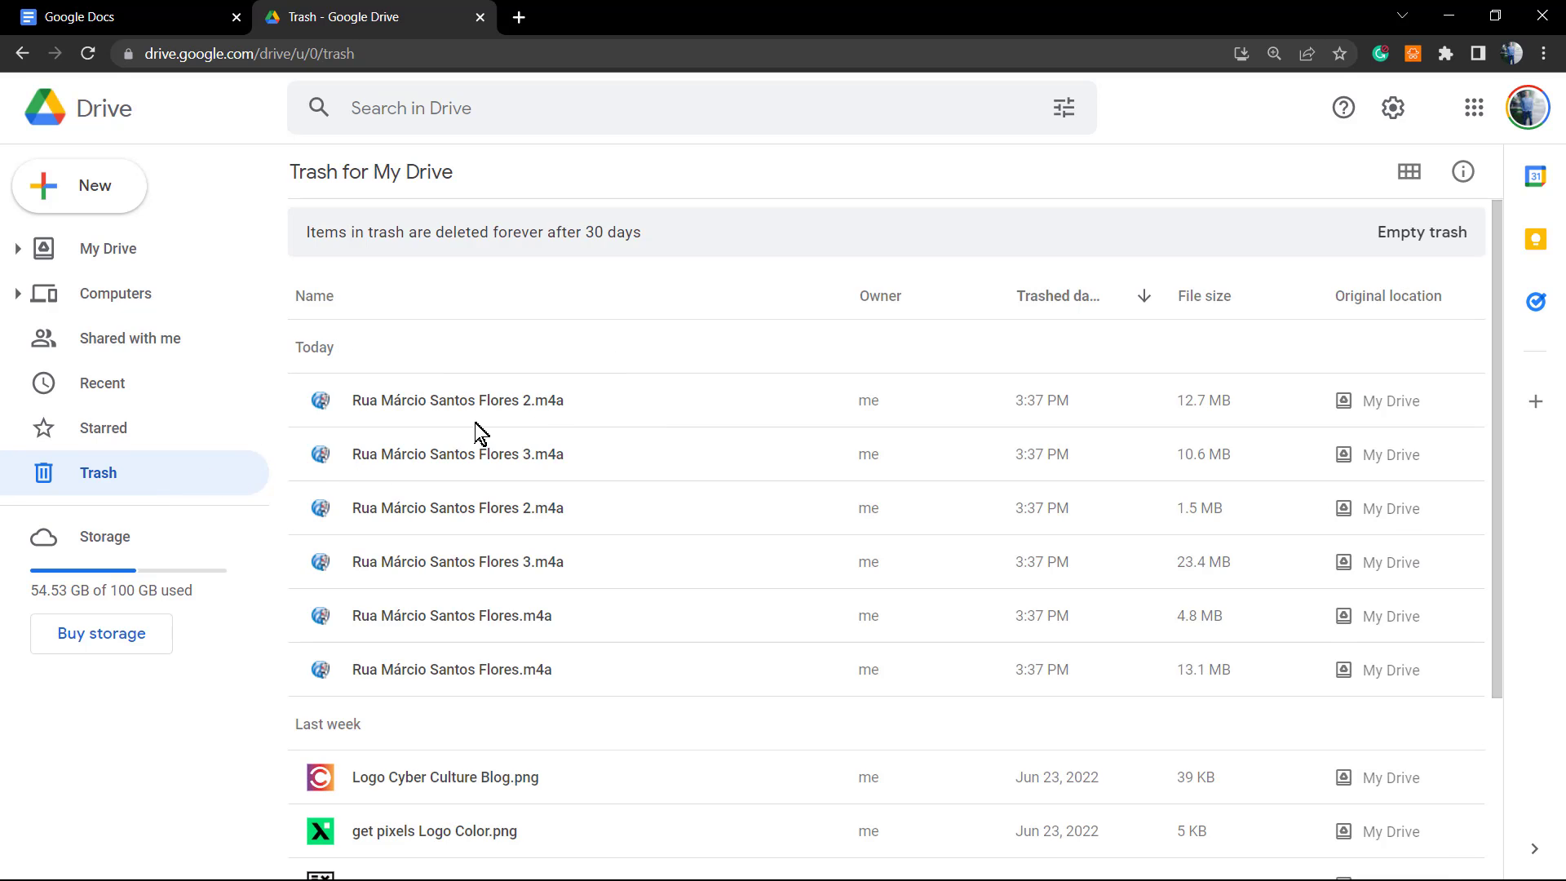
right_click(458, 401)
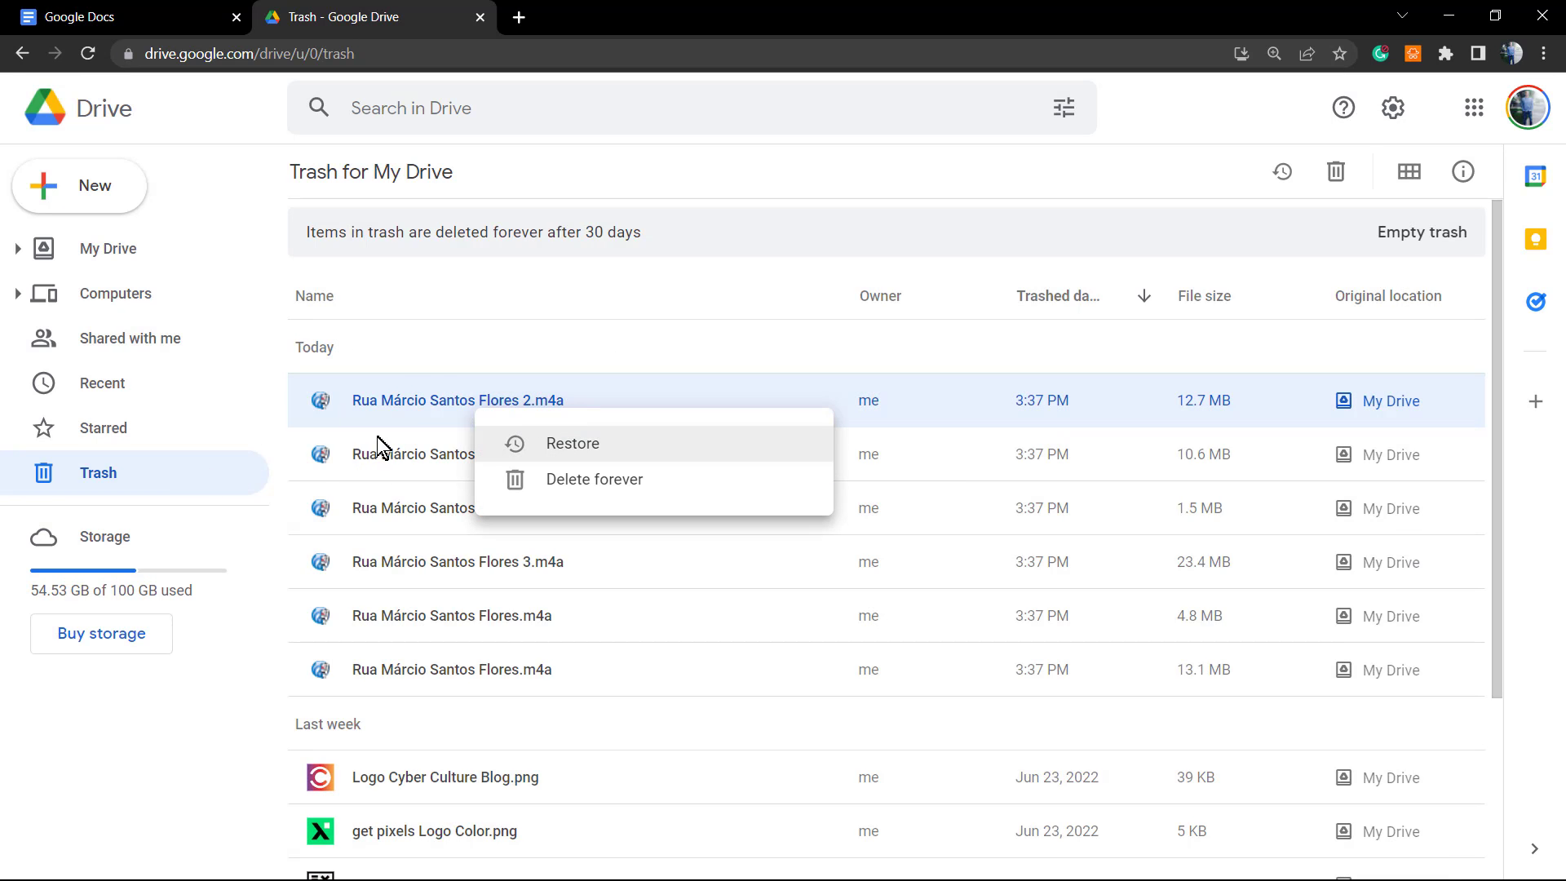
mouse_move(424, 416)
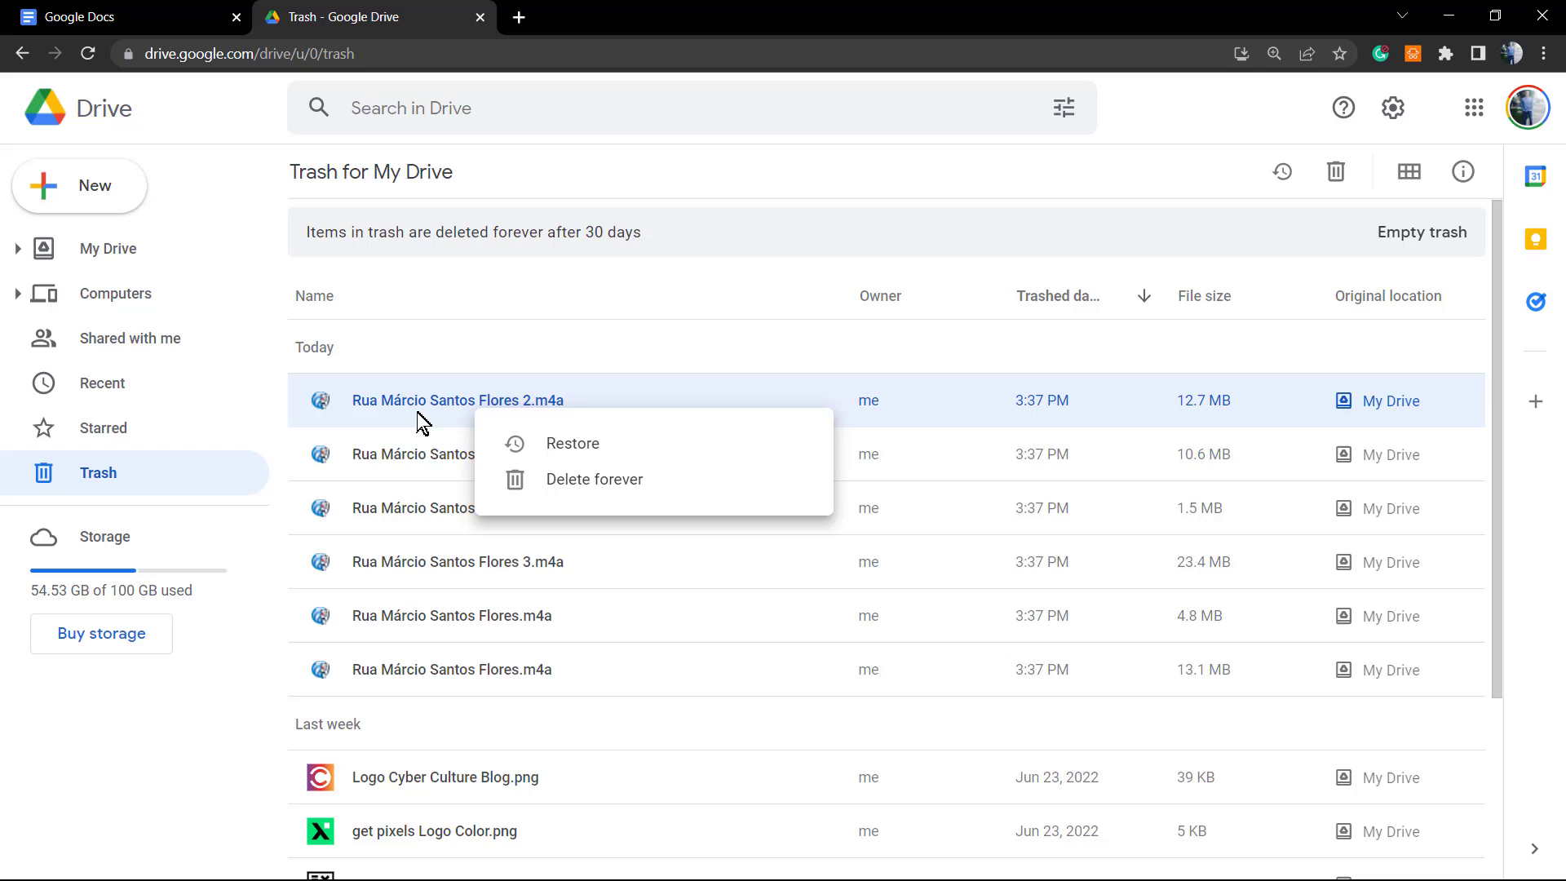
mouse_move(579, 490)
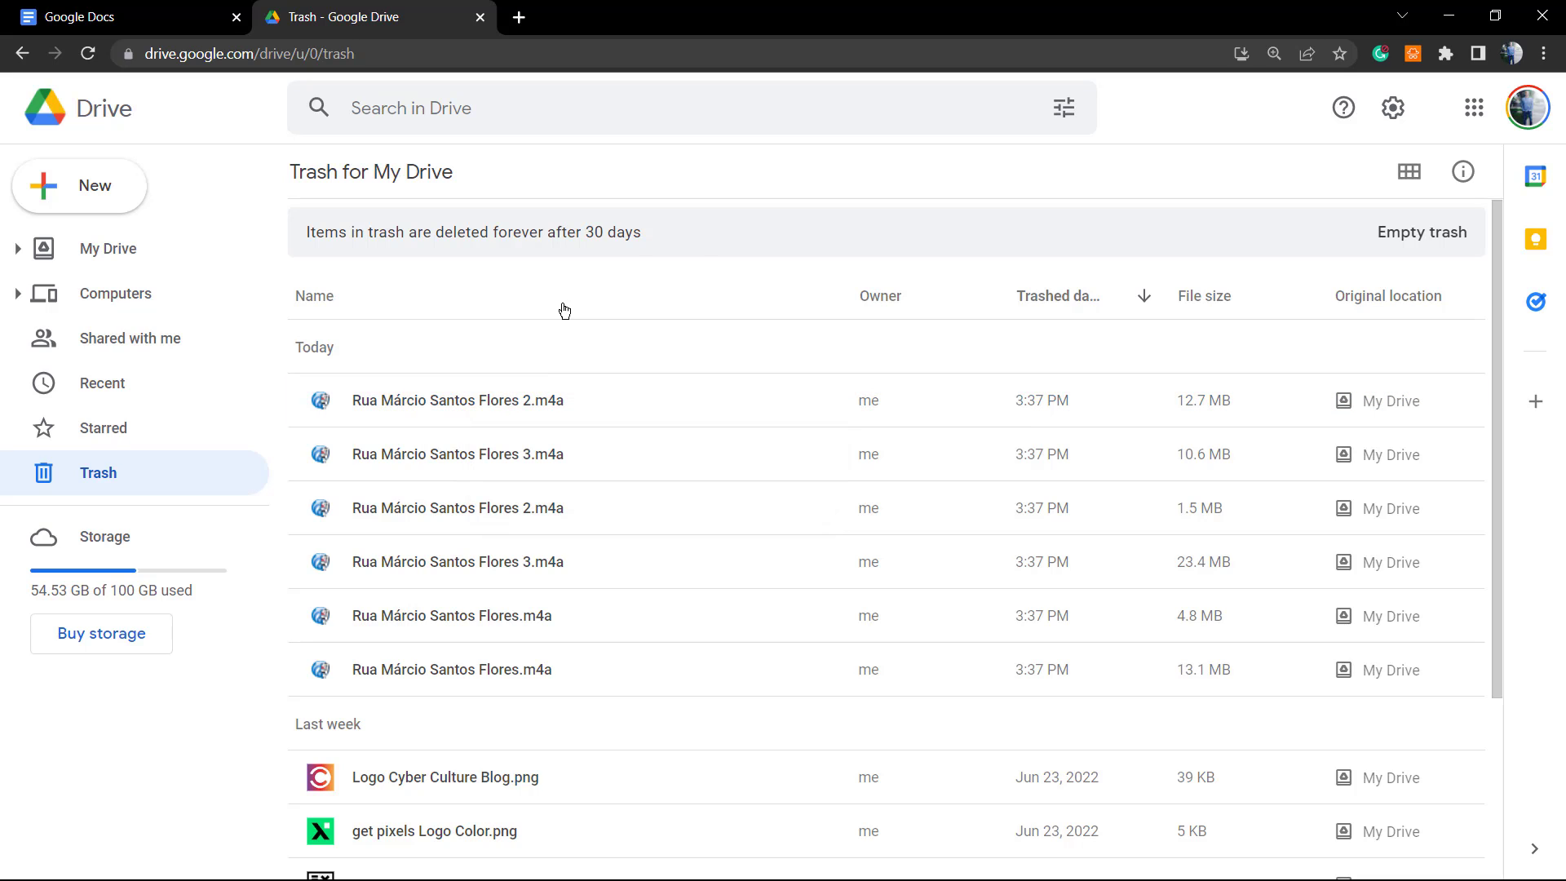
mouse_move(700, 240)
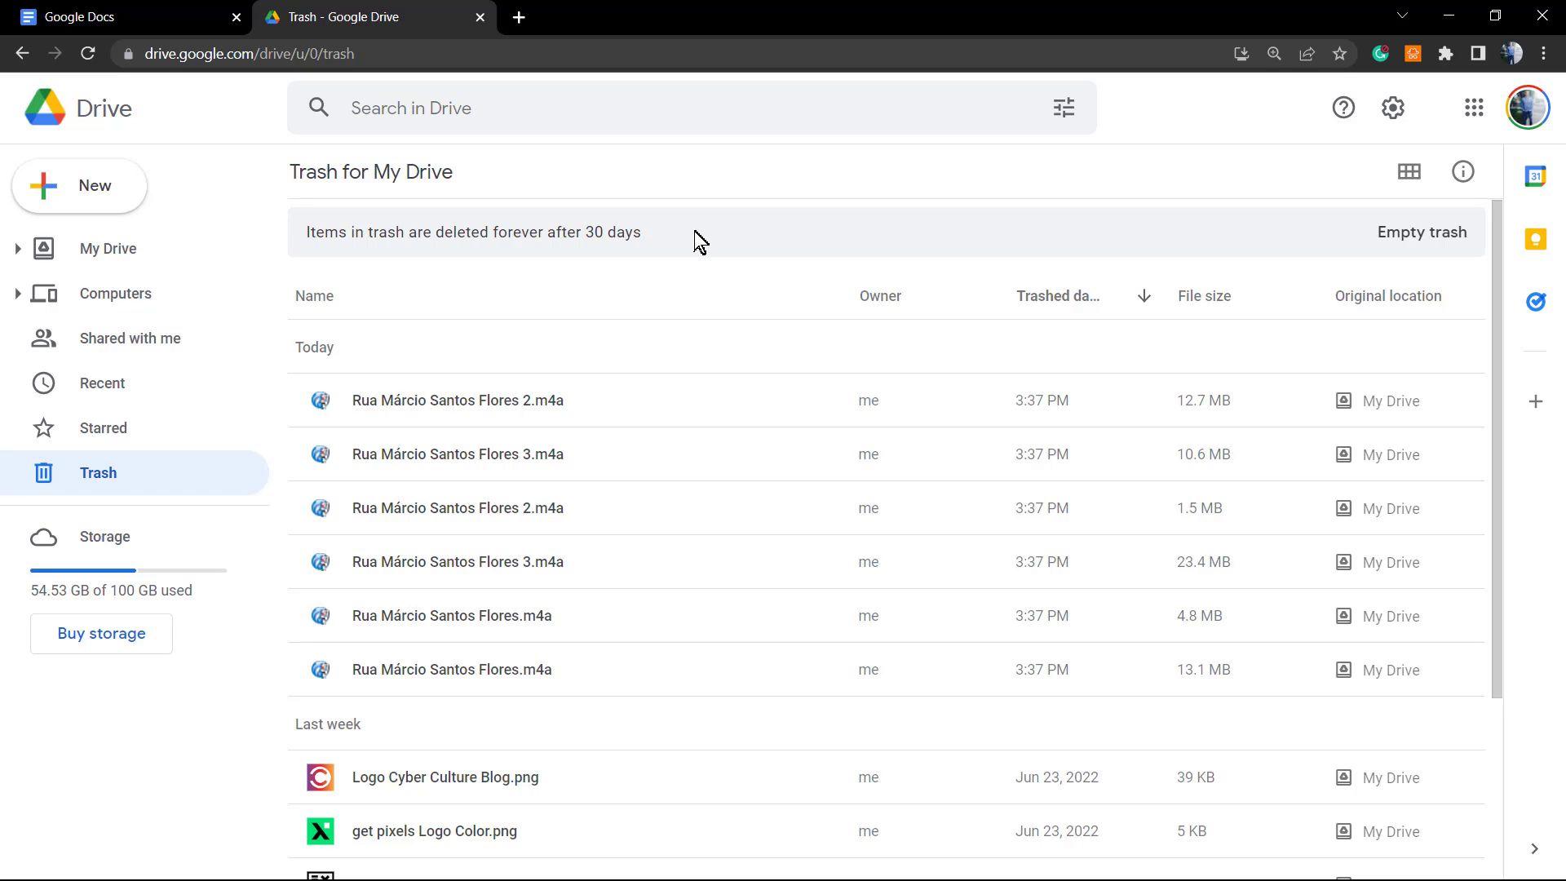
mouse_move(694, 250)
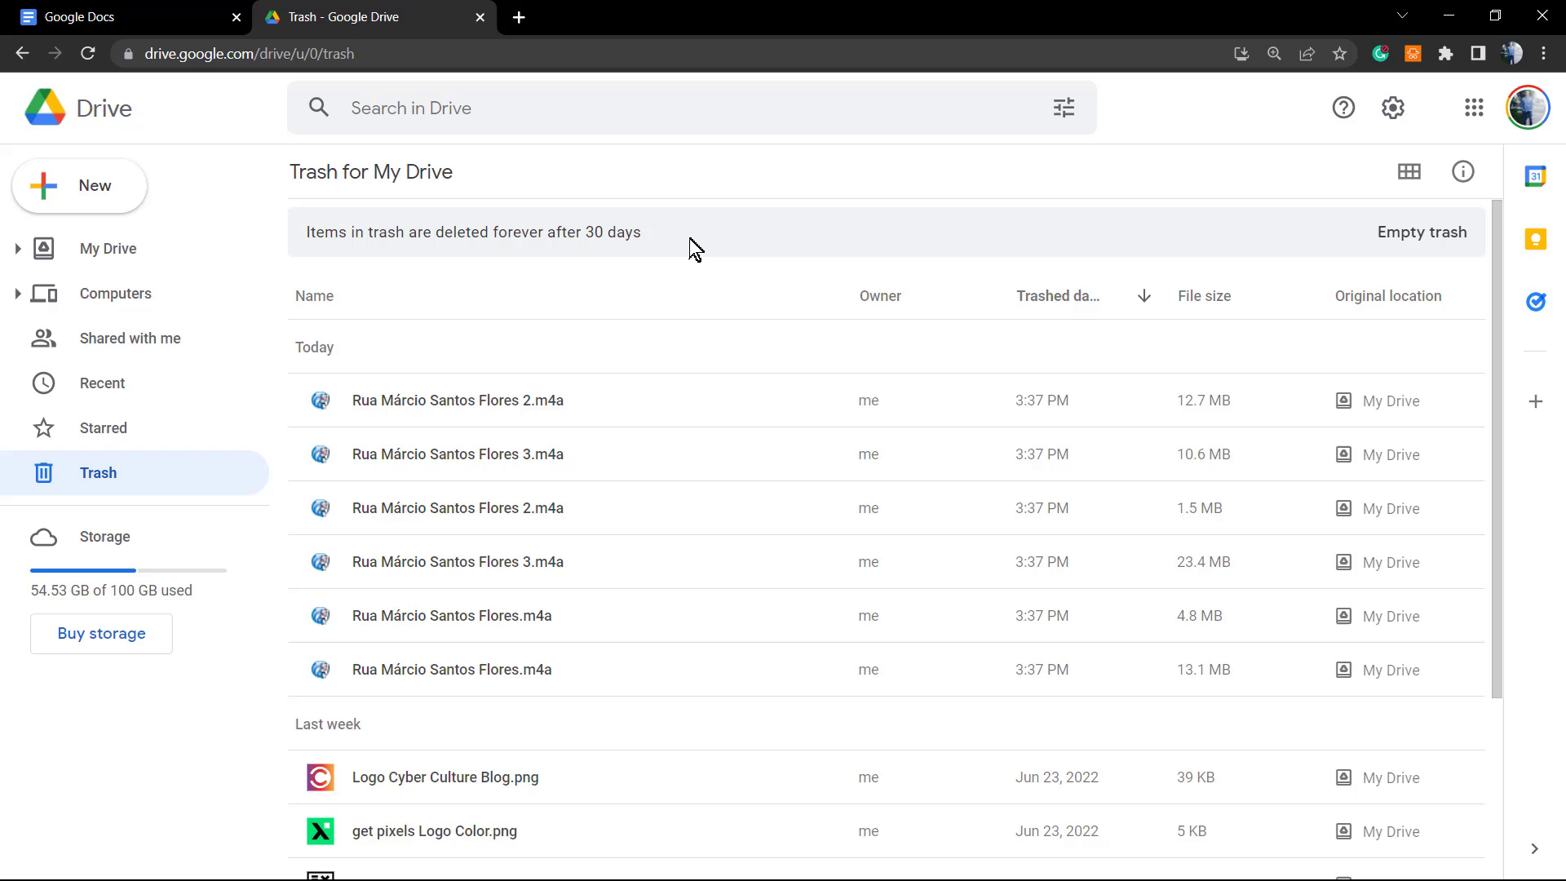
mouse_move(613, 387)
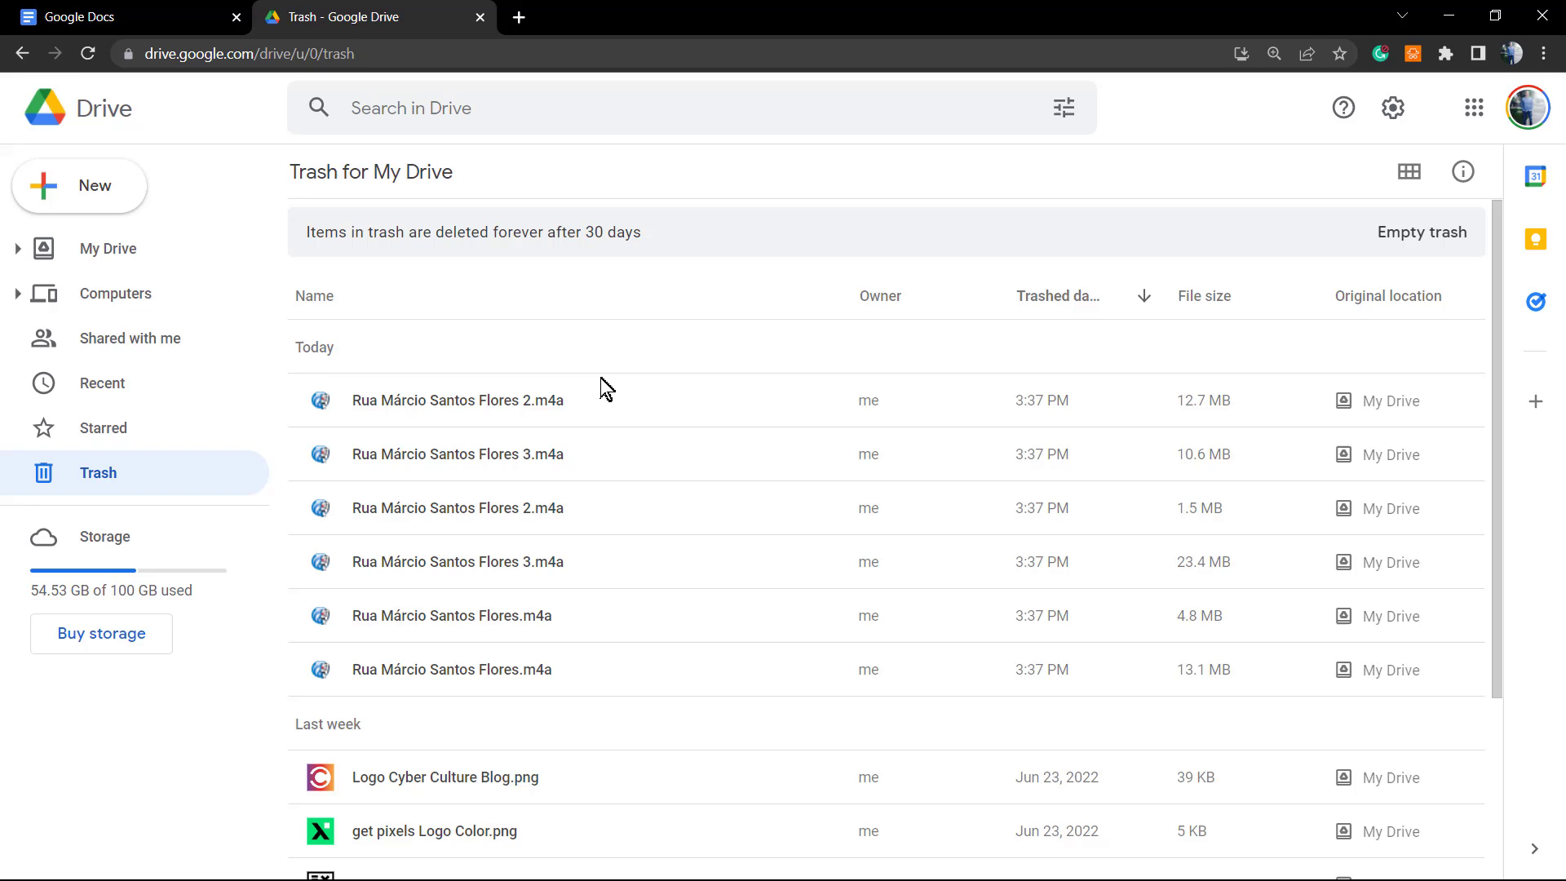
mouse_move(134, 338)
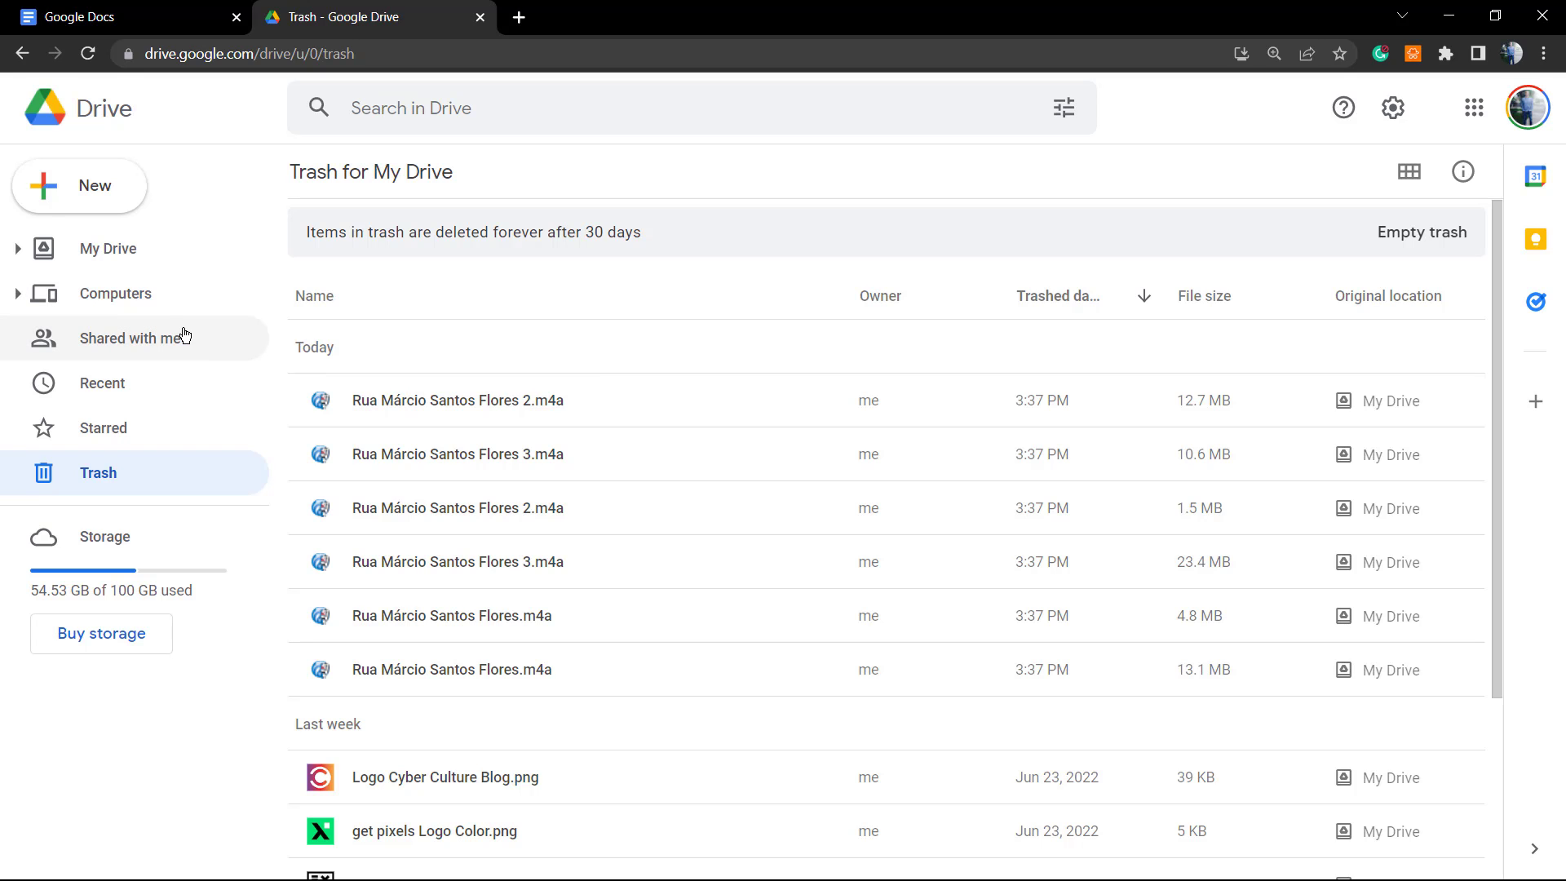
Return to Shared with me, select eleven May-dated files for removal, then switch to Docs.
left_click(130, 338)
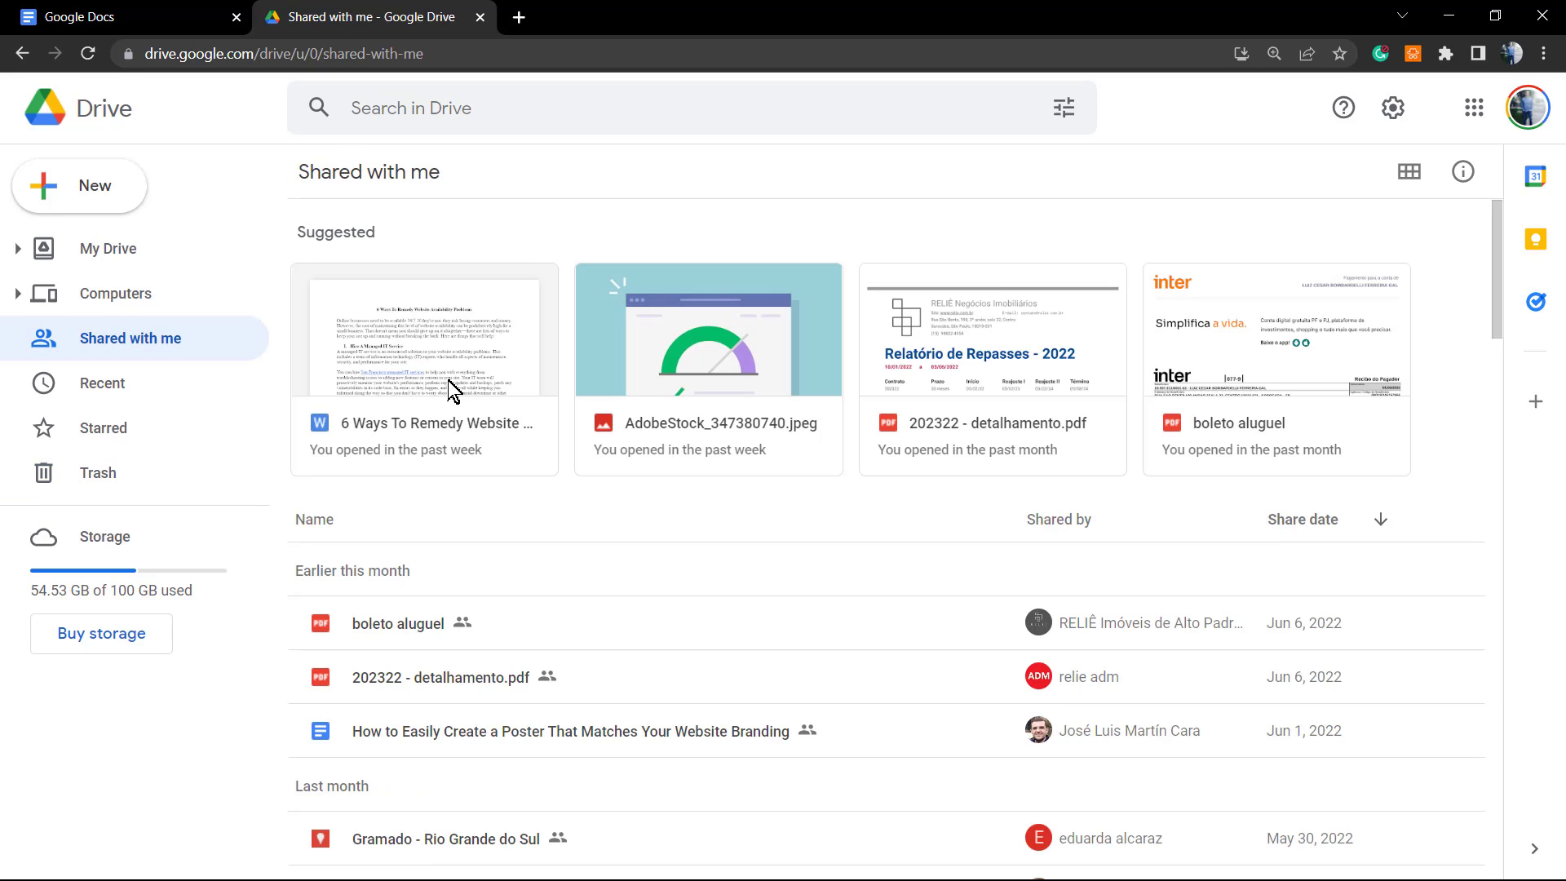
scroll("down", 3)
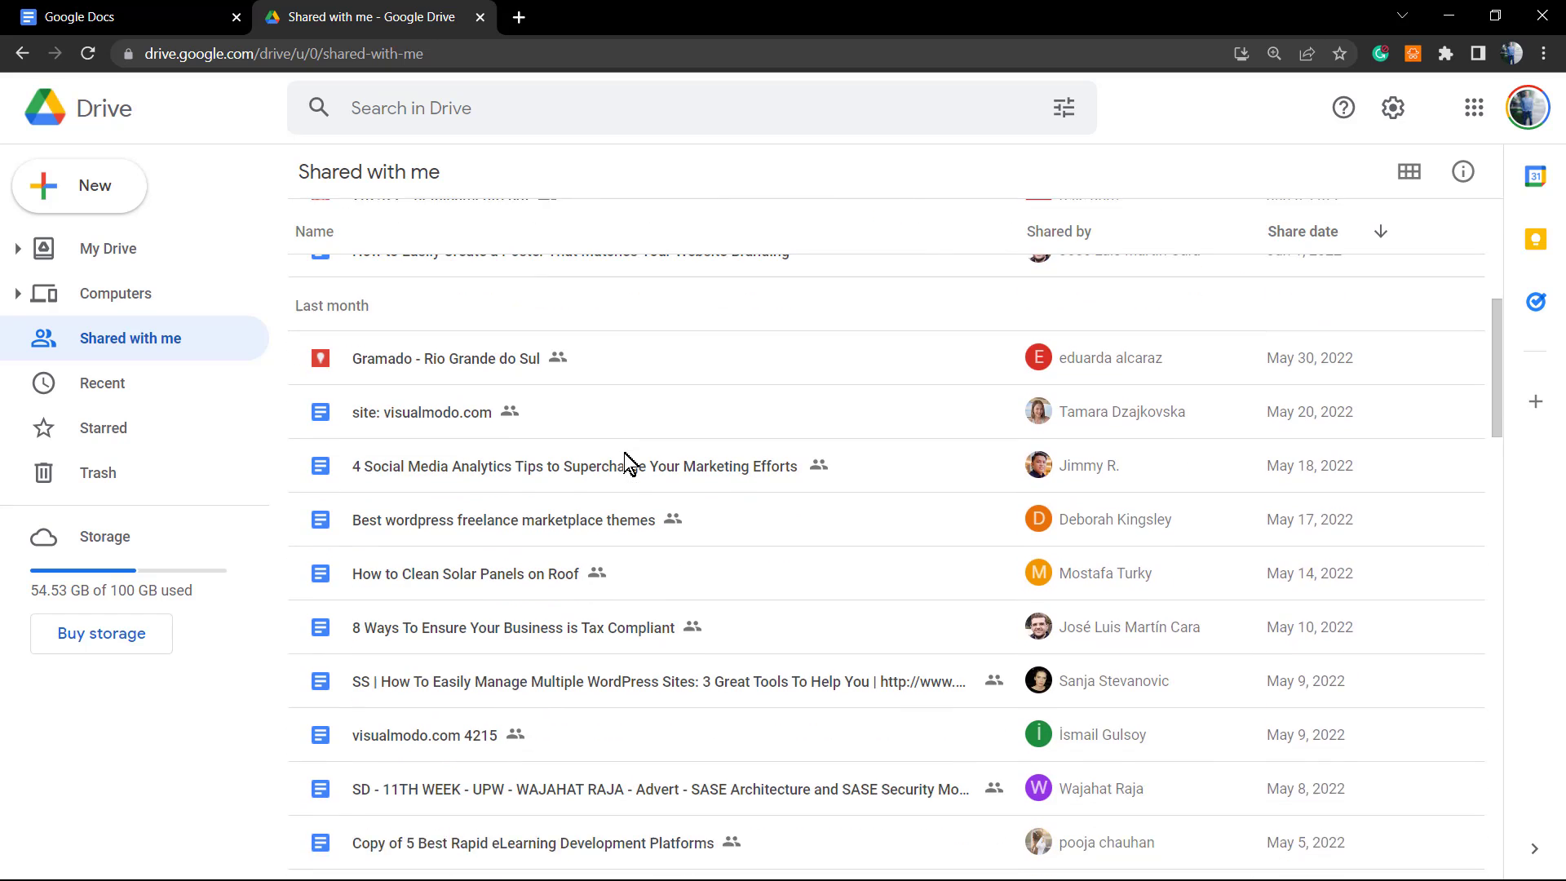
left_click(422, 281)
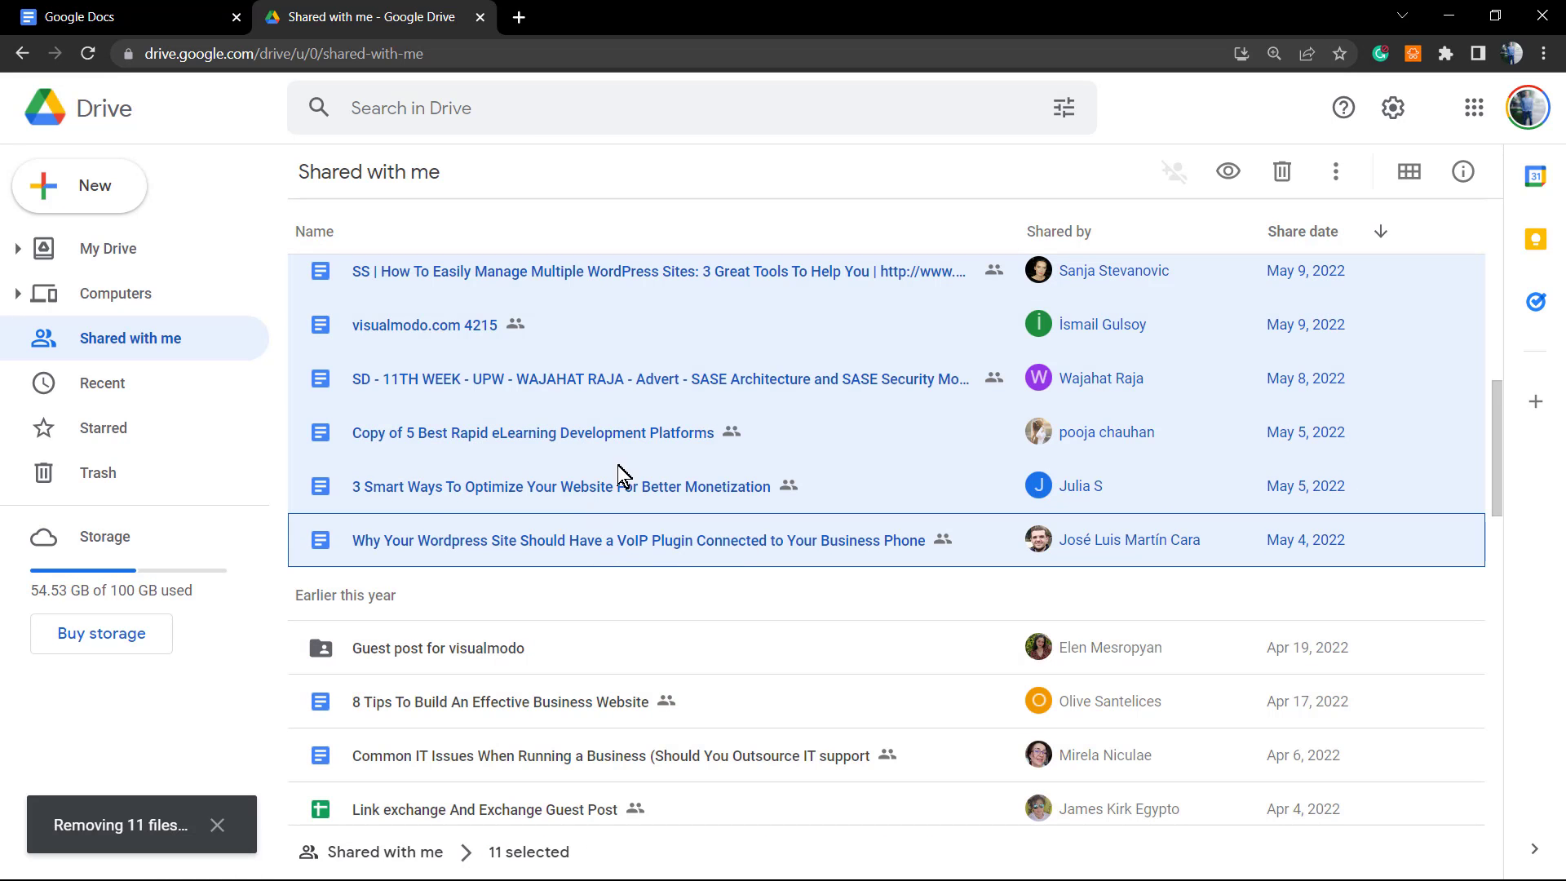
left_click(110, 17)
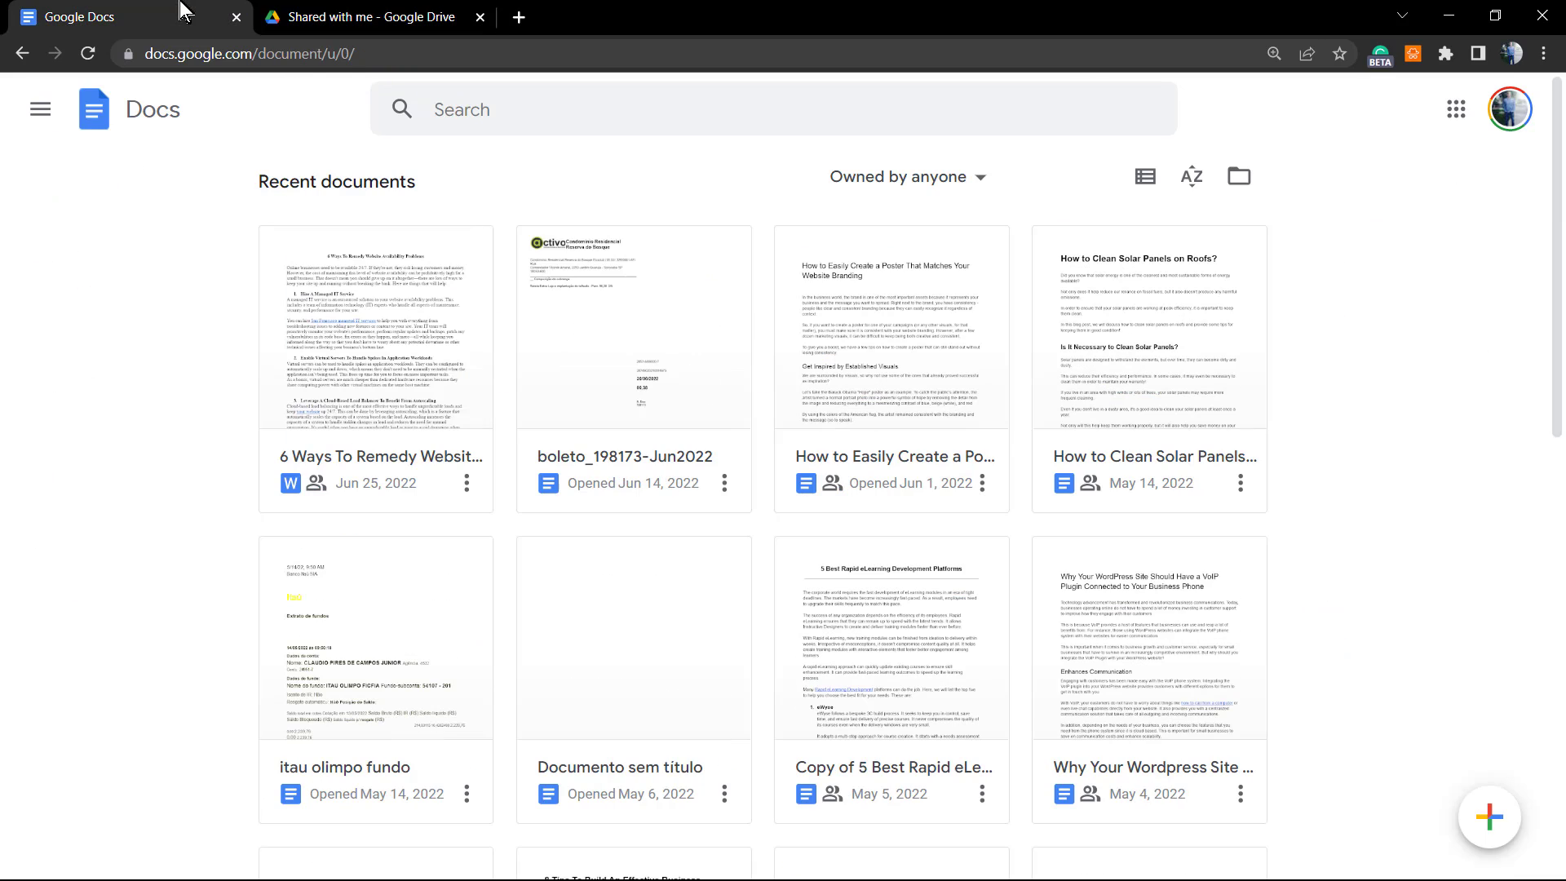
scroll("down", 3)
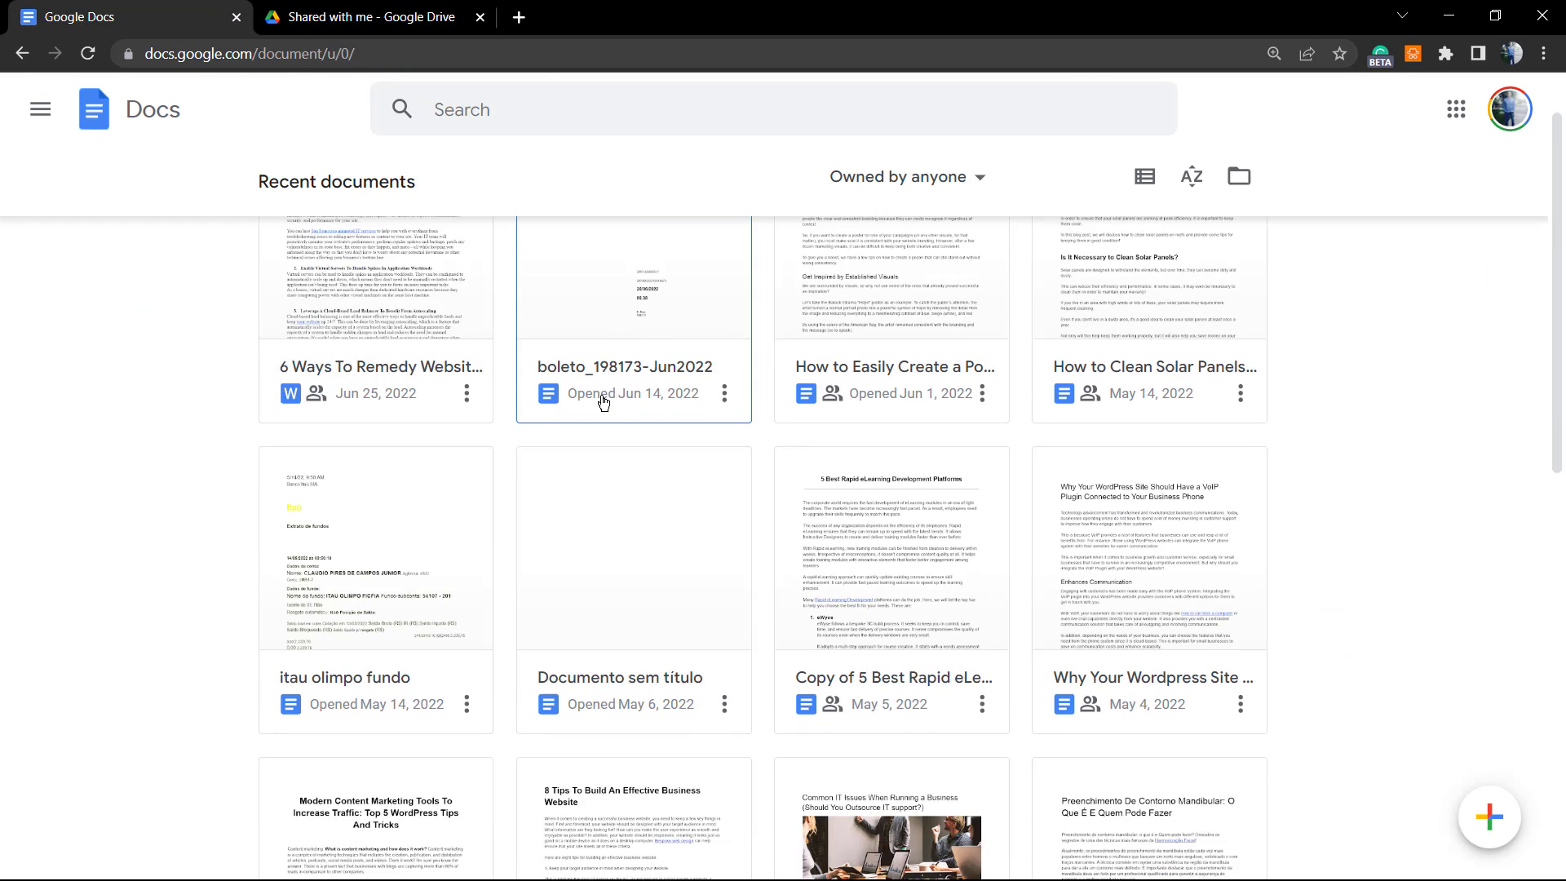
scroll("down", 3)
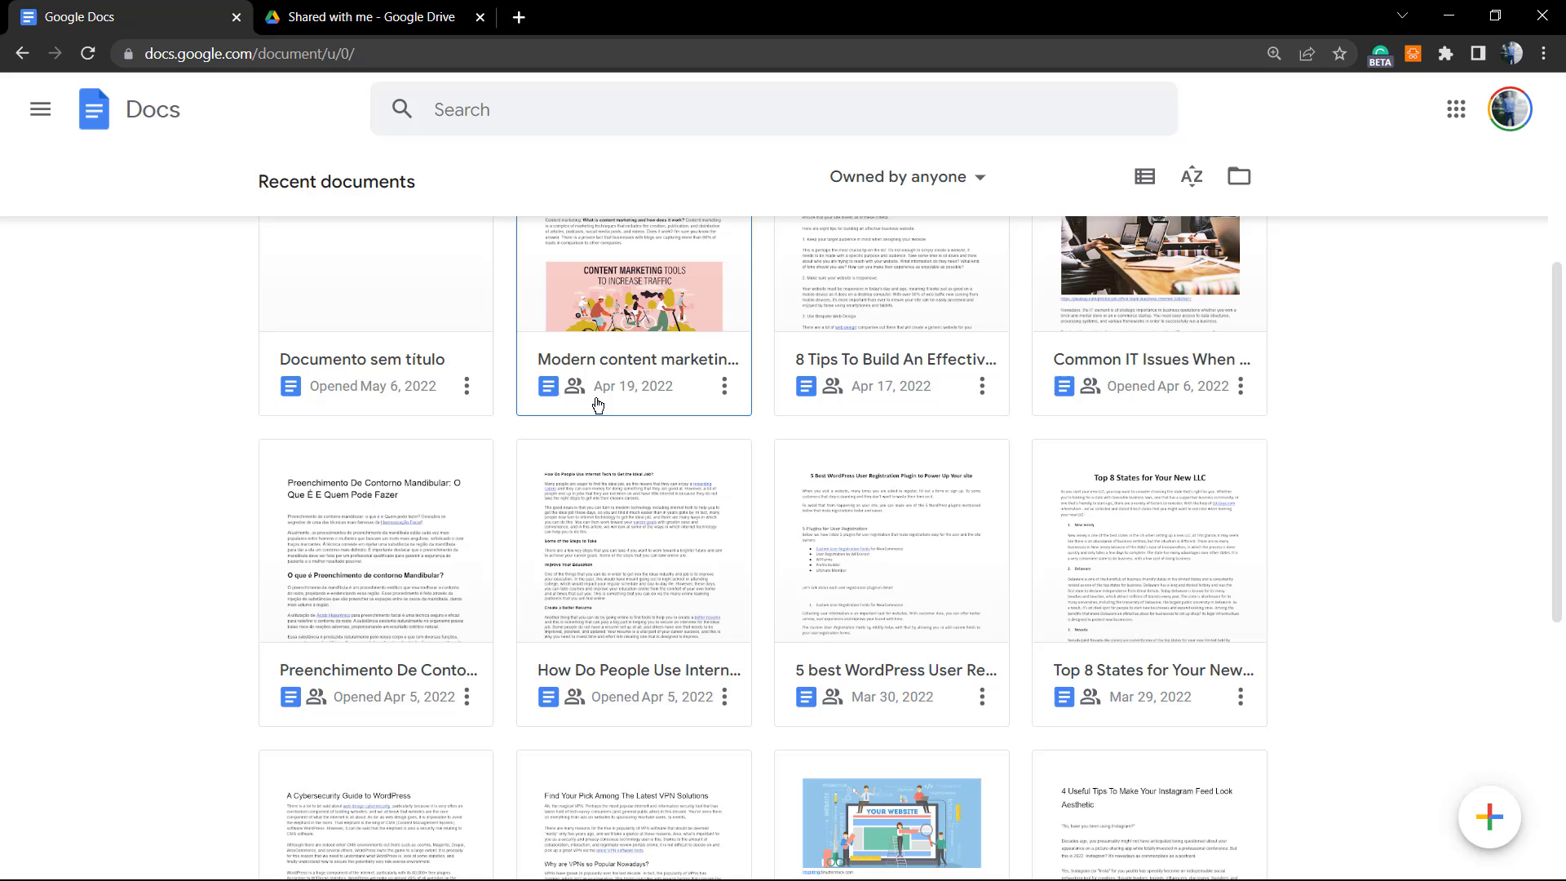